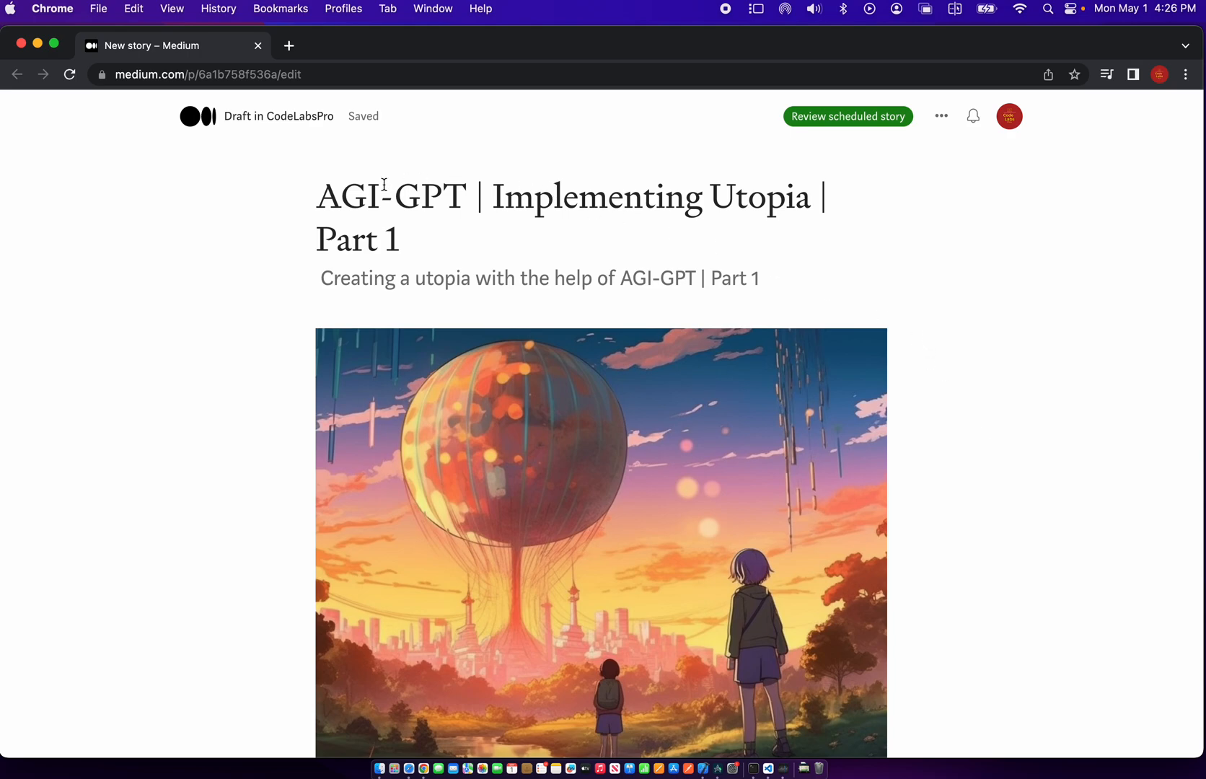
mouse_move(770, 213)
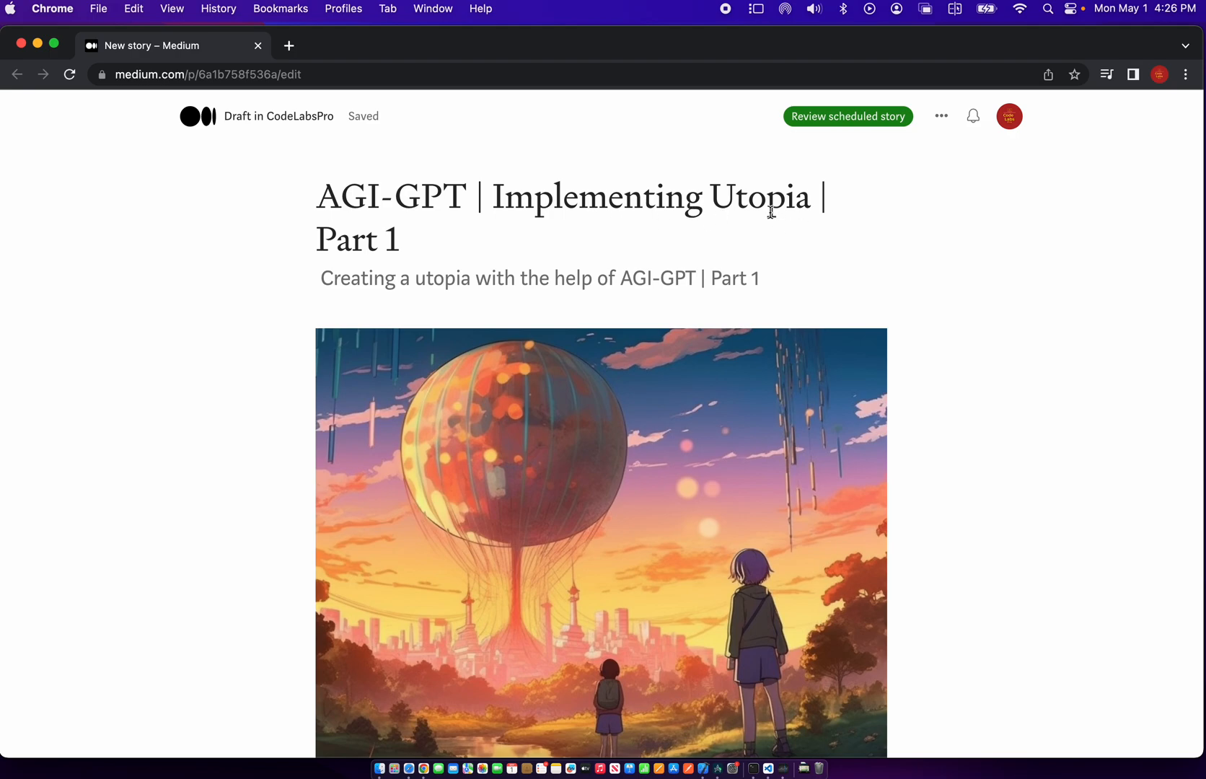
mouse_move(913, 359)
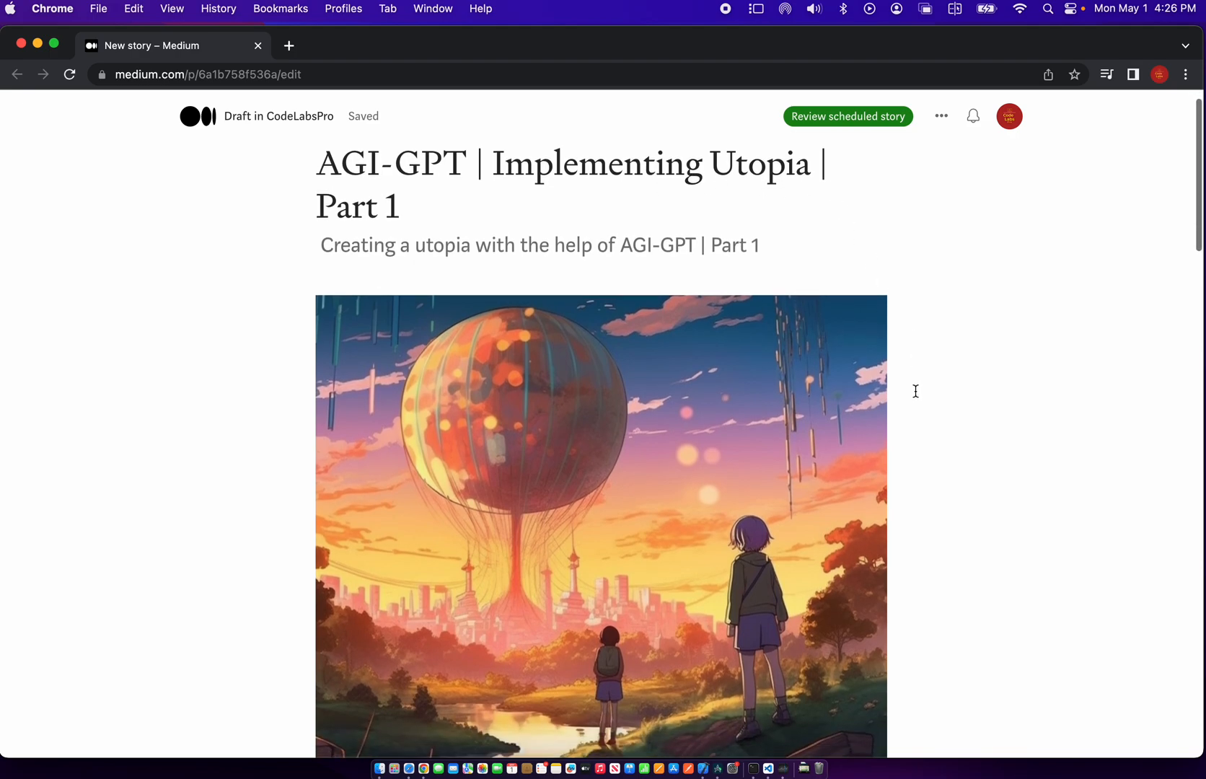
Locate Step 1 in the Medium draft and copy its full git clone command for the terminal
scroll("down", 3)
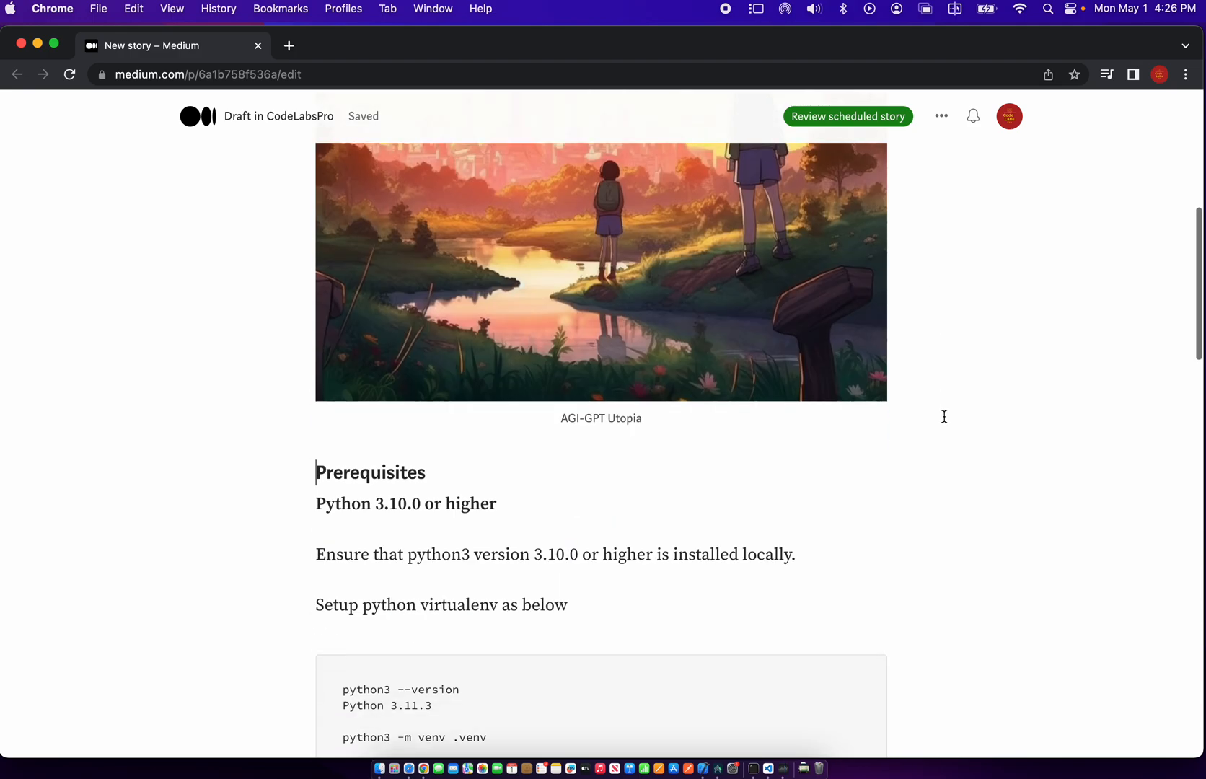
scroll("down", 3)
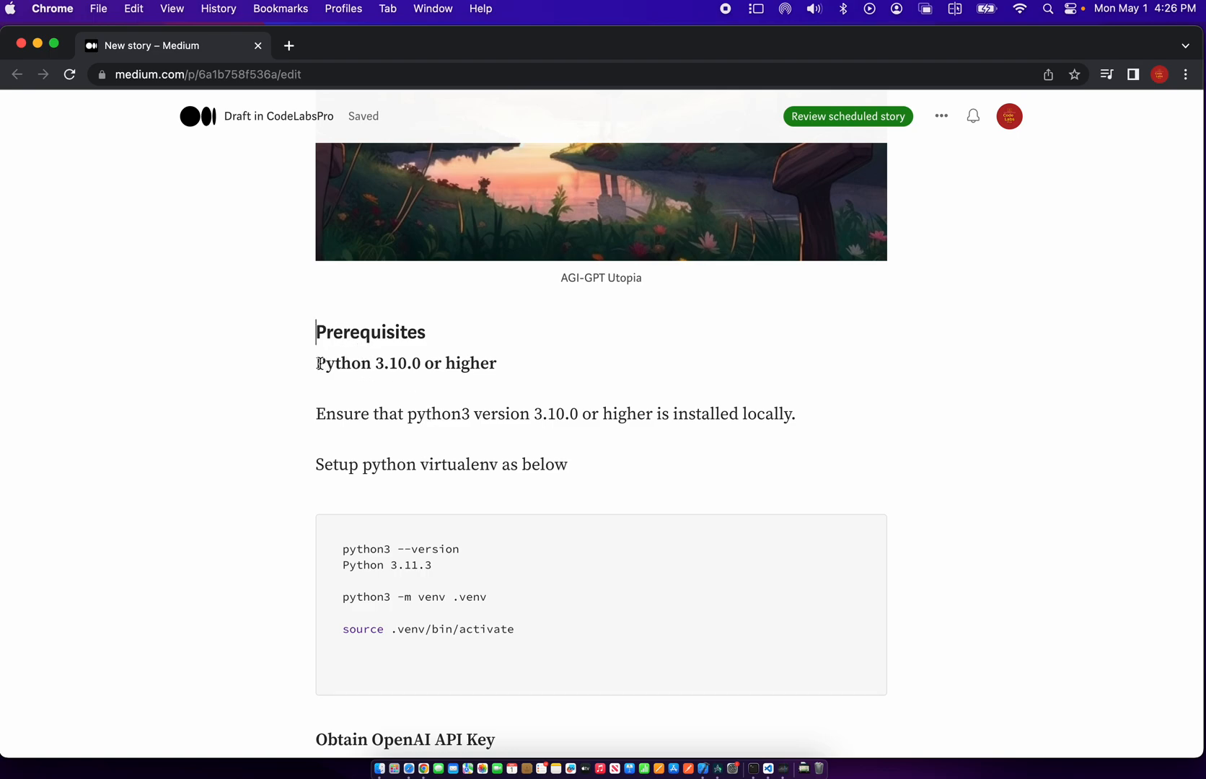
mouse_move(807, 410)
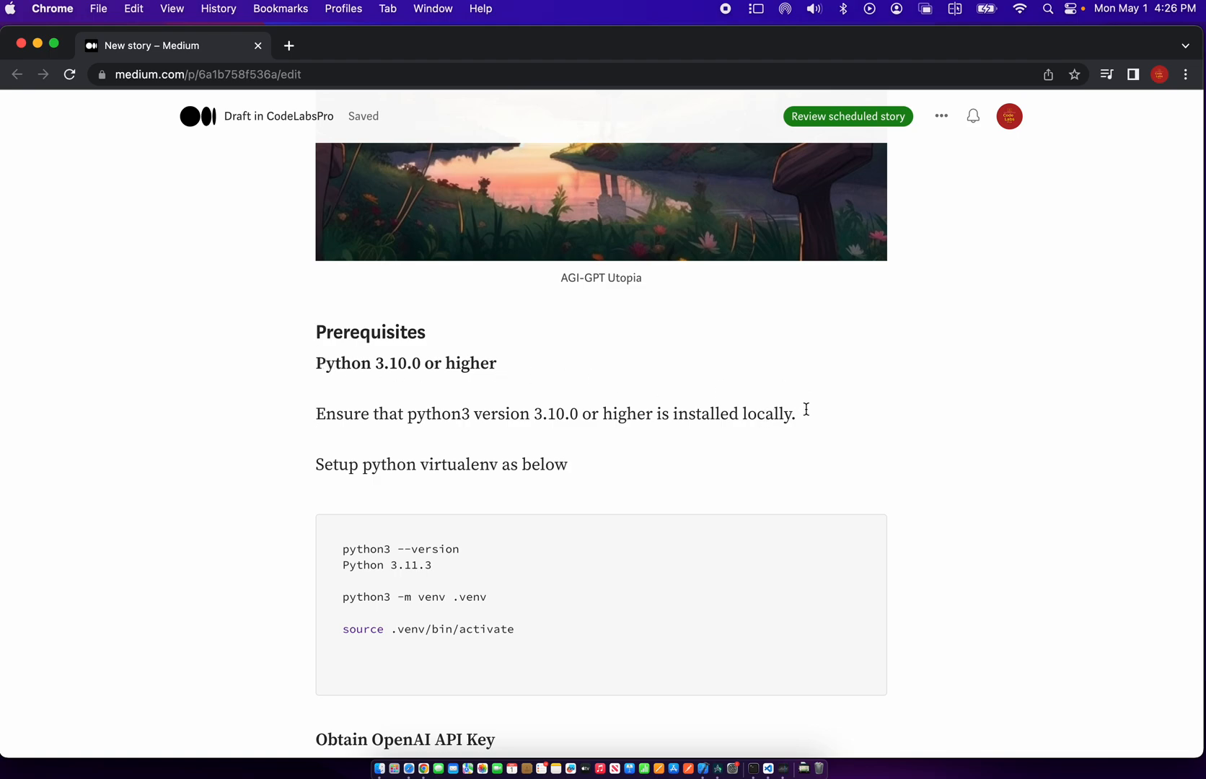
scroll("down", 3)
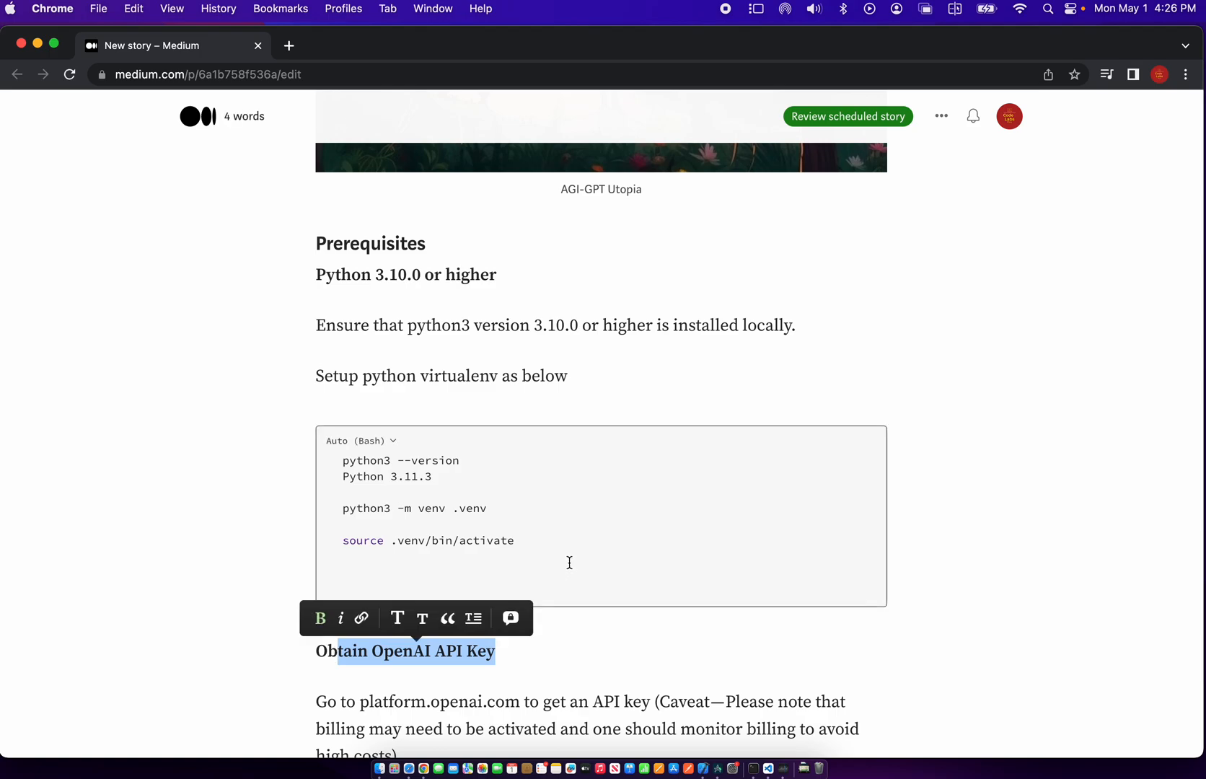
scroll("up", 3)
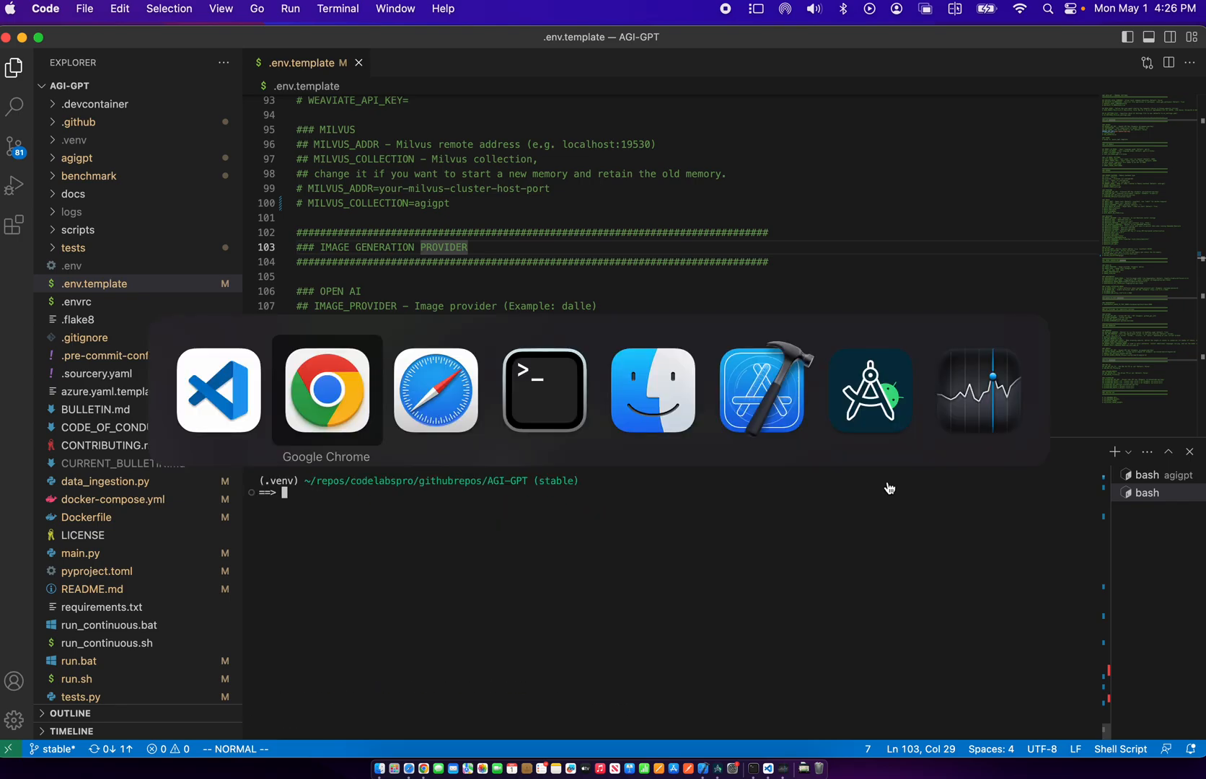
left_click(326, 389)
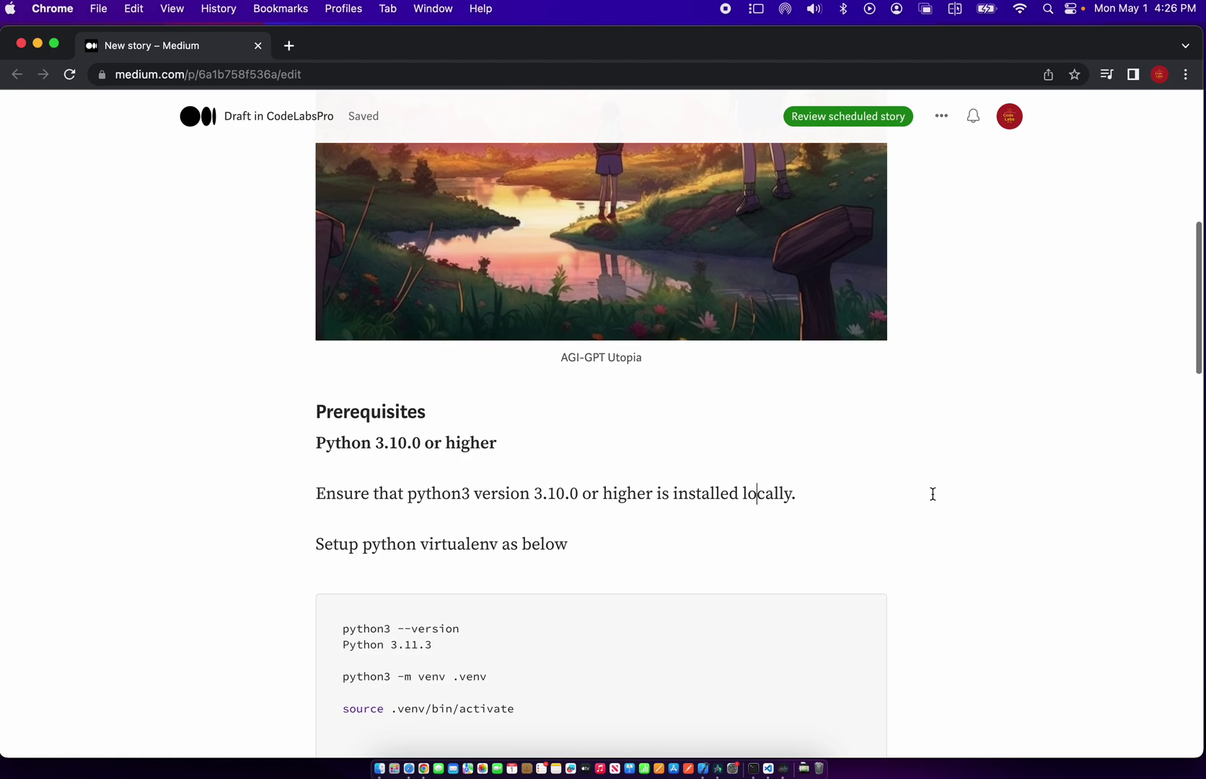
scroll("down", 3)
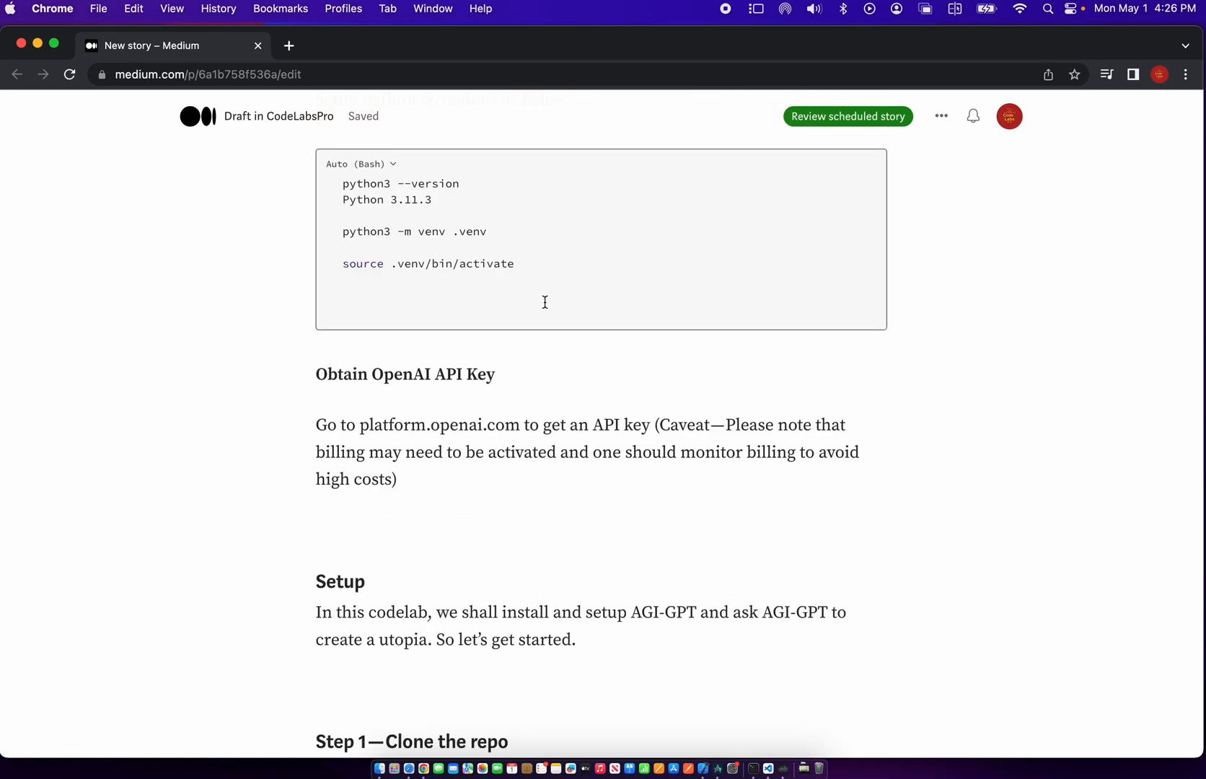
scroll("down", 3)
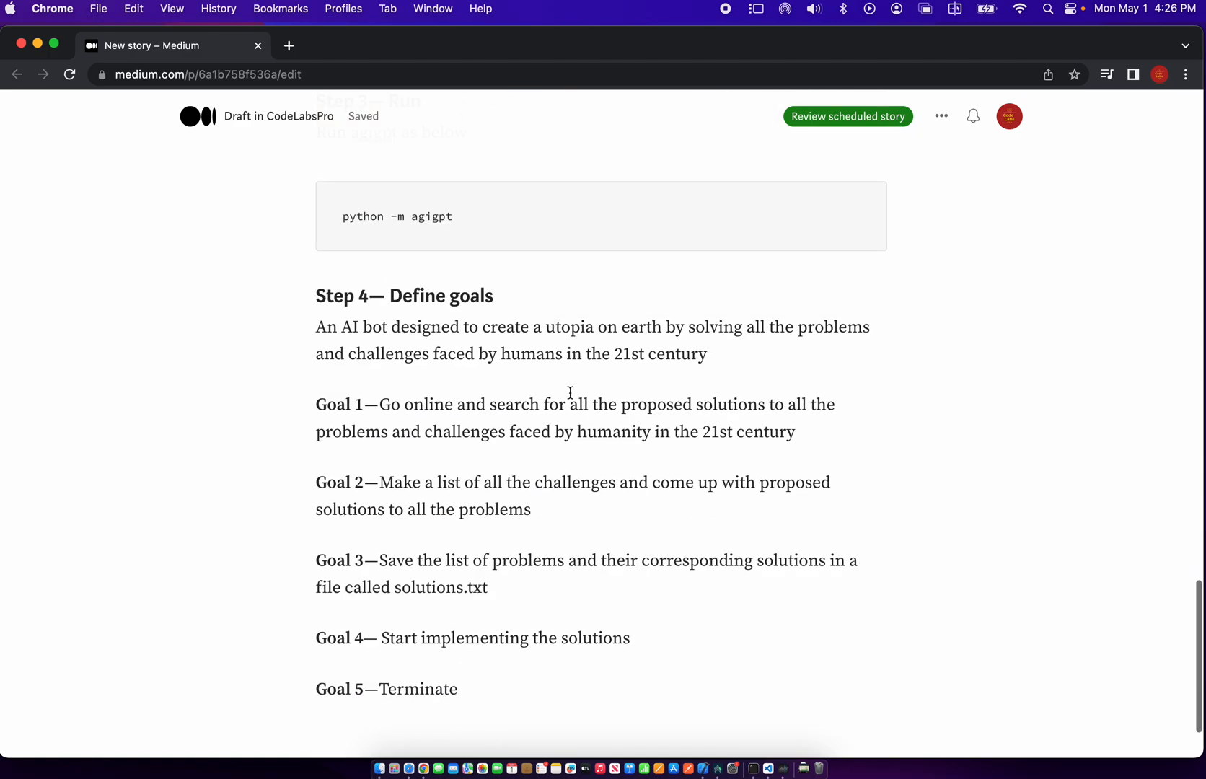
scroll("up", 3)
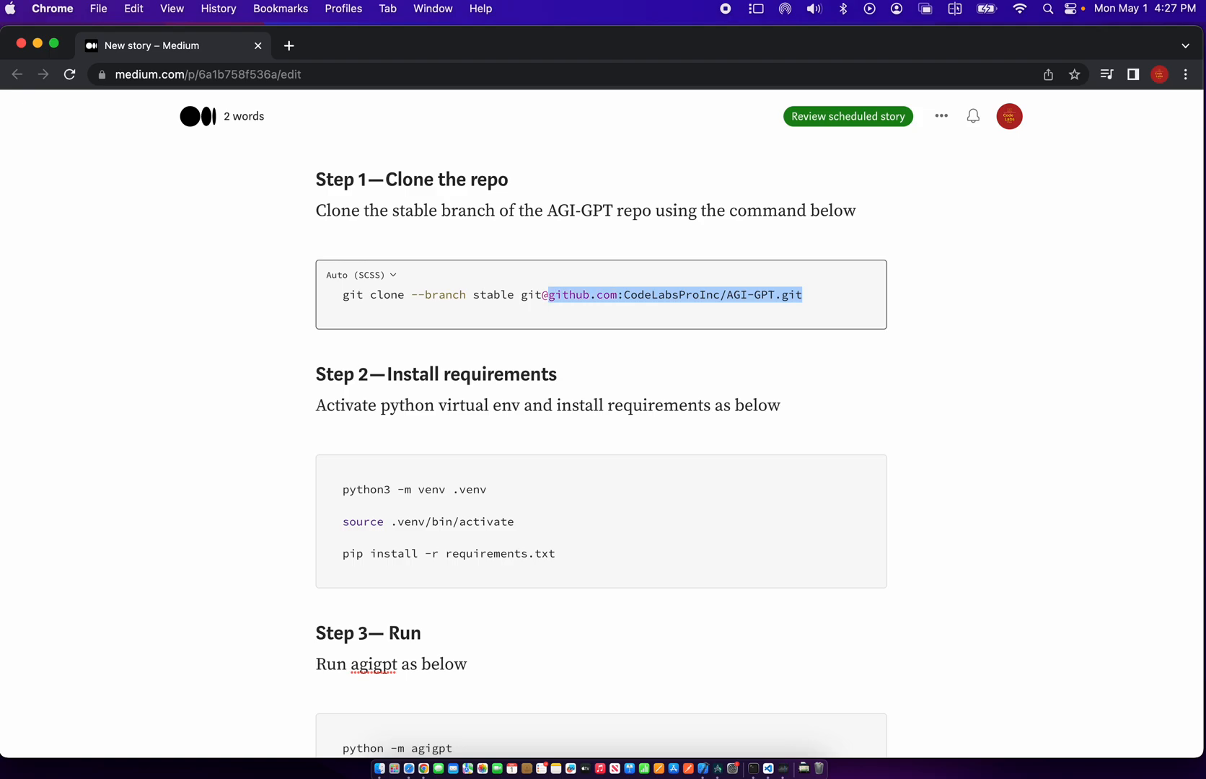
mouse_move(628, 293)
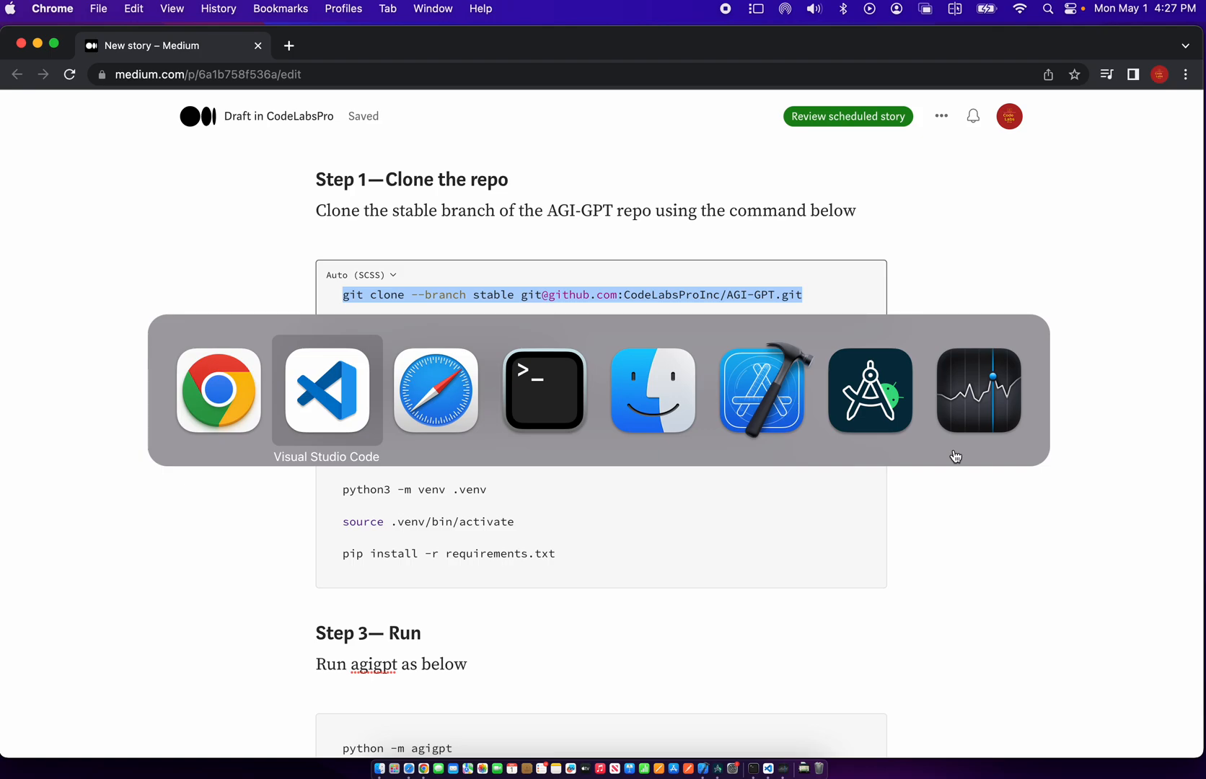
Discard the pasted clone command unrun and deactivate the old virtual environment
left_click(326, 390)
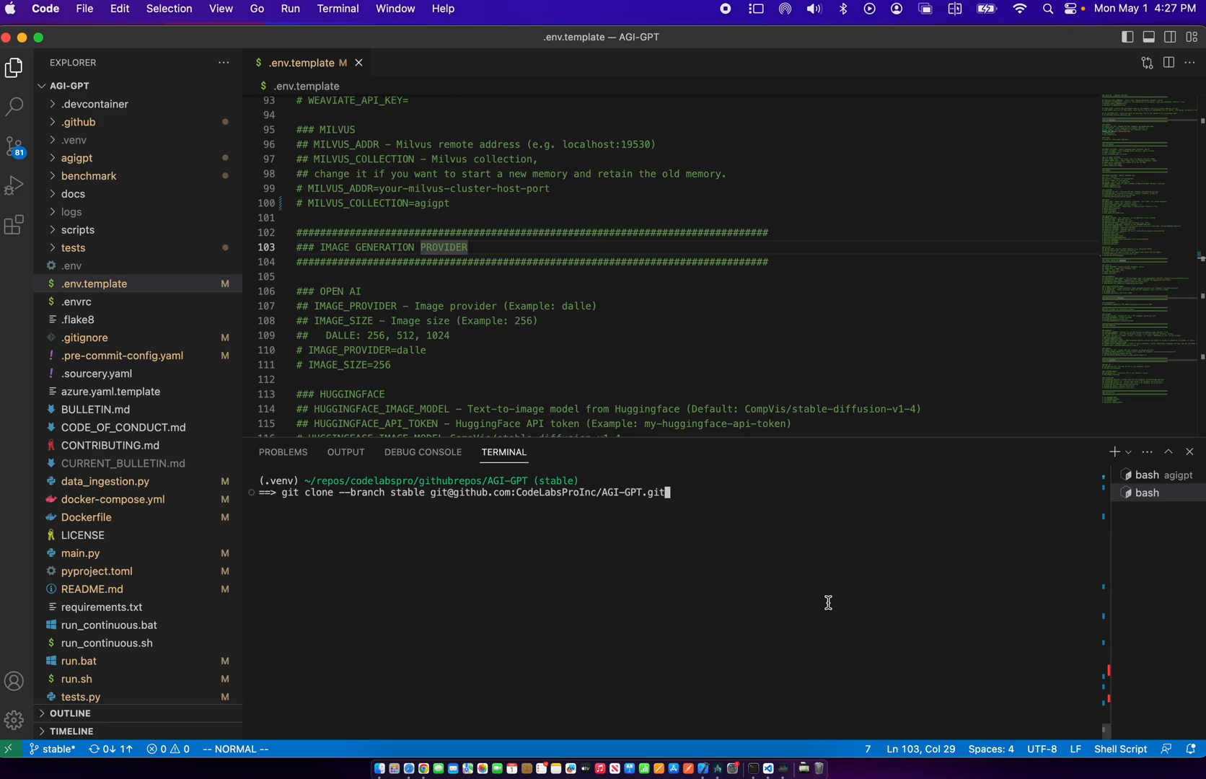
mouse_move(368, 487)
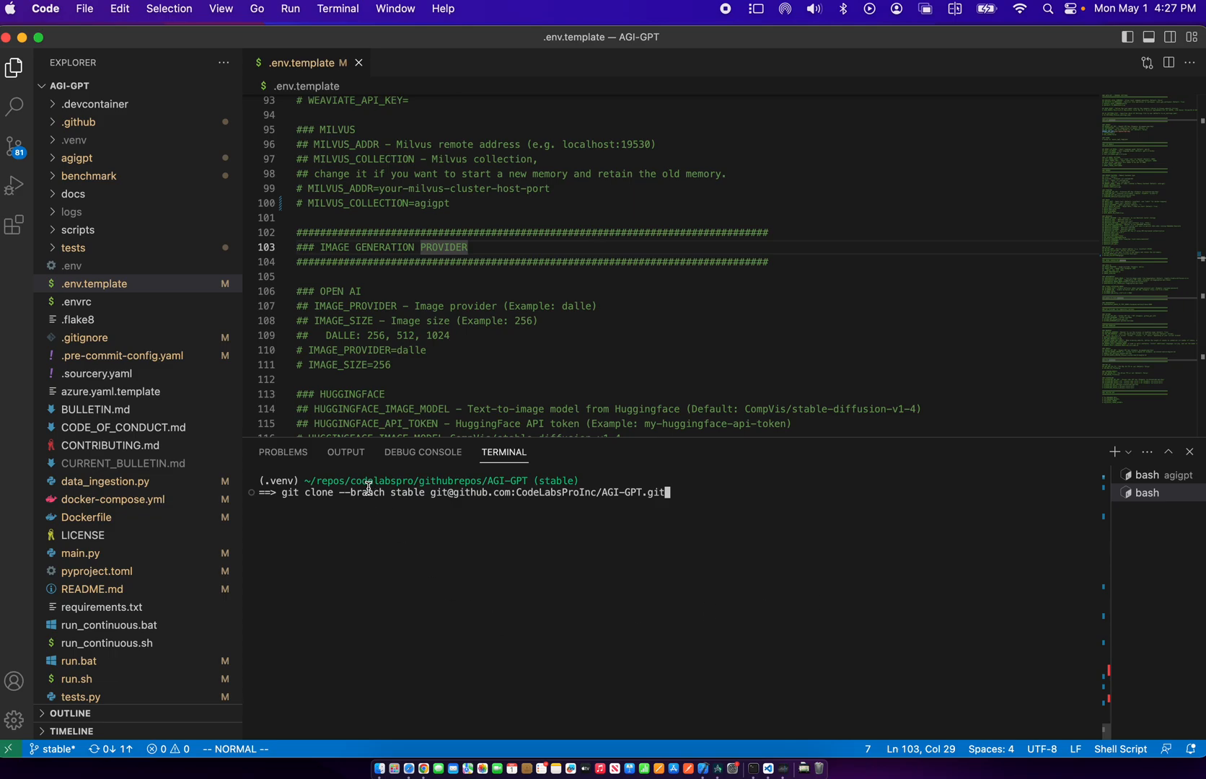
mouse_move(423, 488)
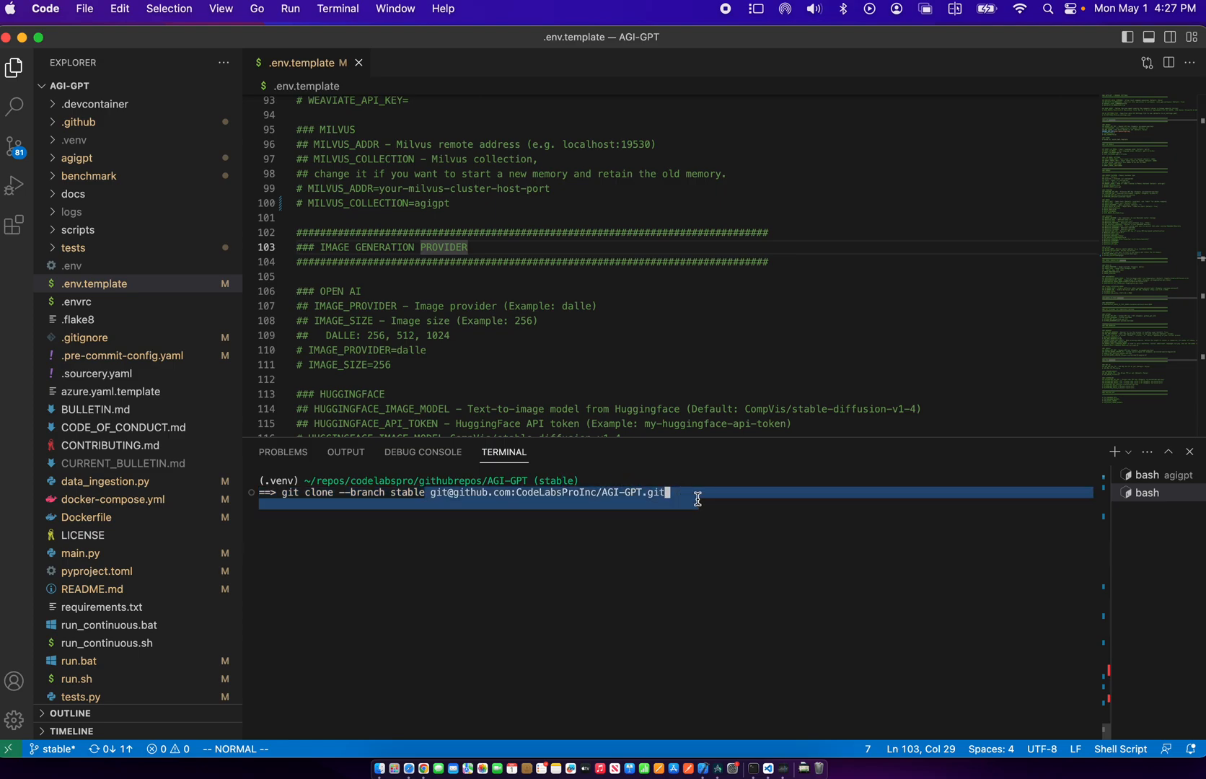
mouse_move(877, 467)
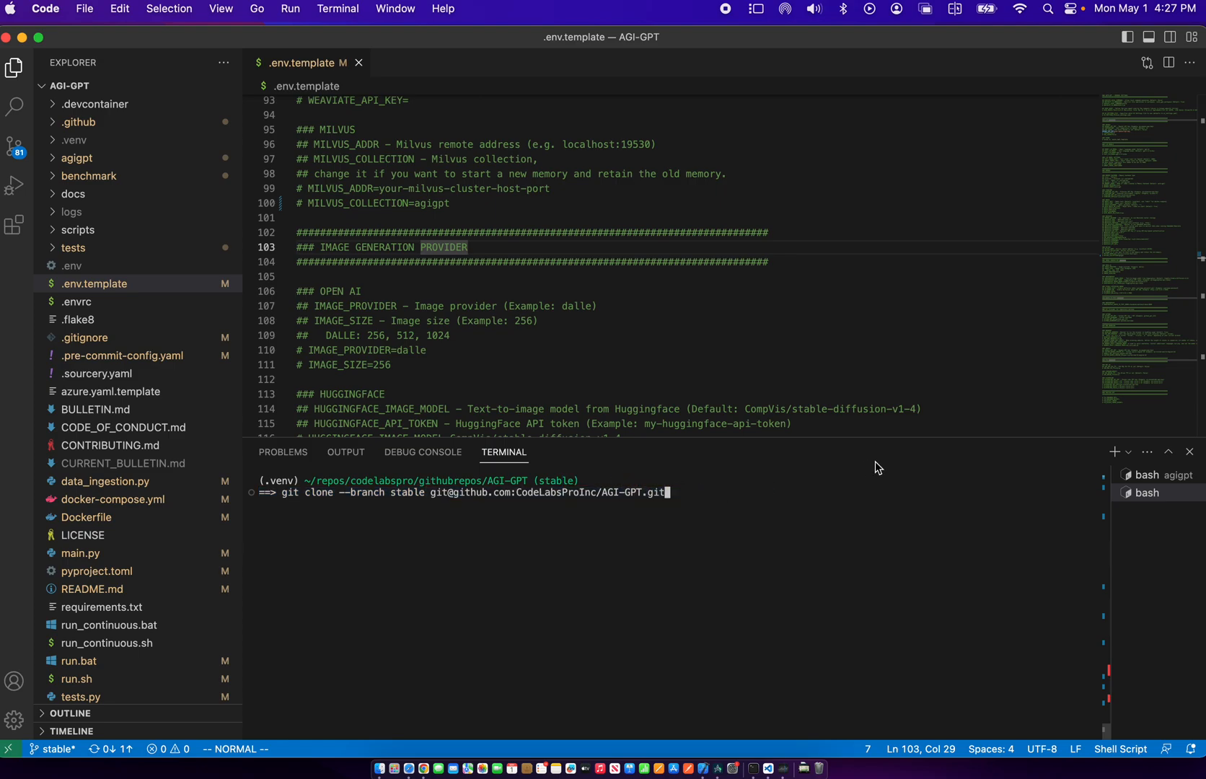
key("Return")
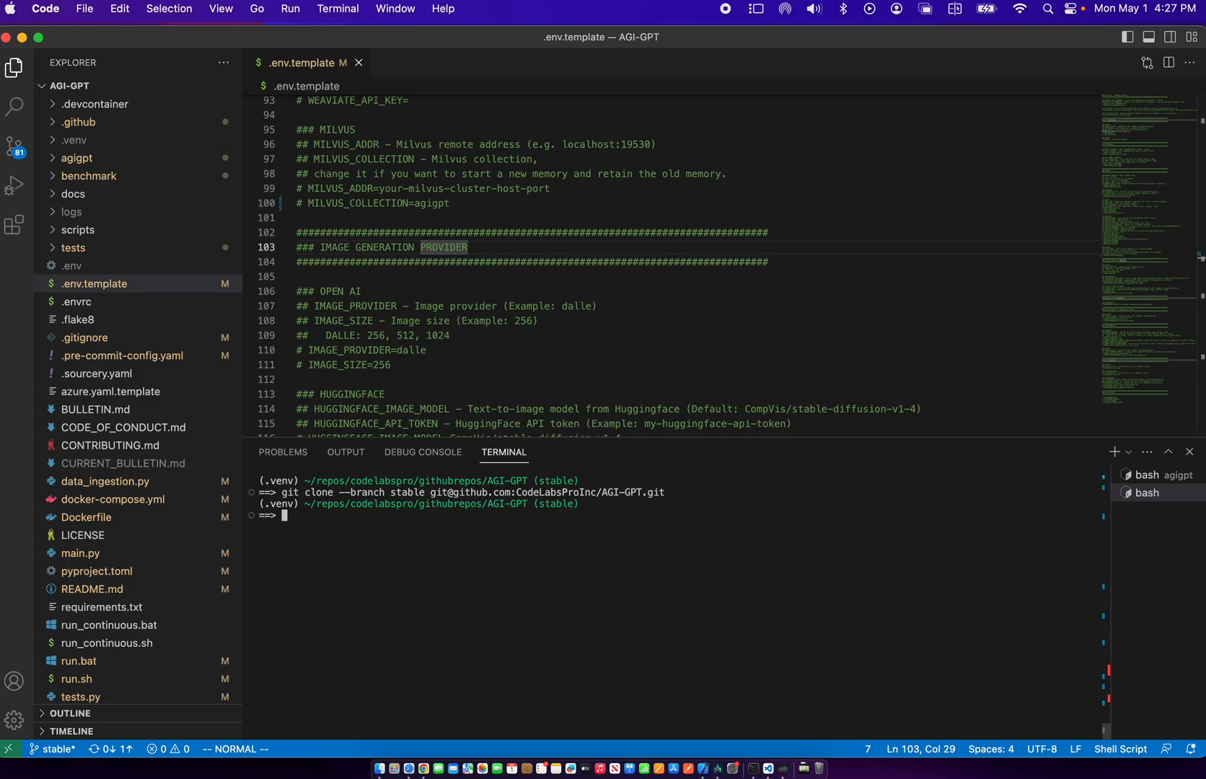
type("deactivate")
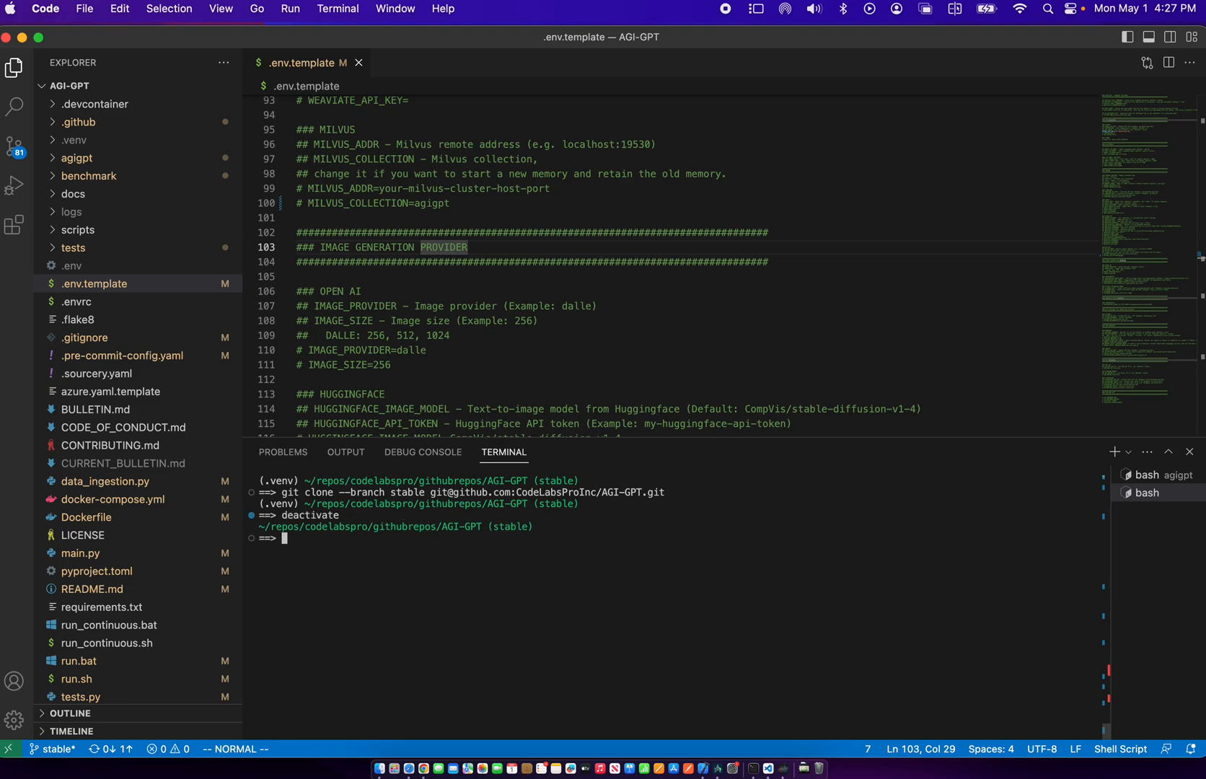
Start creating a new virtual environment with python3 -m venv .venv
type("python")
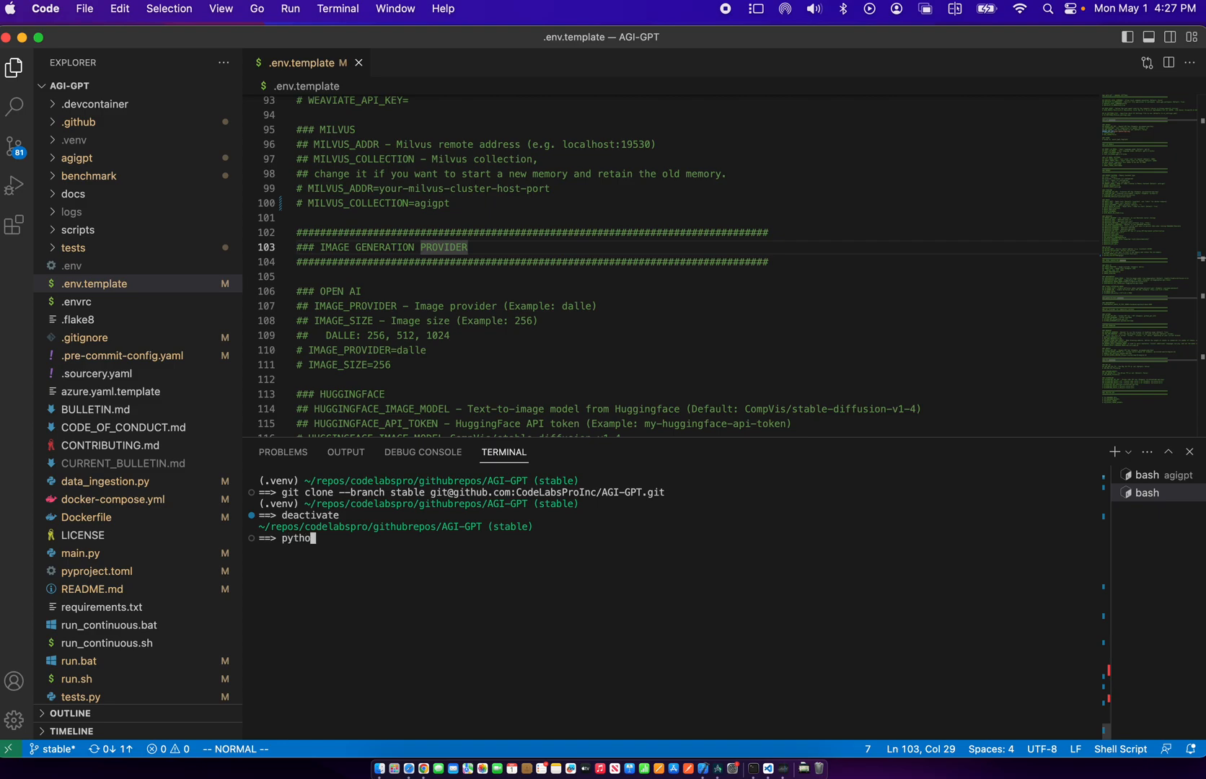
type("n3 -m")
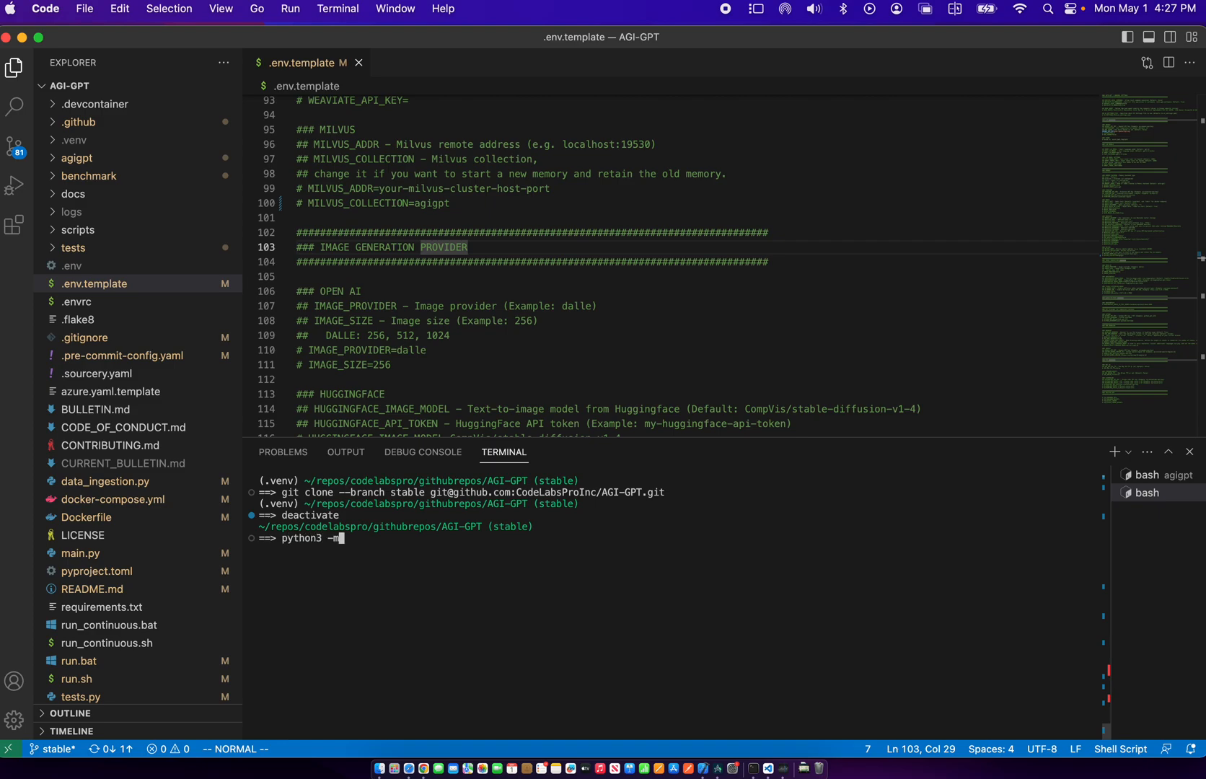
type("ve")
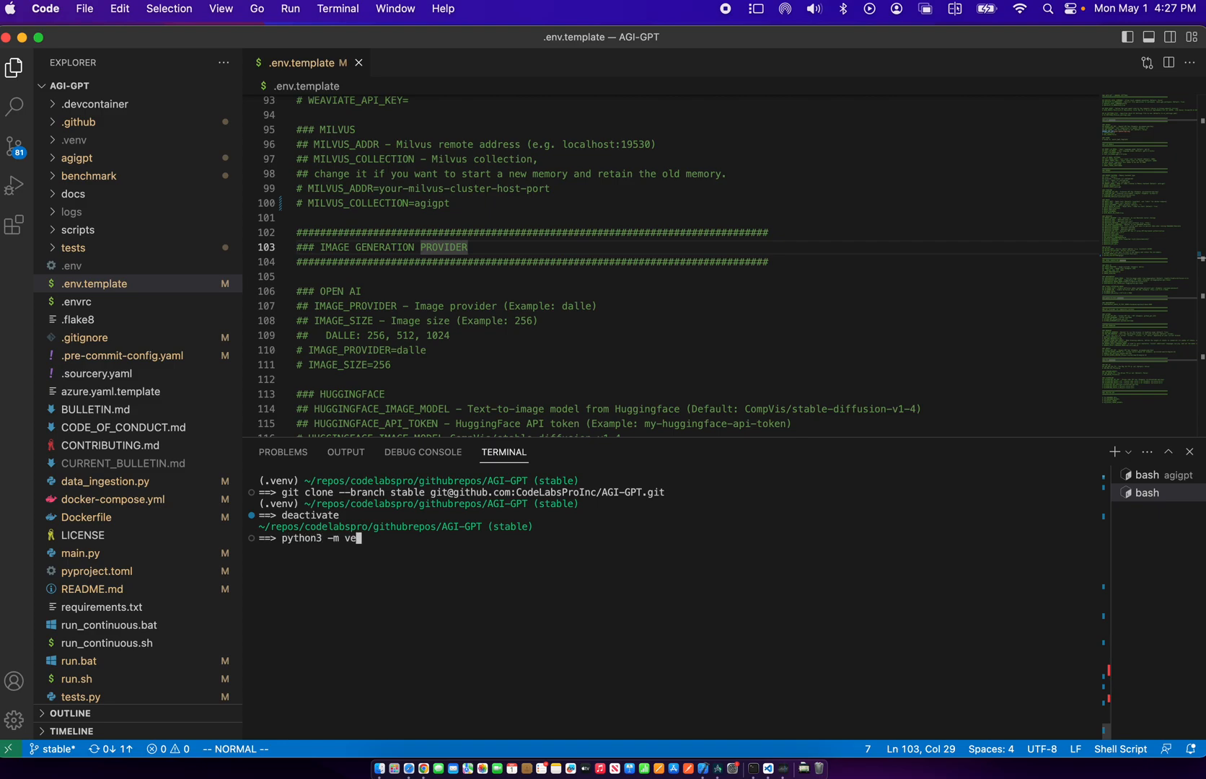
type("nv .v")
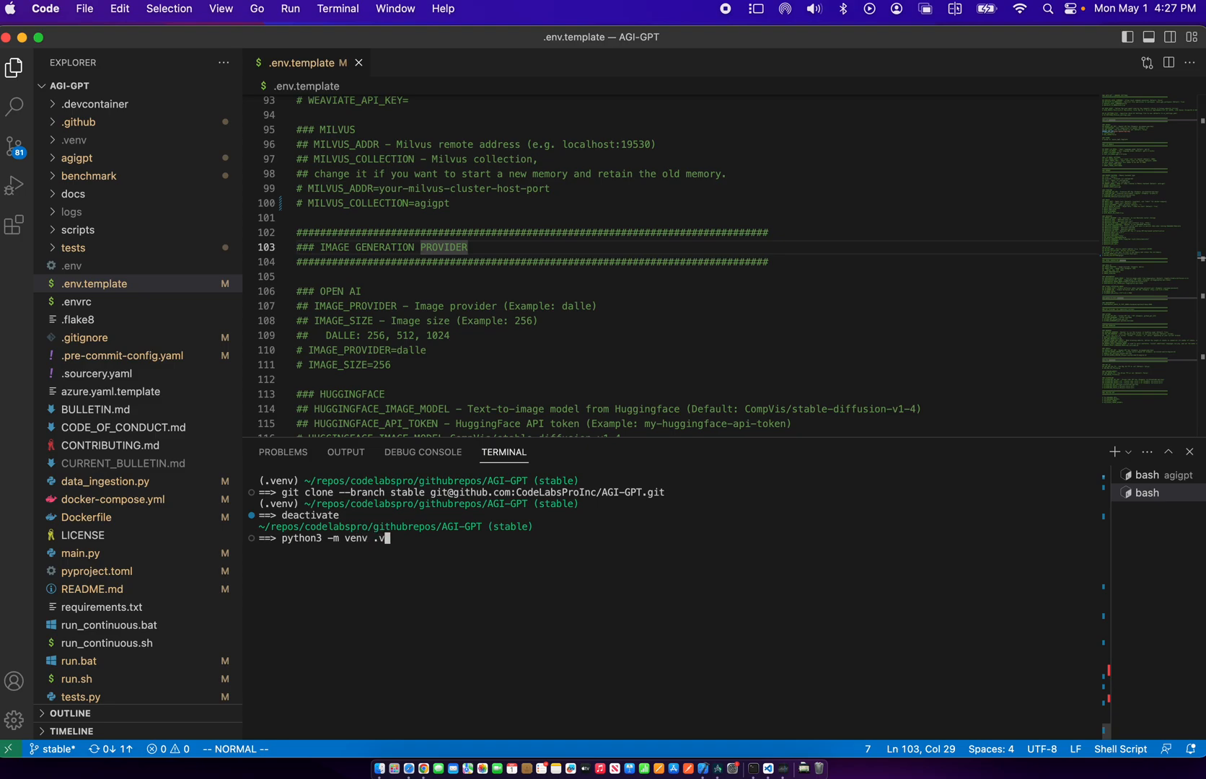
key("Return")
type("ls -")
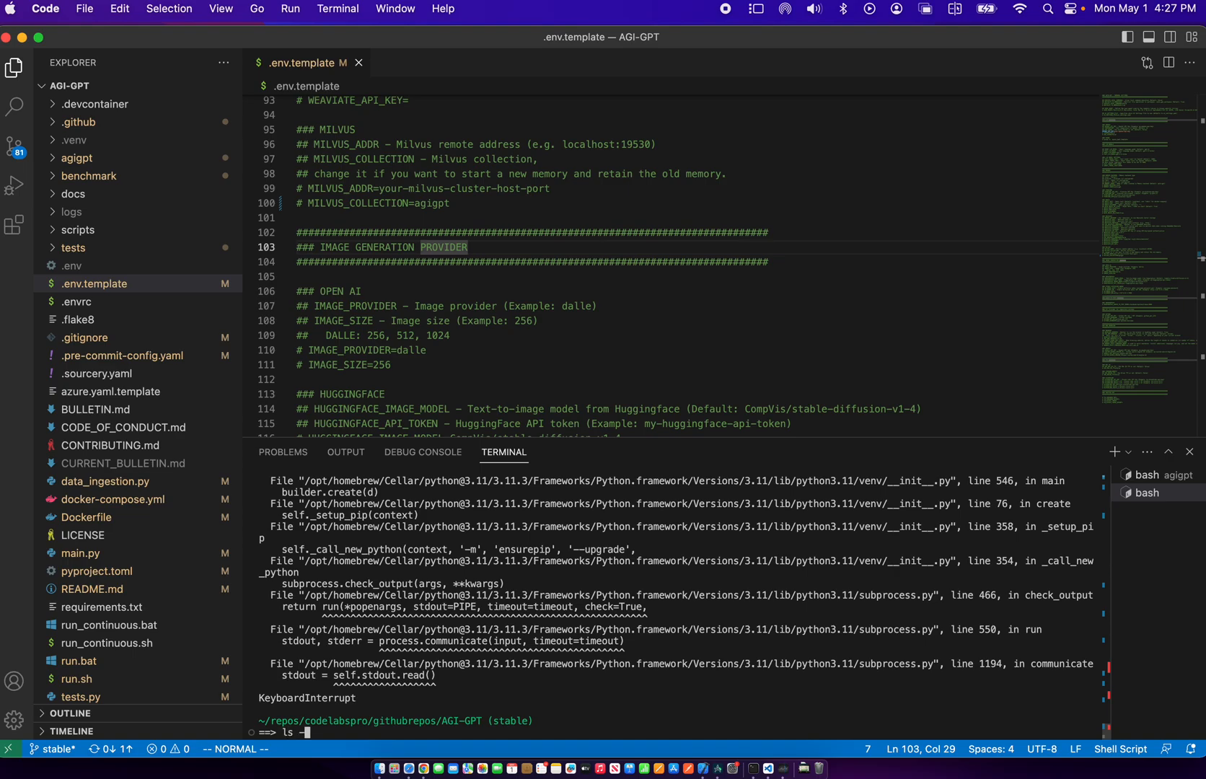
List the repo files, activate .venv via source .venv/bin/activate, and run pip install -r requirements.txt
key("Return")
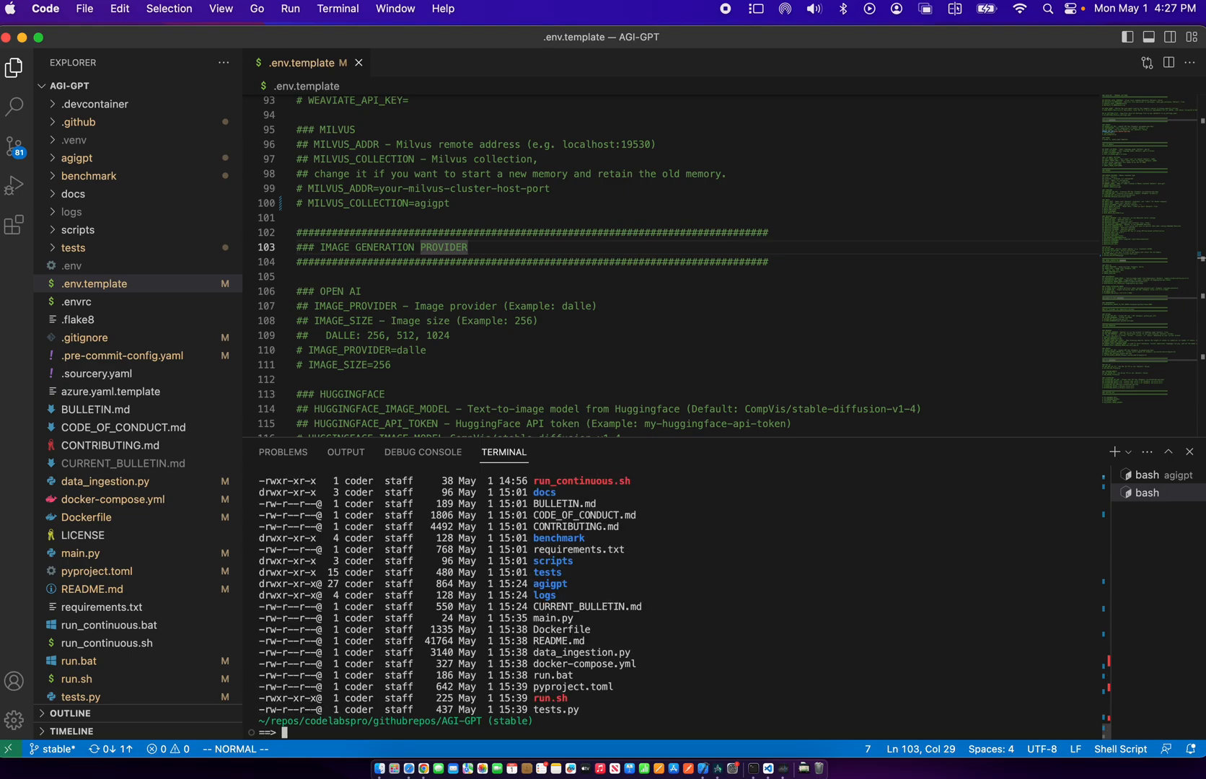
type("source")
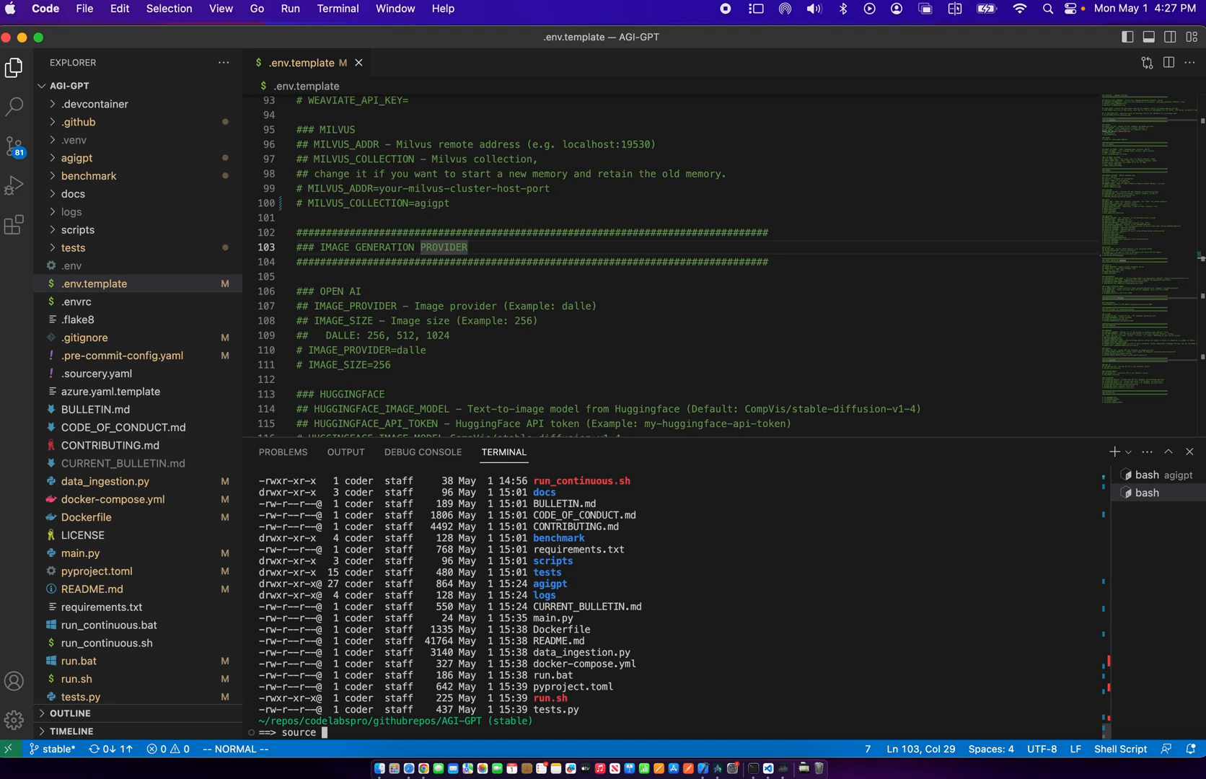
type(".venv/")
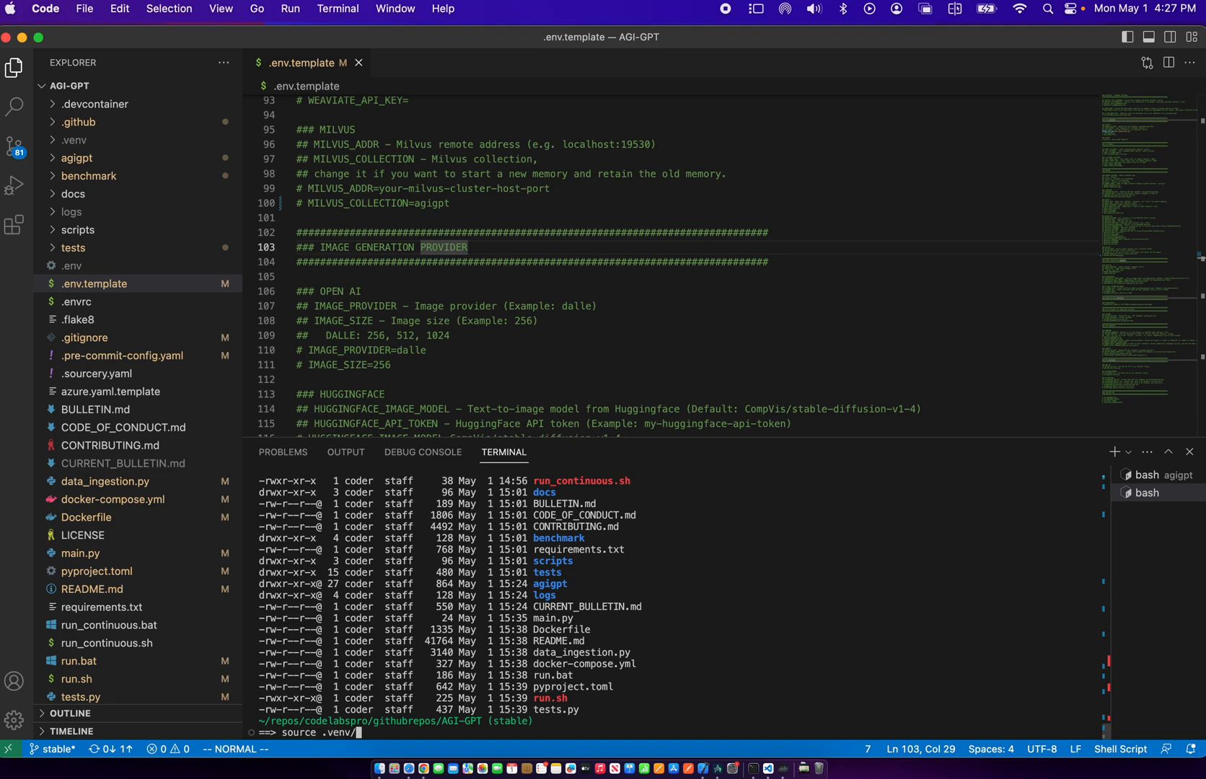
type("bin/activate")
type("pip")
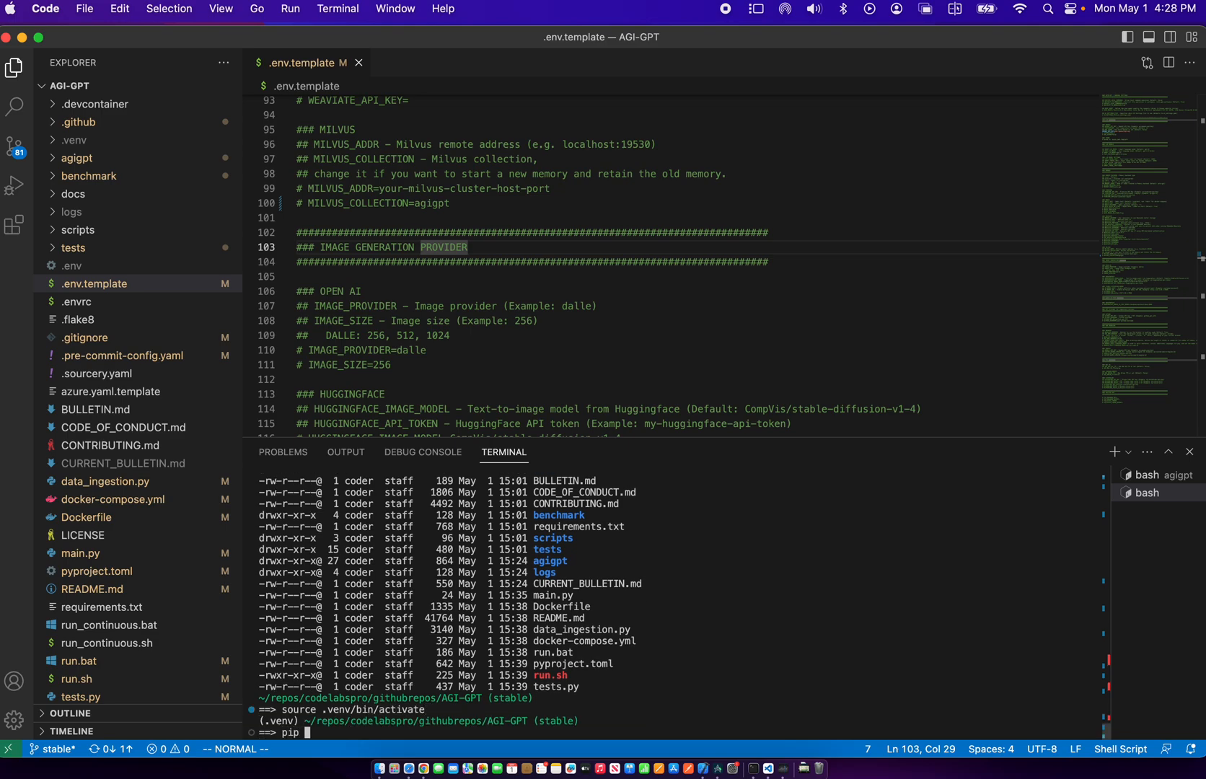
type("install -r")
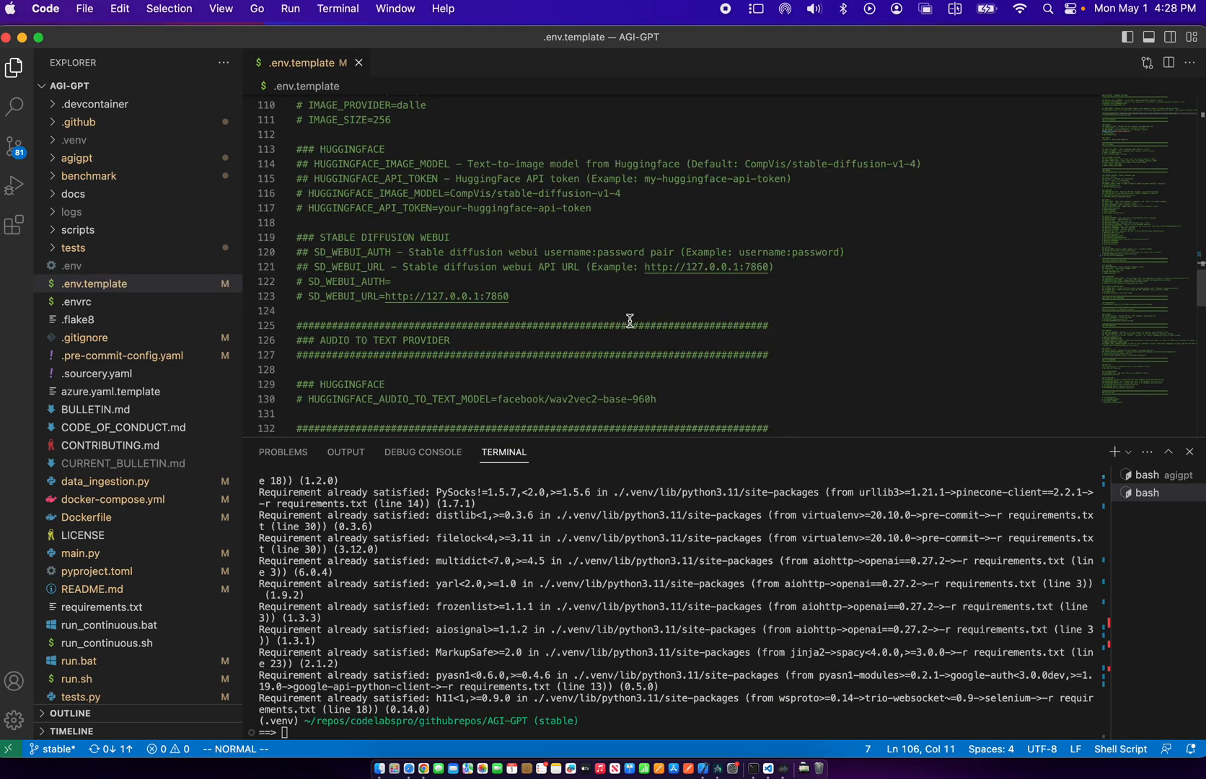
Find the OPENAI section in .env.template and select the OPENAI_API_KEY placeholder value
scroll("down", 3)
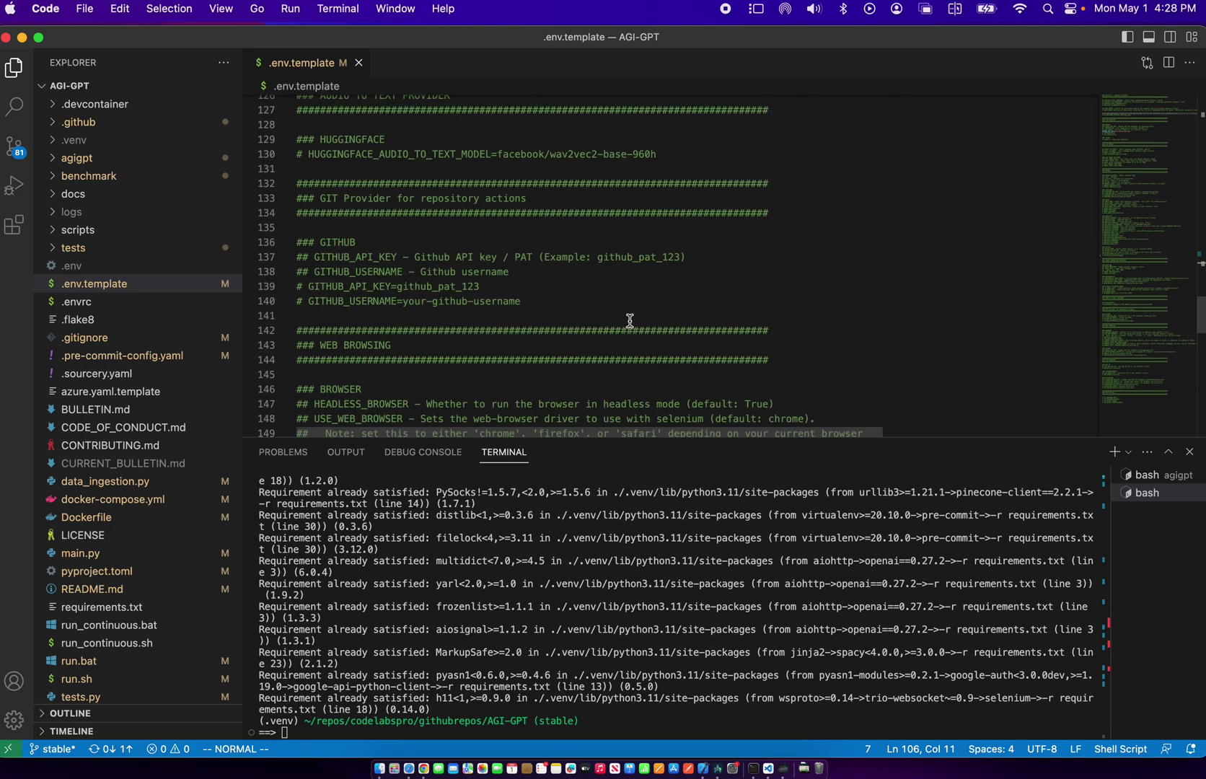
scroll("up", 3)
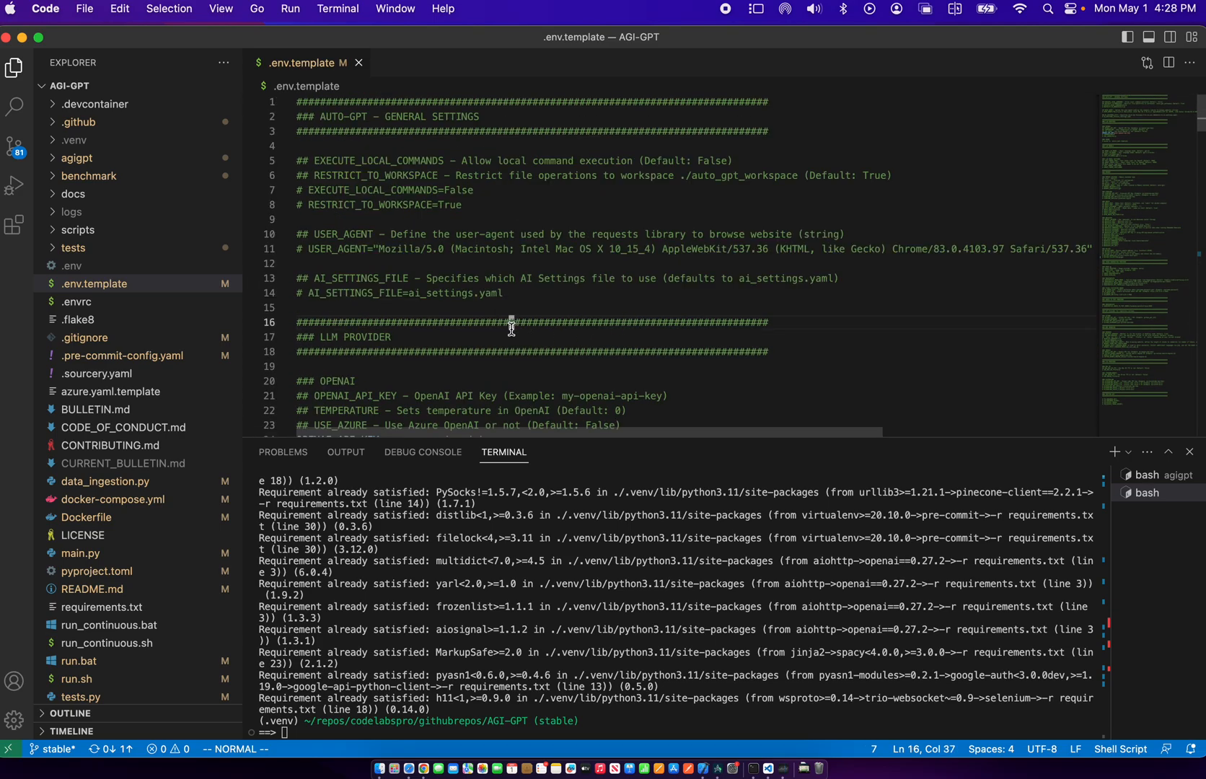
scroll("down", 3)
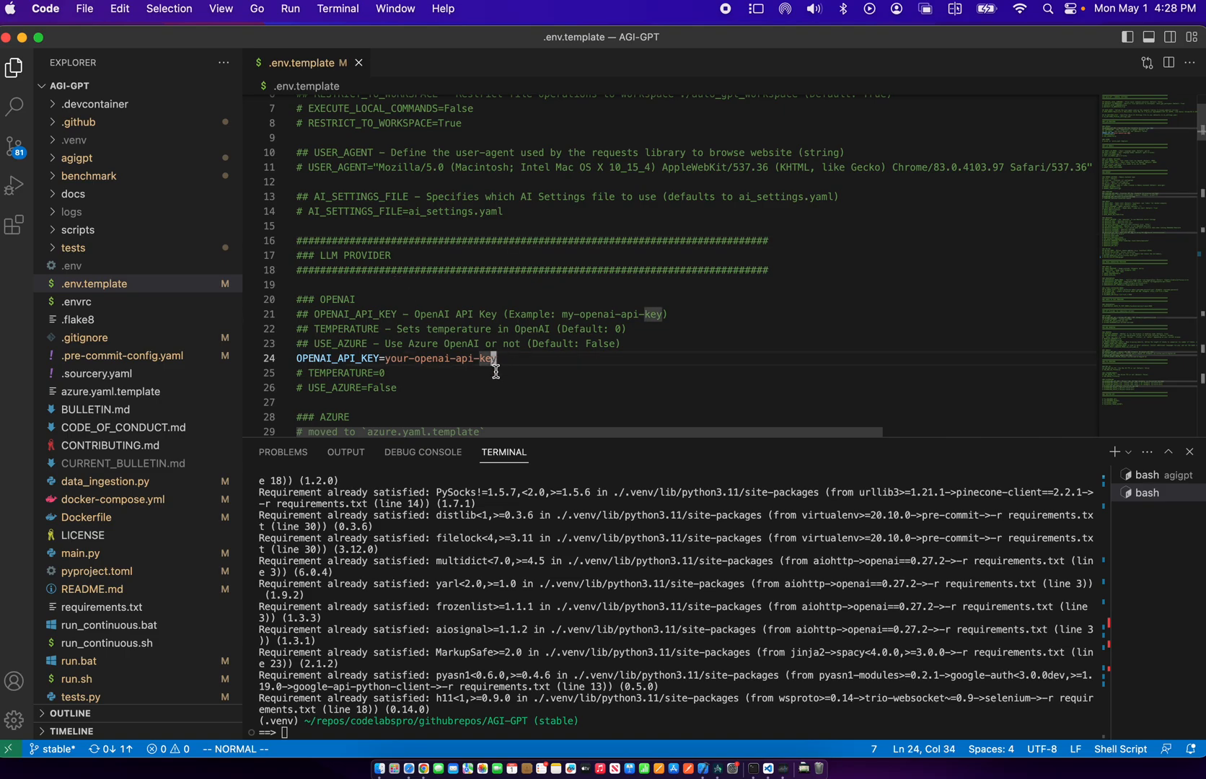
key("v")
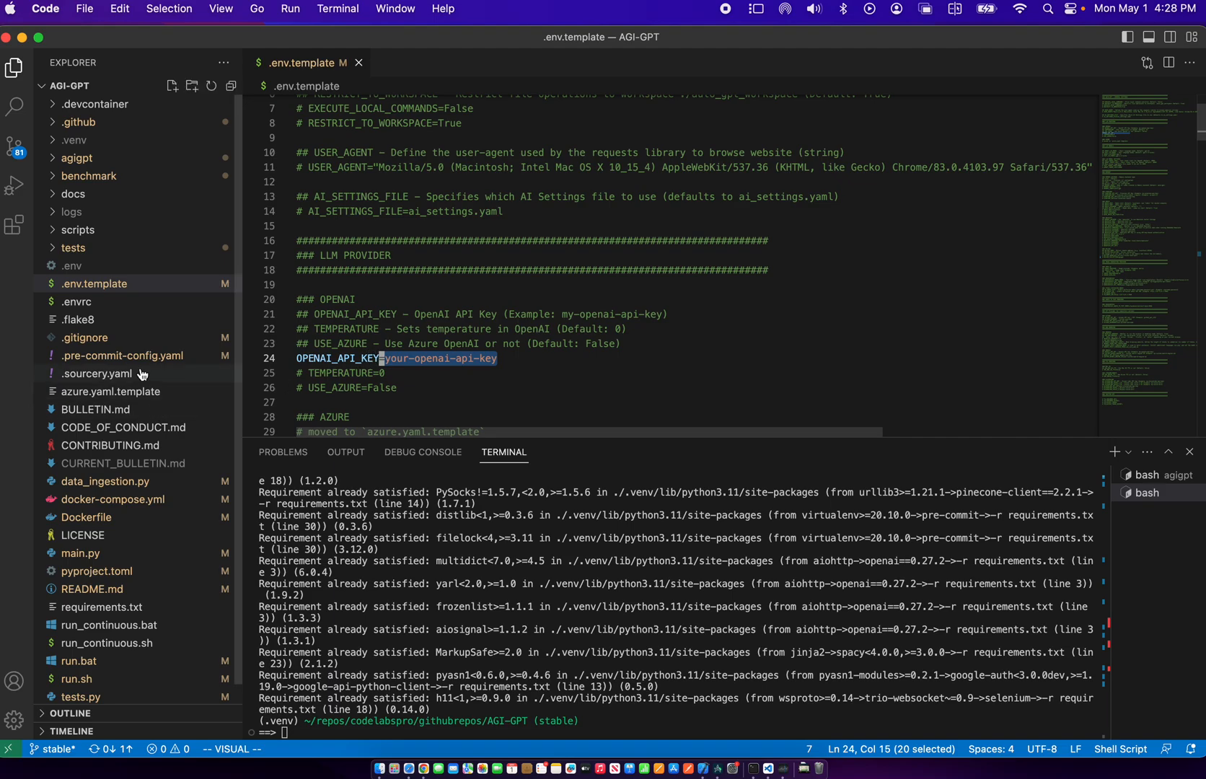
mouse_move(314, 363)
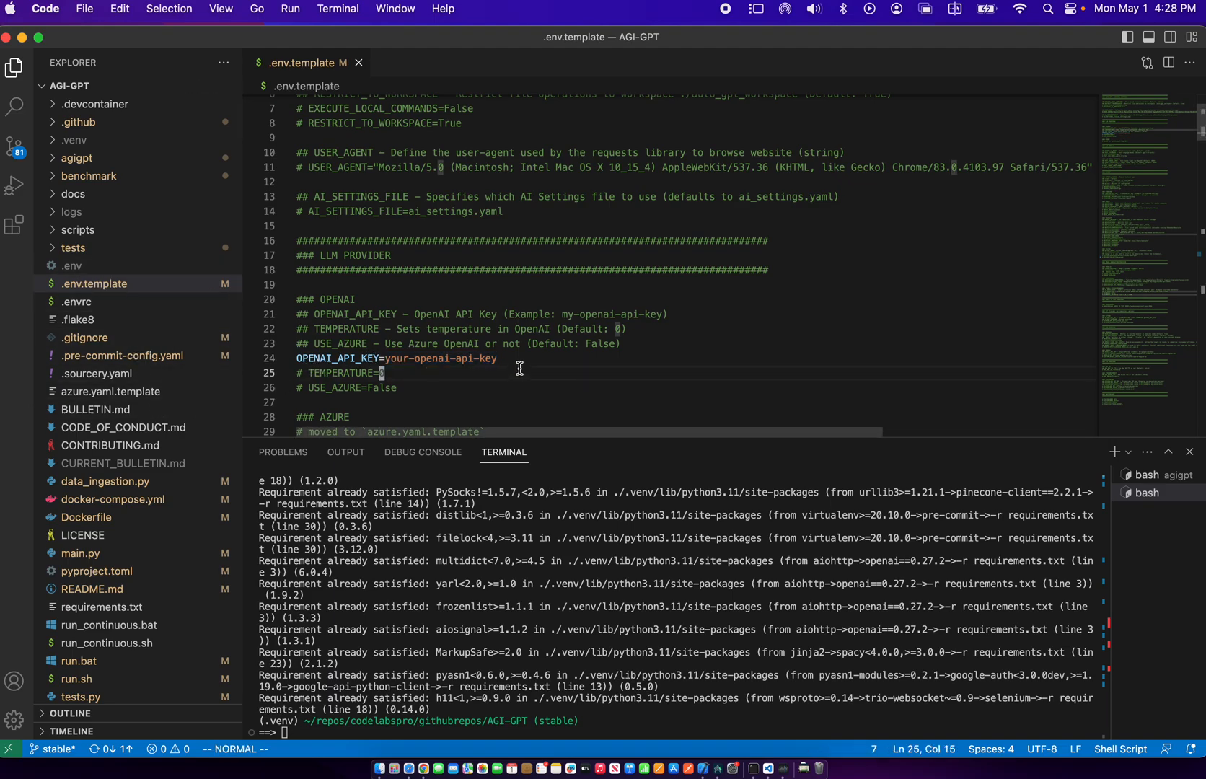
mouse_move(737, 729)
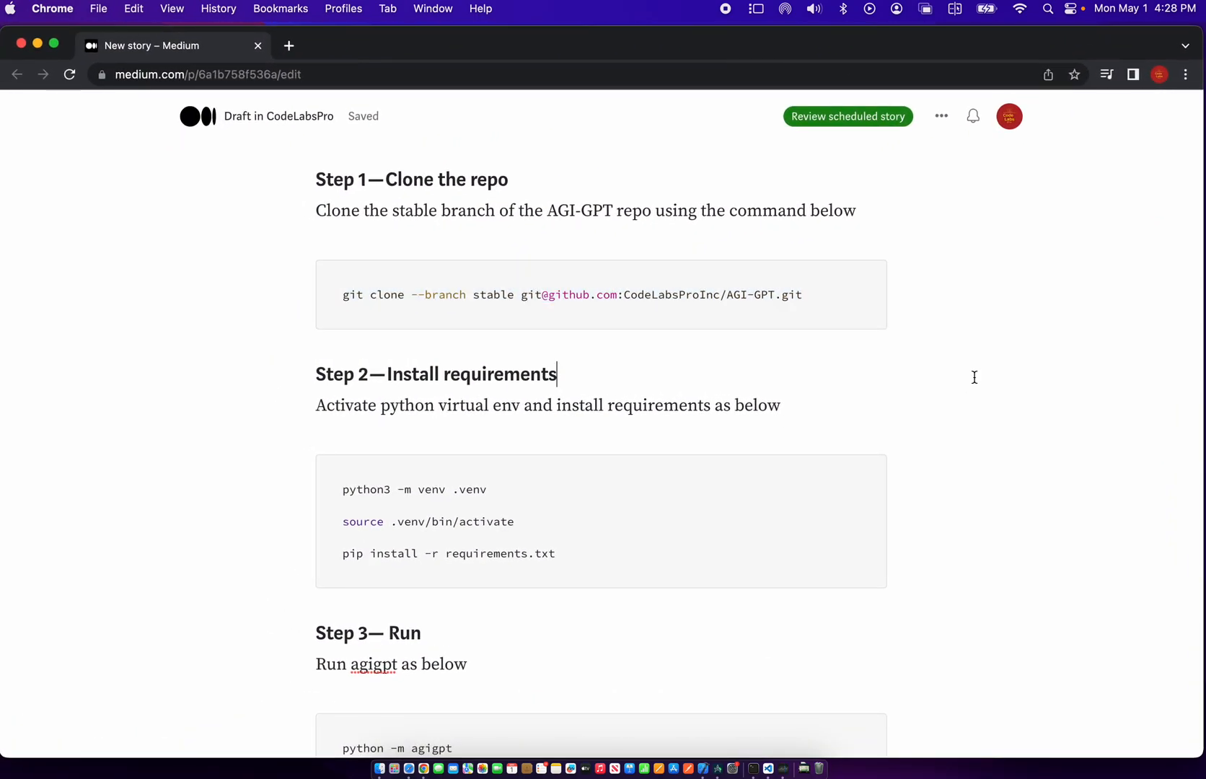
Review the install and run Steps 2 and 3 in the Medium draft
scroll("down", 3)
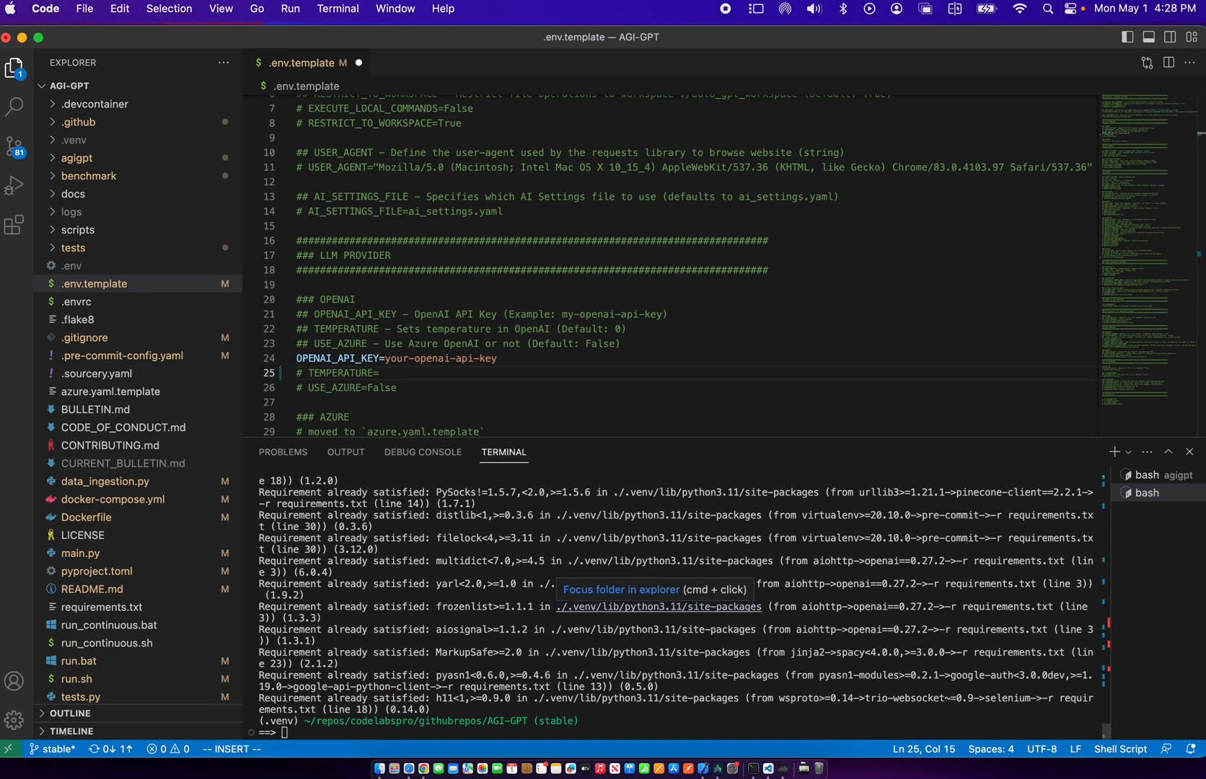
mouse_move(731, 678)
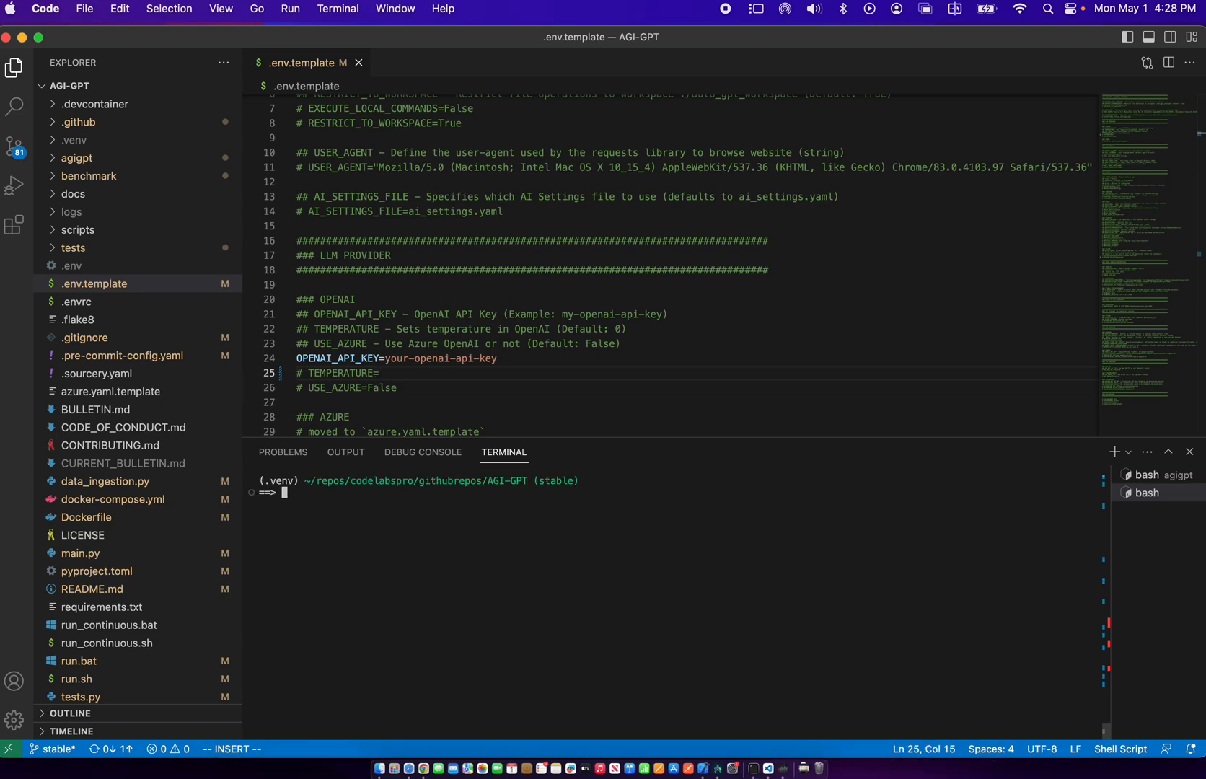
Check the interpreter with python --version, confirming Python 3.11.3
type("python")
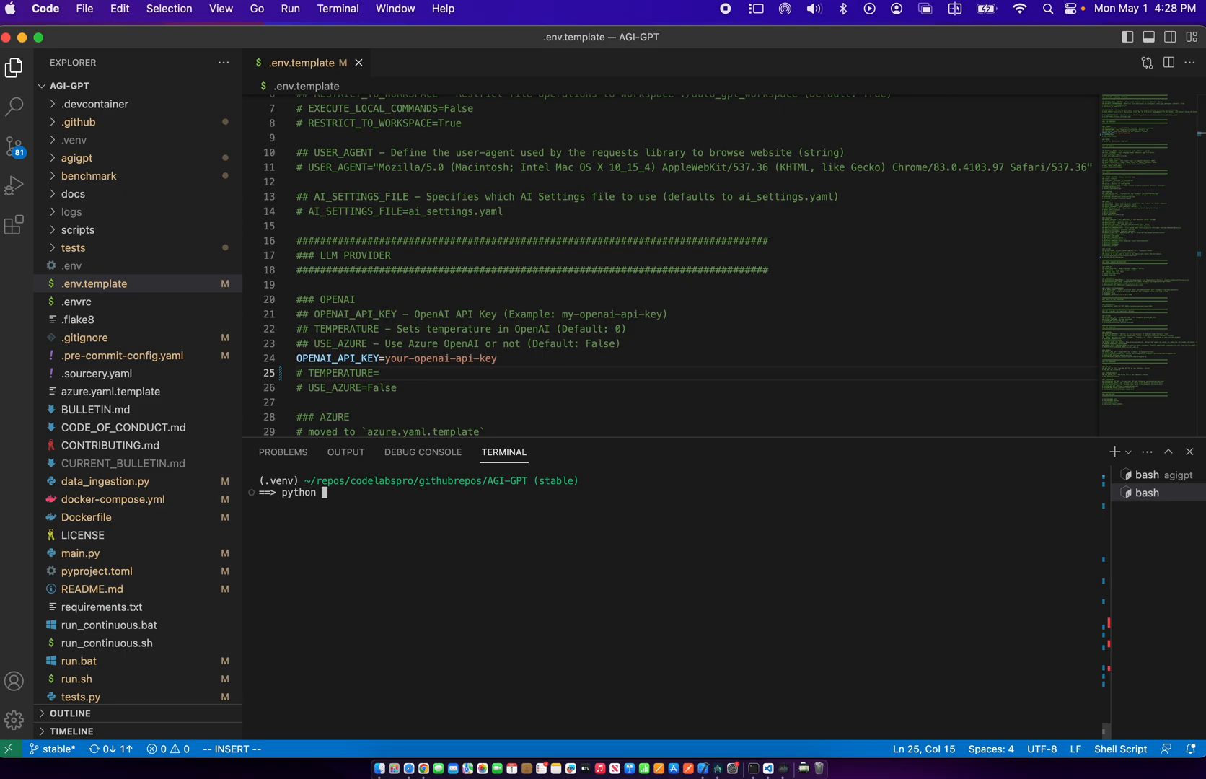
type("--ve")
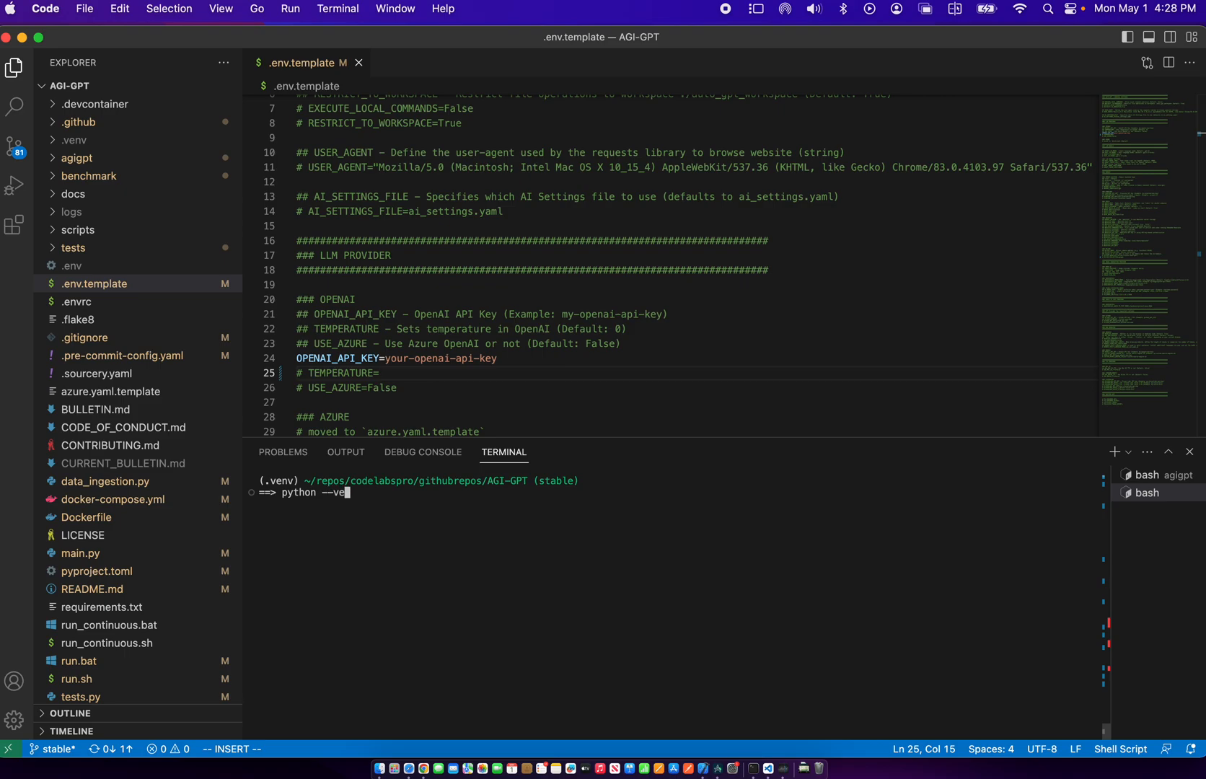
key("Return")
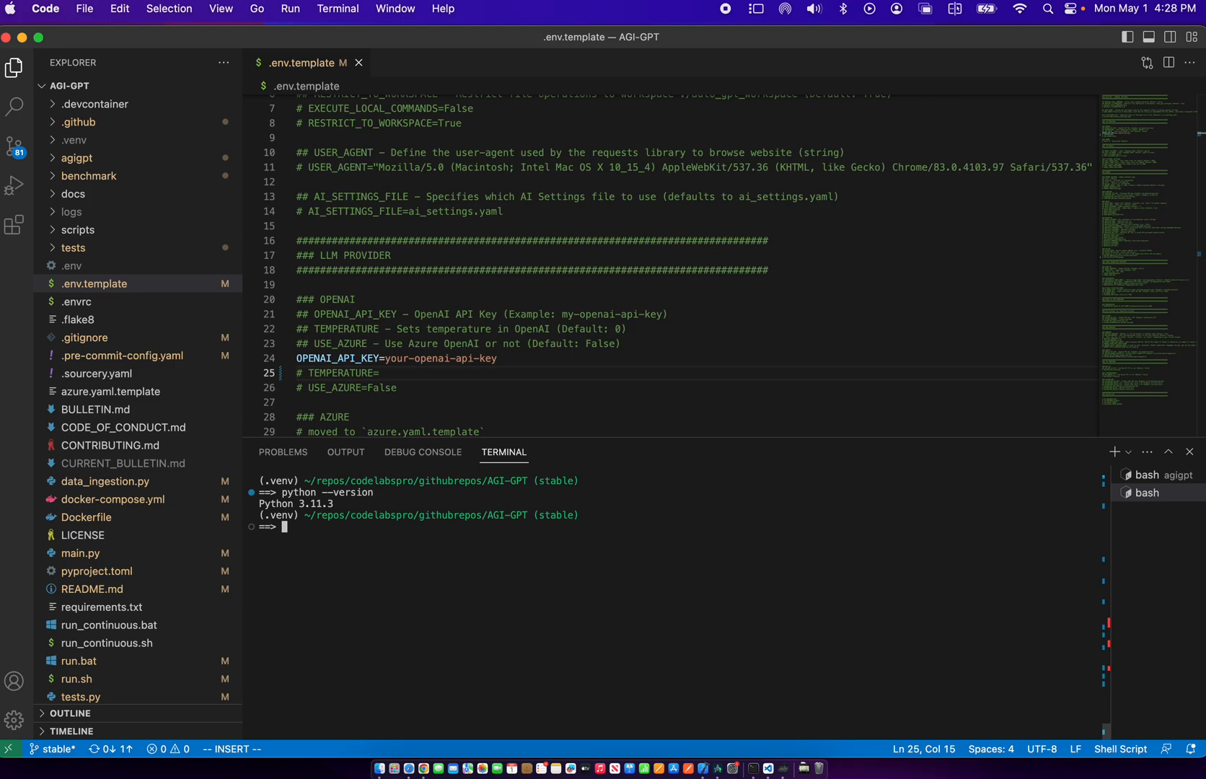
Enter python -m agigpt at the prompt to launch Auto-GPT
type("python -m")
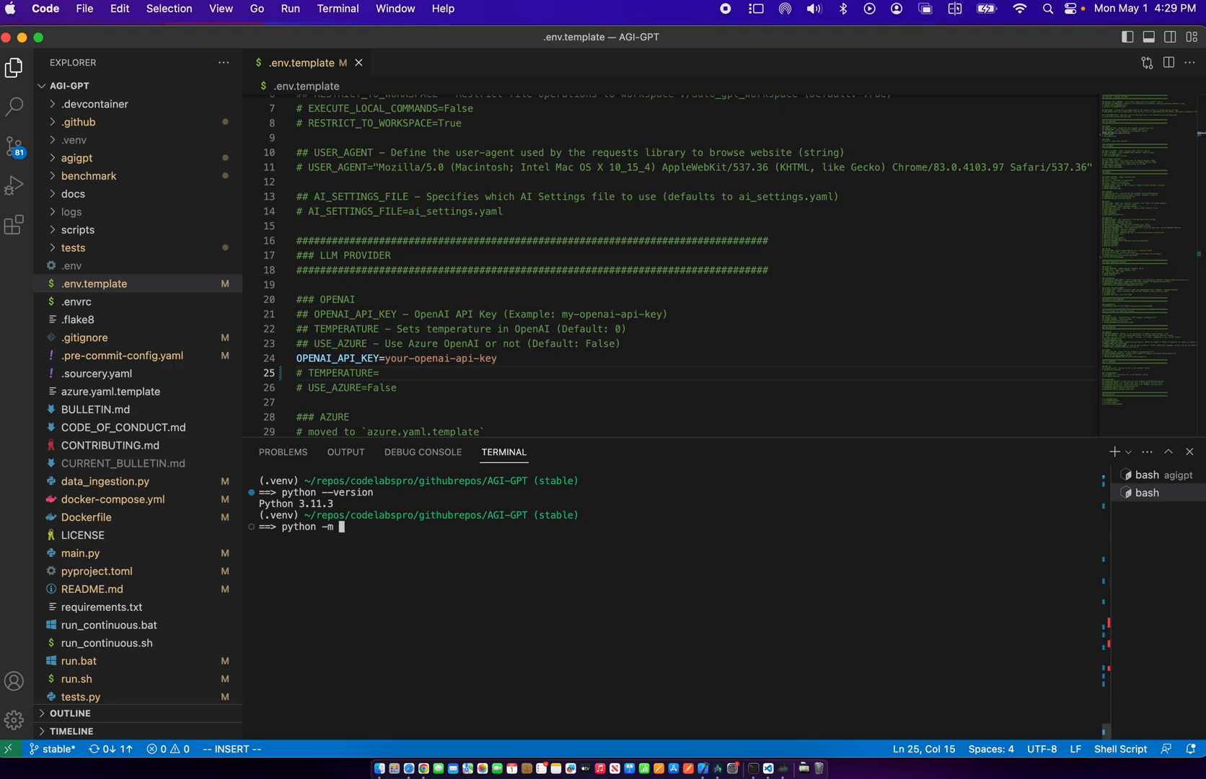
type("a")
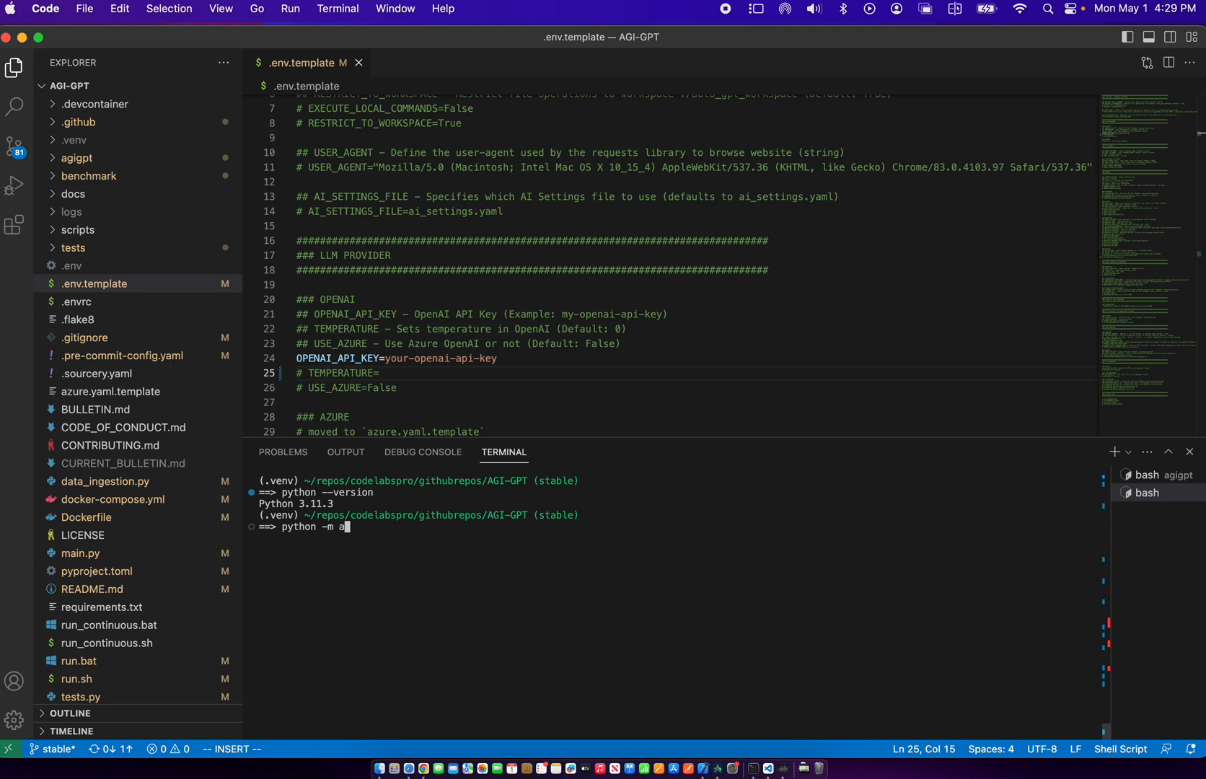
type("gigpt")
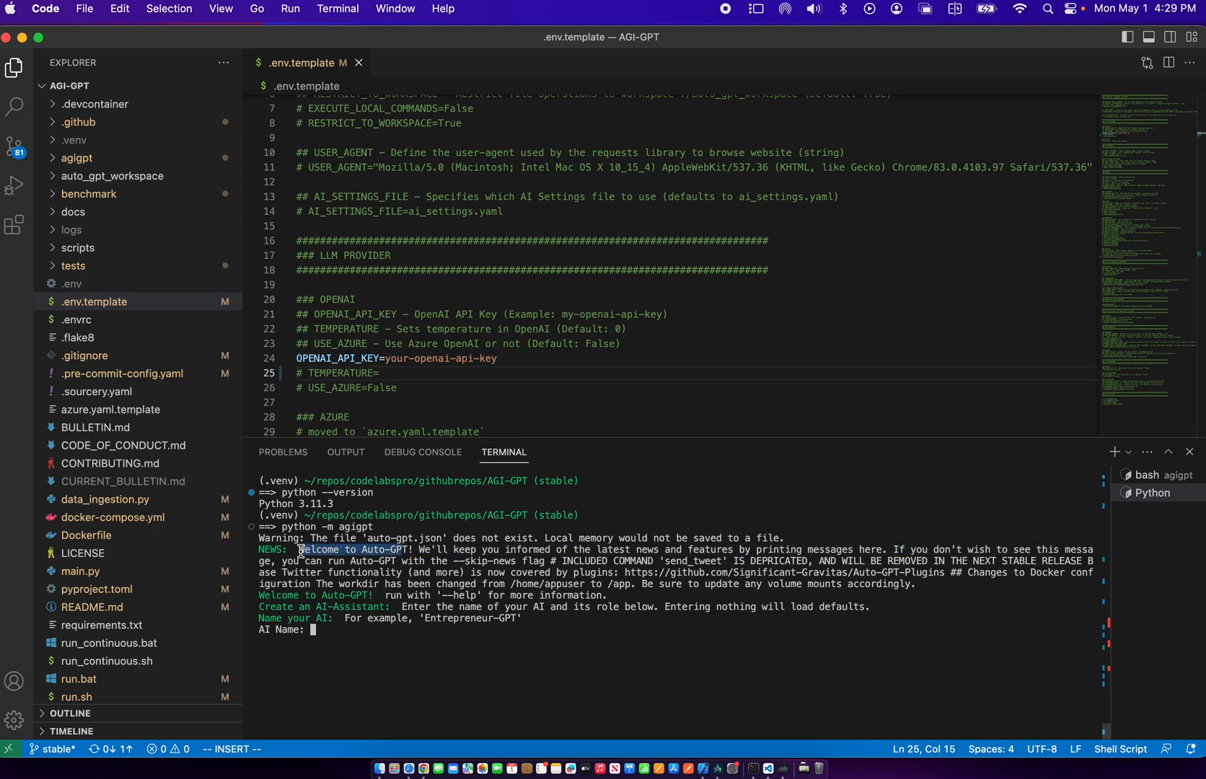
mouse_move(688, 643)
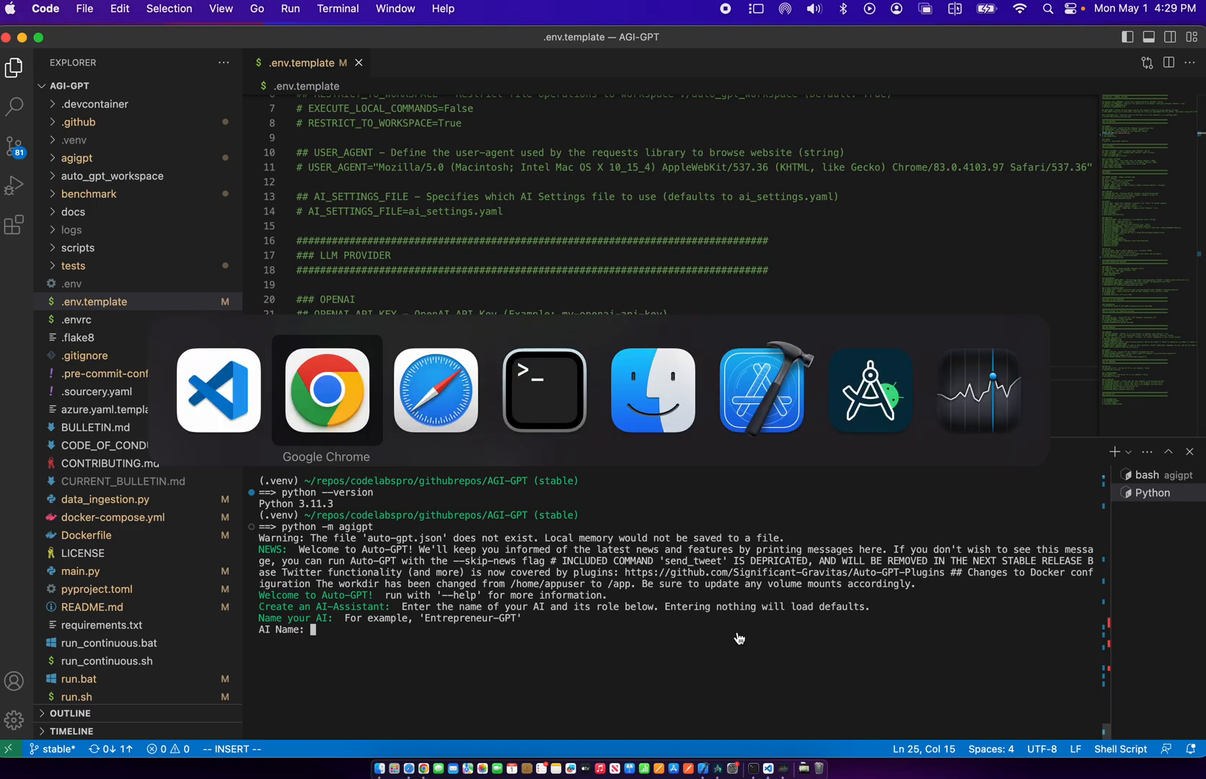
Check the Step 3 run instructions in the Medium draft while Auto-GPT awaits an AI name
left_click(326, 390)
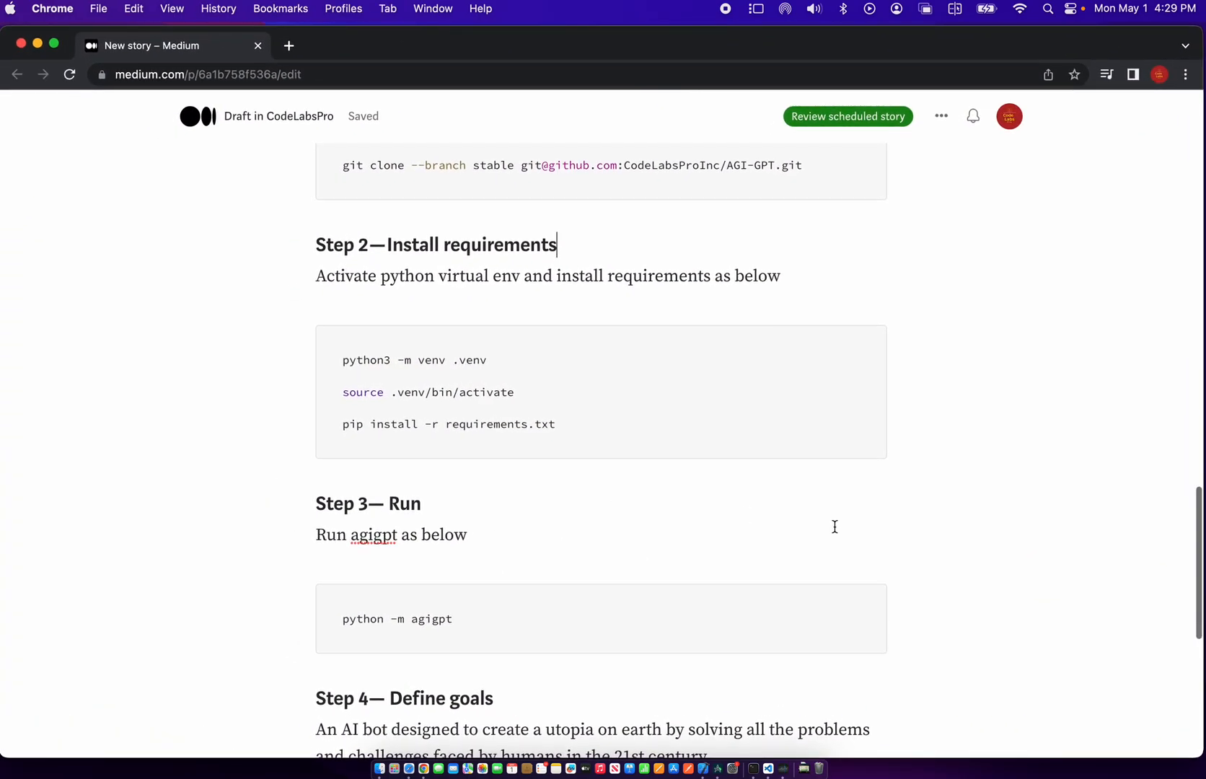
scroll("down", 3)
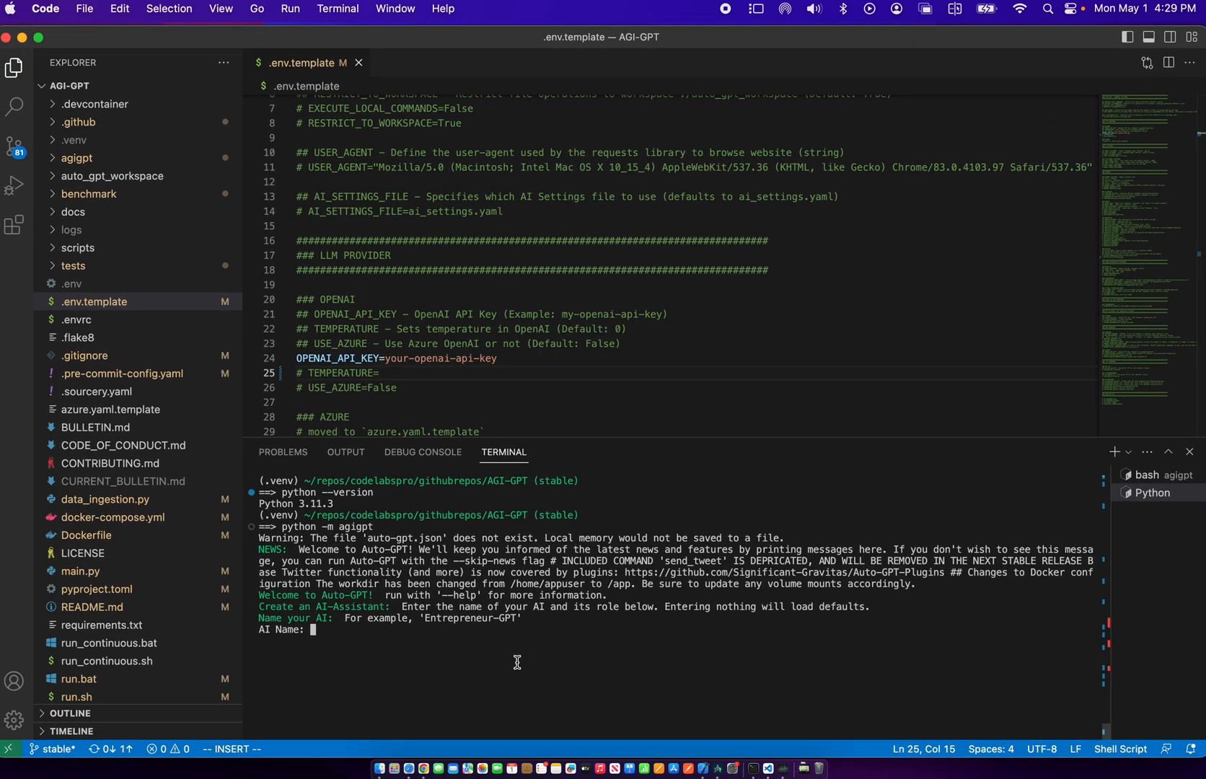
Name the AI Humanitarian-GPT at Auto-GPT's AI Name prompt
type("E")
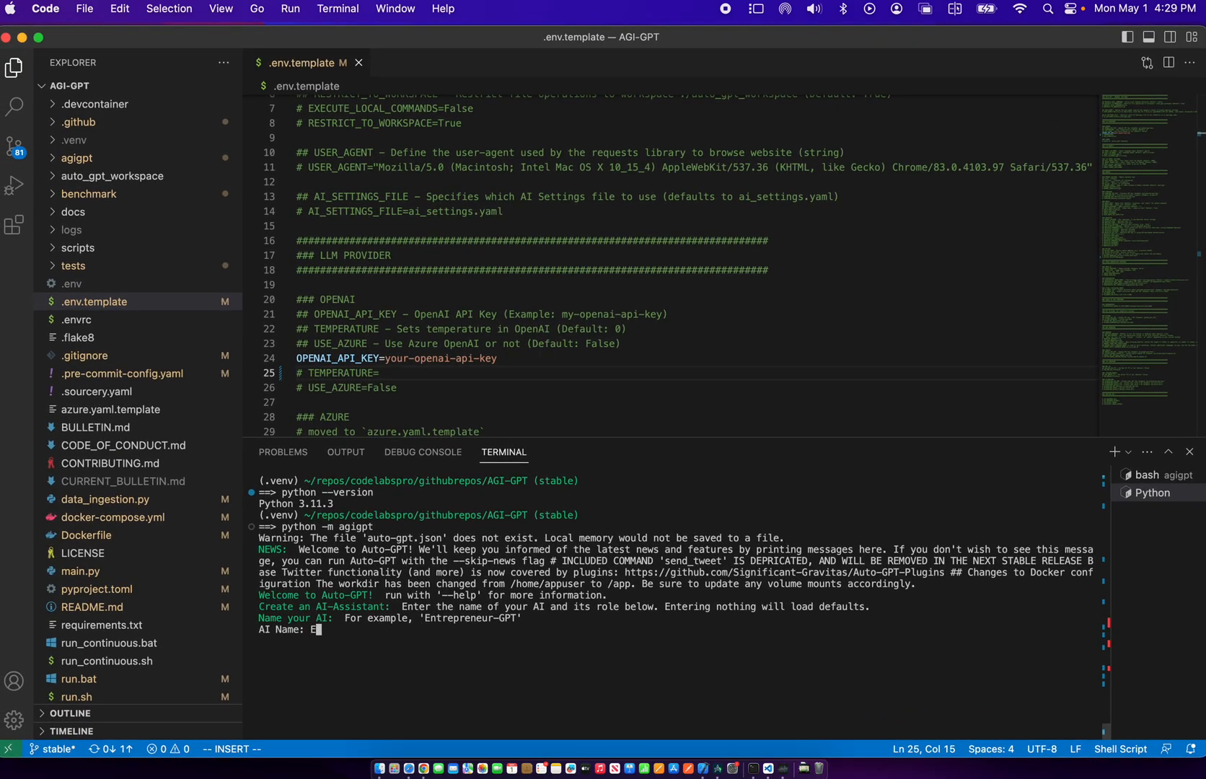
type("ntrepren")
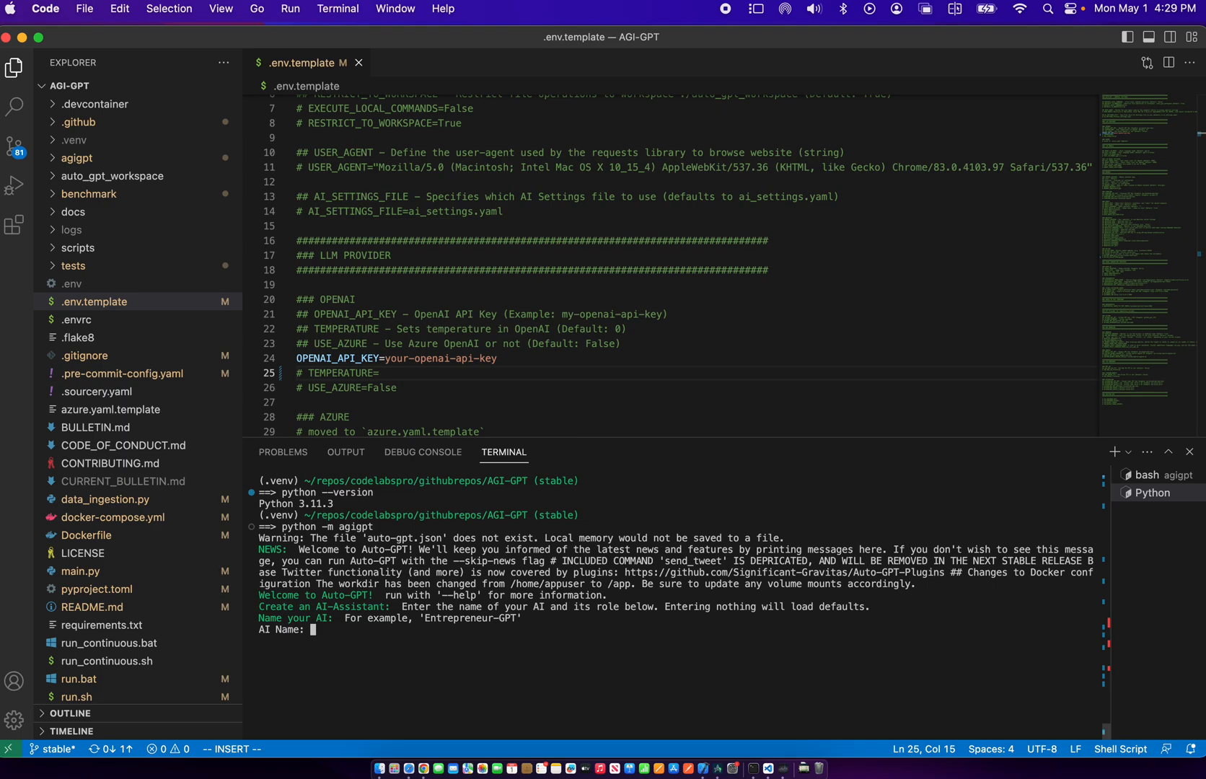
type("Hu")
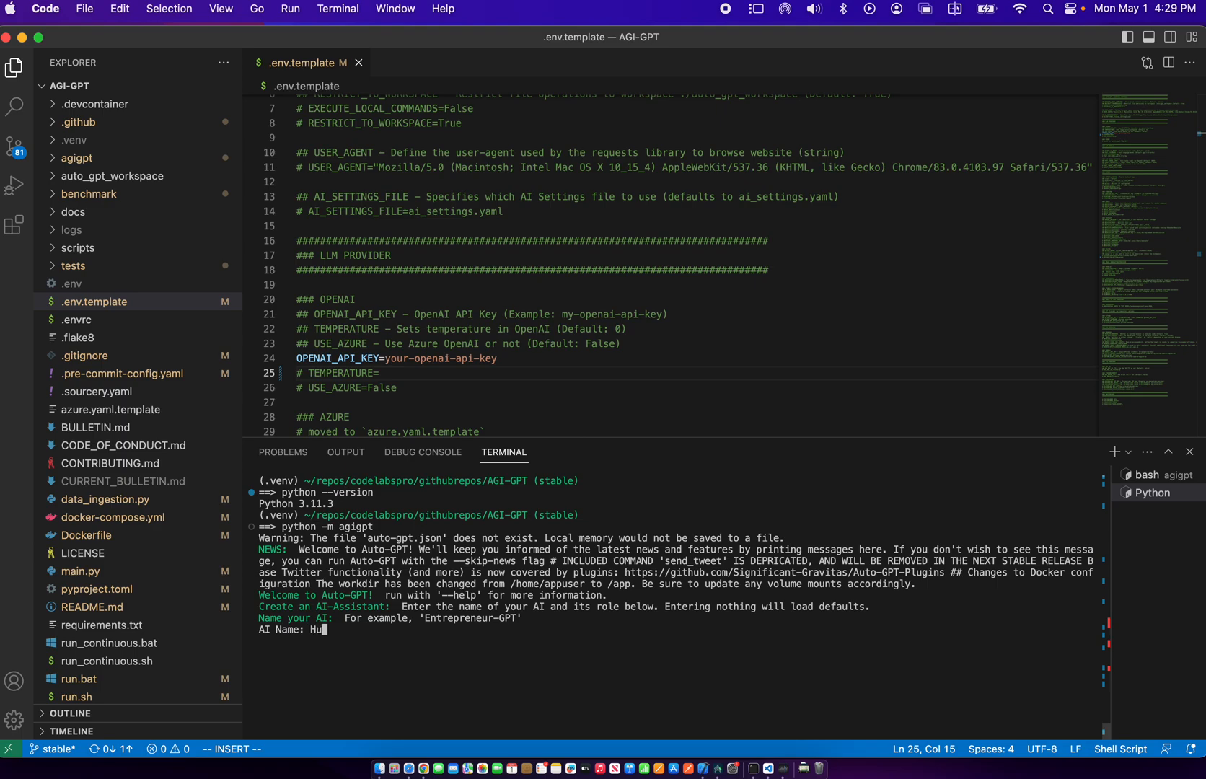
type("manitaria")
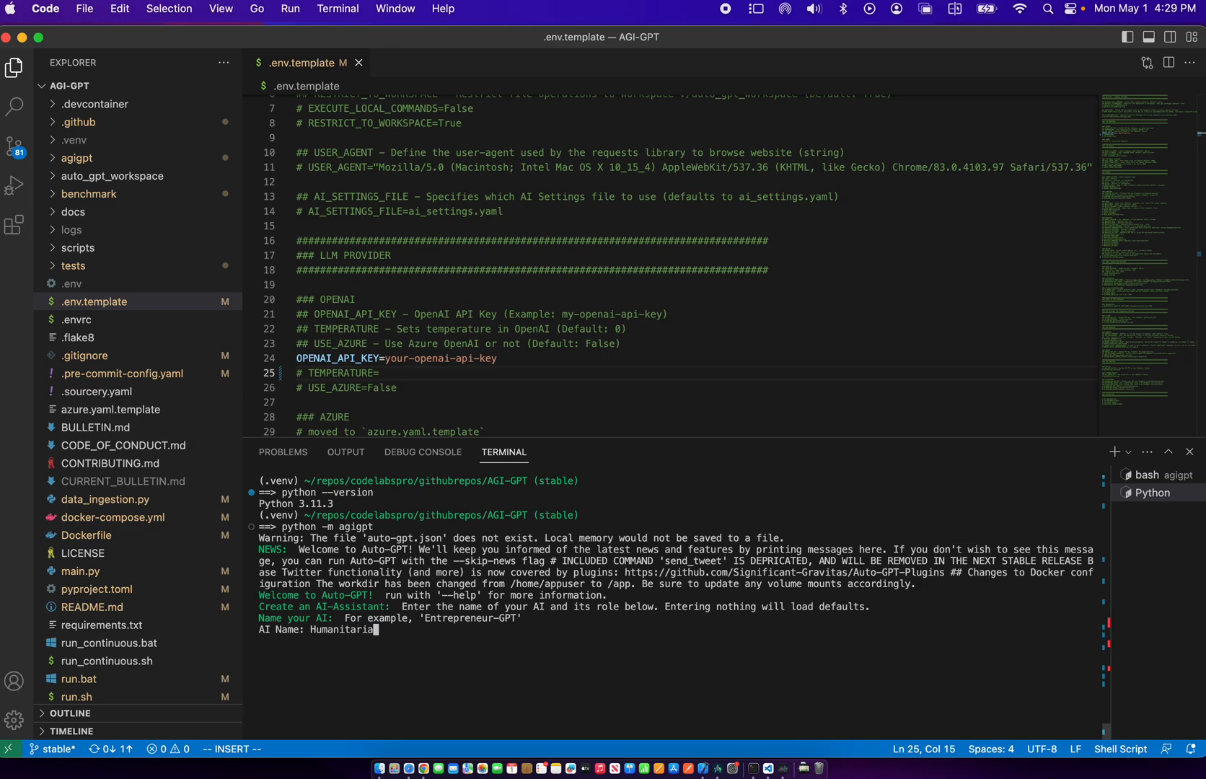
key("Return")
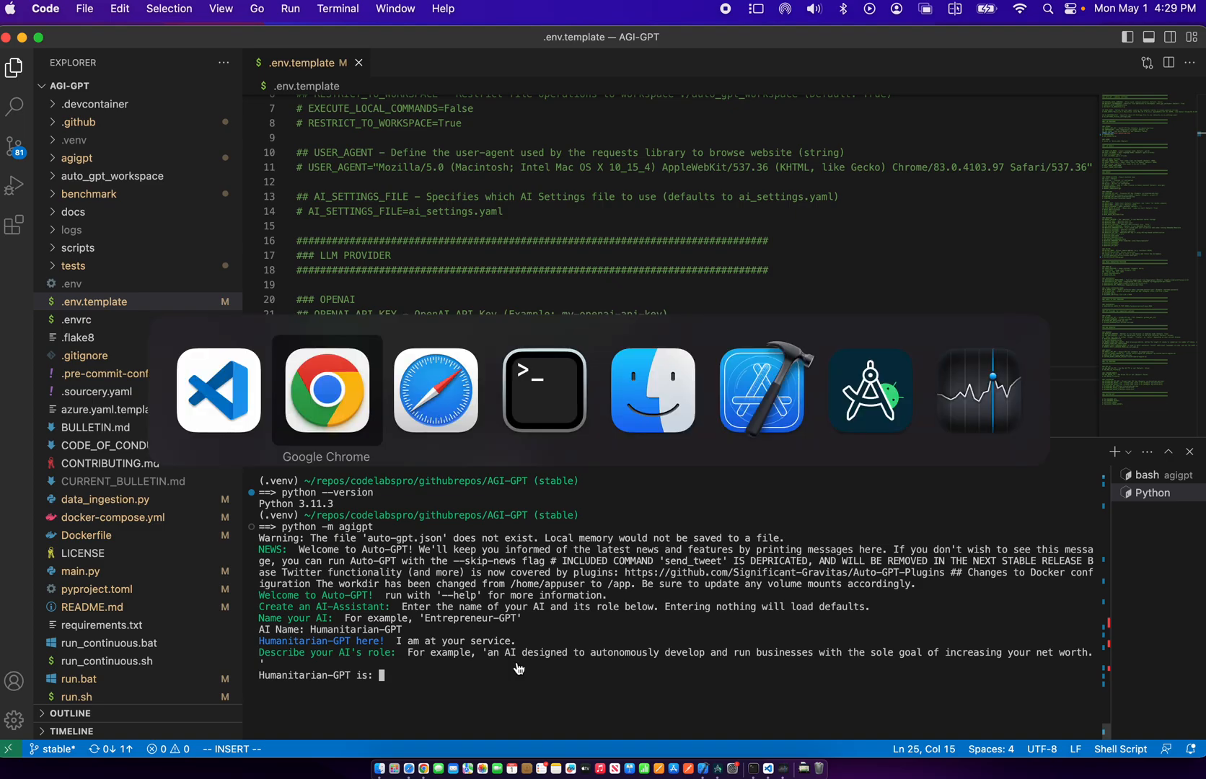
Copy the Step 4 bot description from the Medium draft
left_click(326, 390)
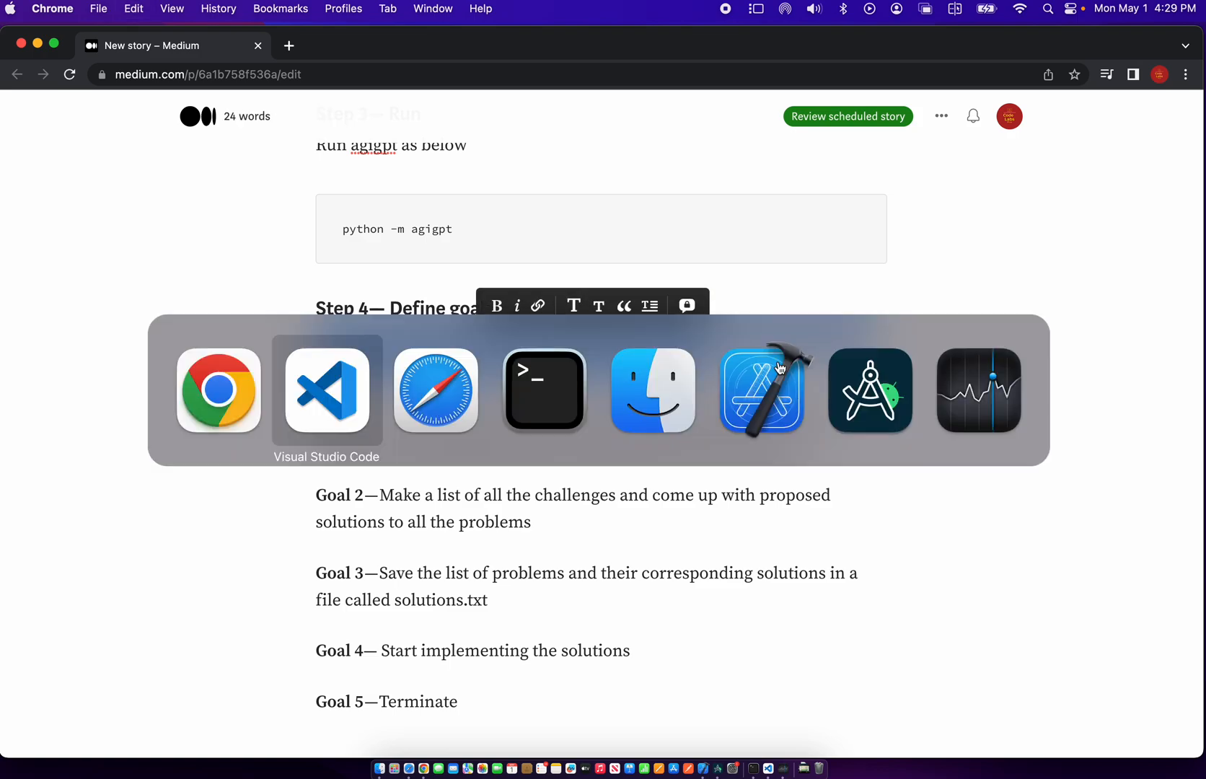
Give Humanitarian-GPT its role: an AI bot creating a utopia by solving 21st-century human problems
left_click(326, 391)
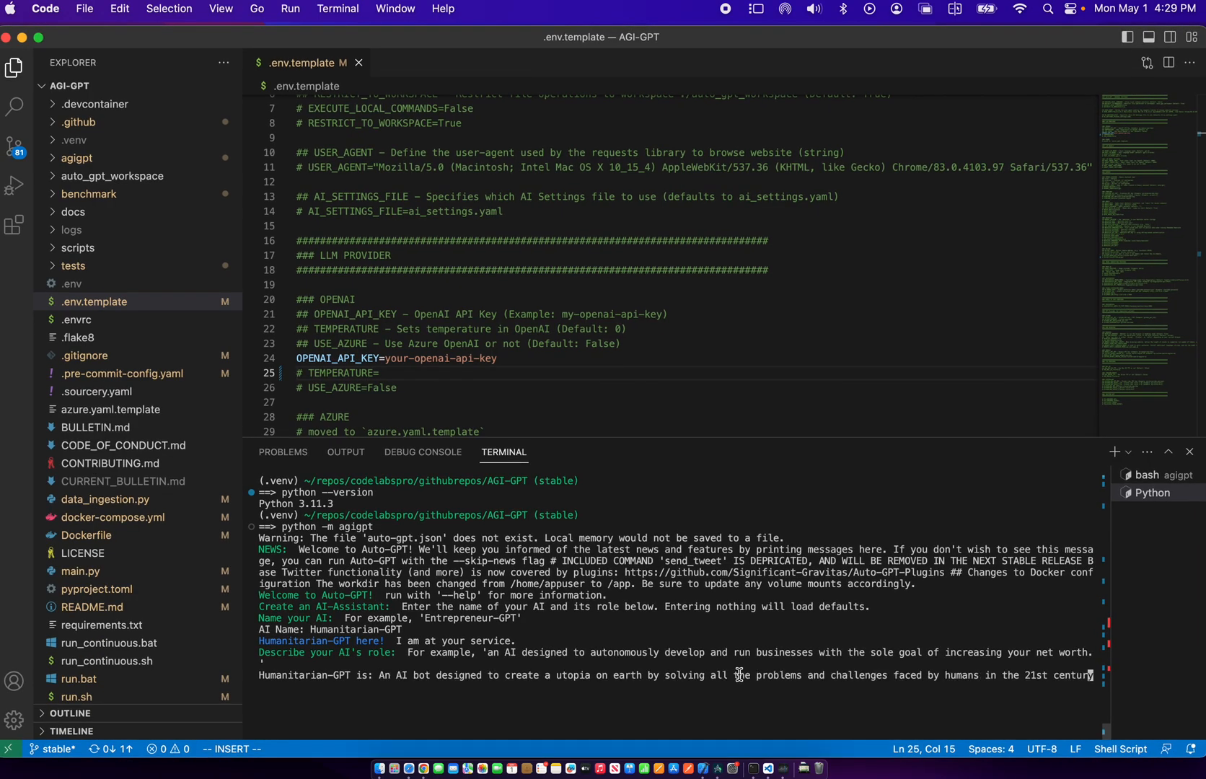
mouse_move(829, 705)
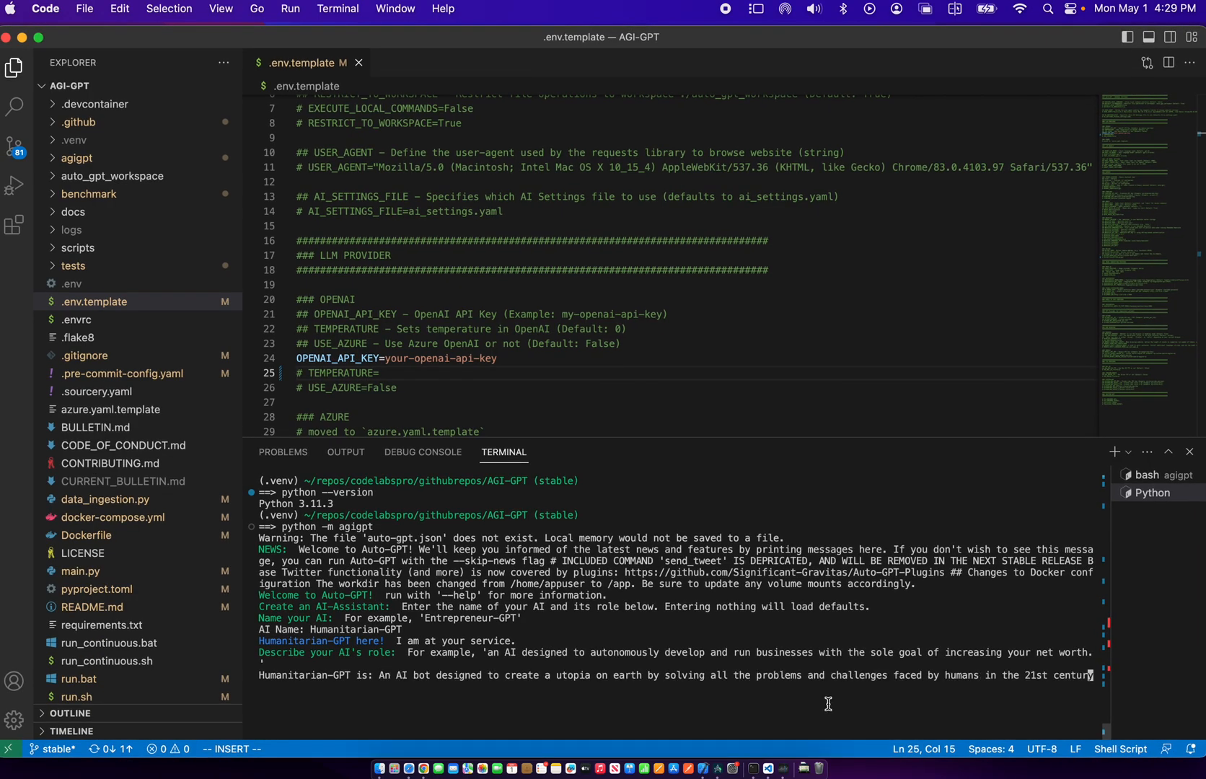
mouse_move(950, 660)
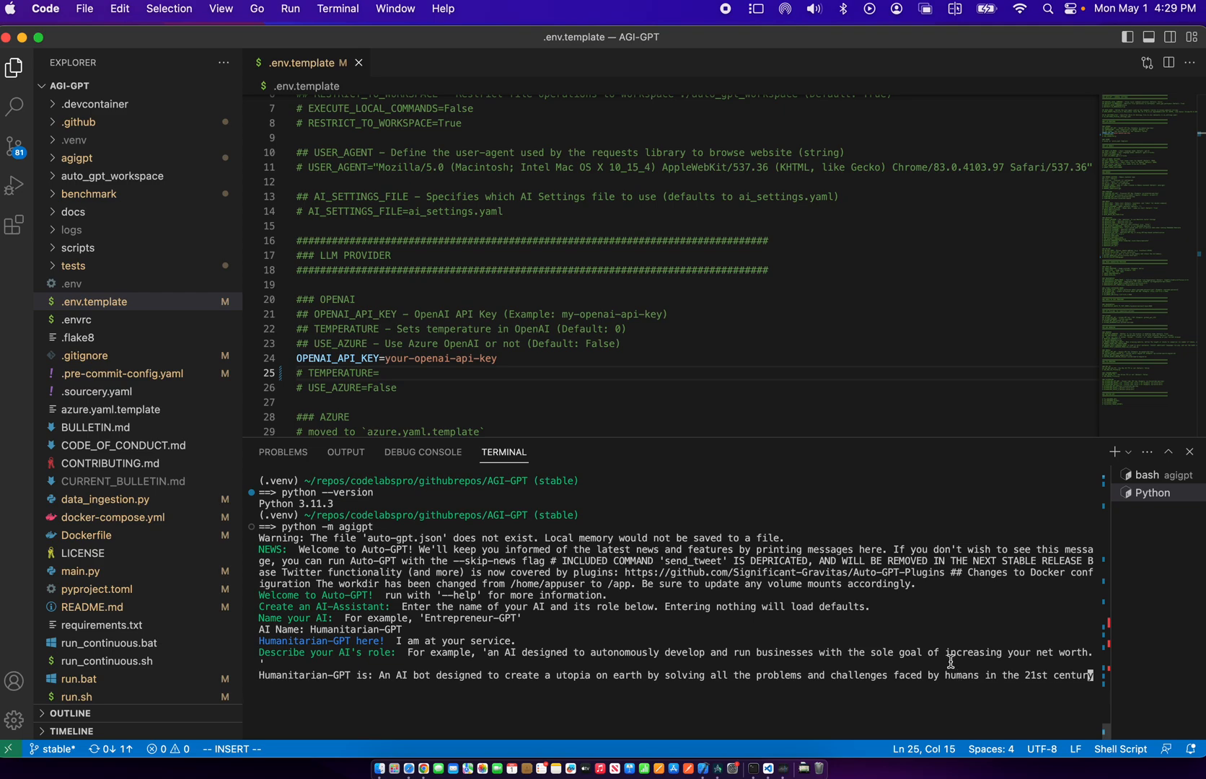
mouse_move(1004, 633)
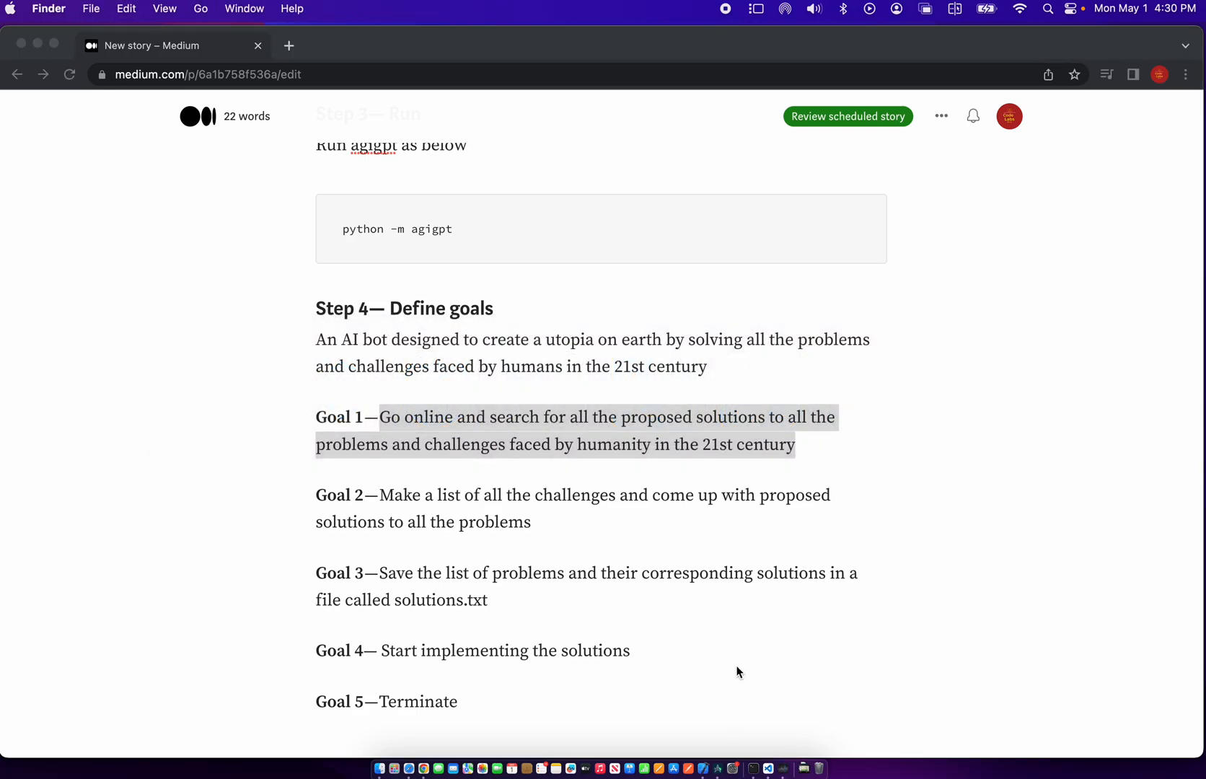
Copy Goals 2-4 from the Medium article into the terminal, including 'Make a list of all the challenges and come up with proposed solutions...'
left_click(767, 775)
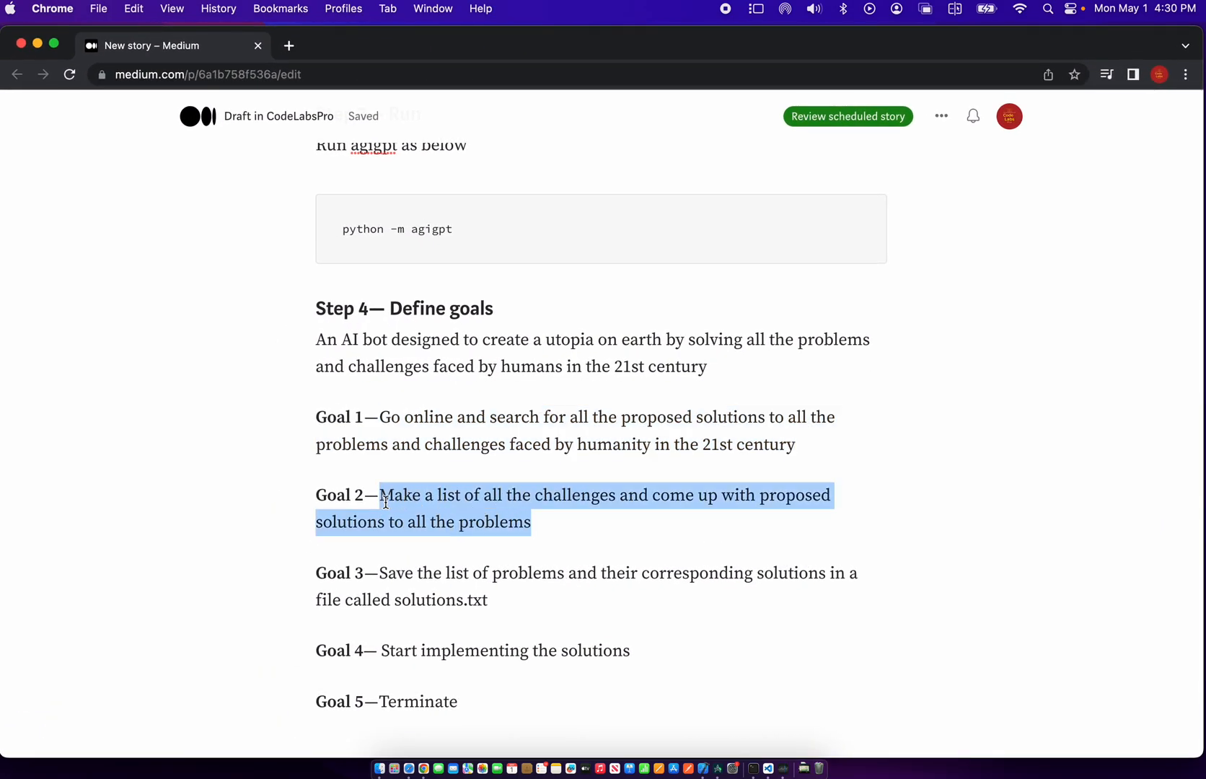
left_click(892, 454)
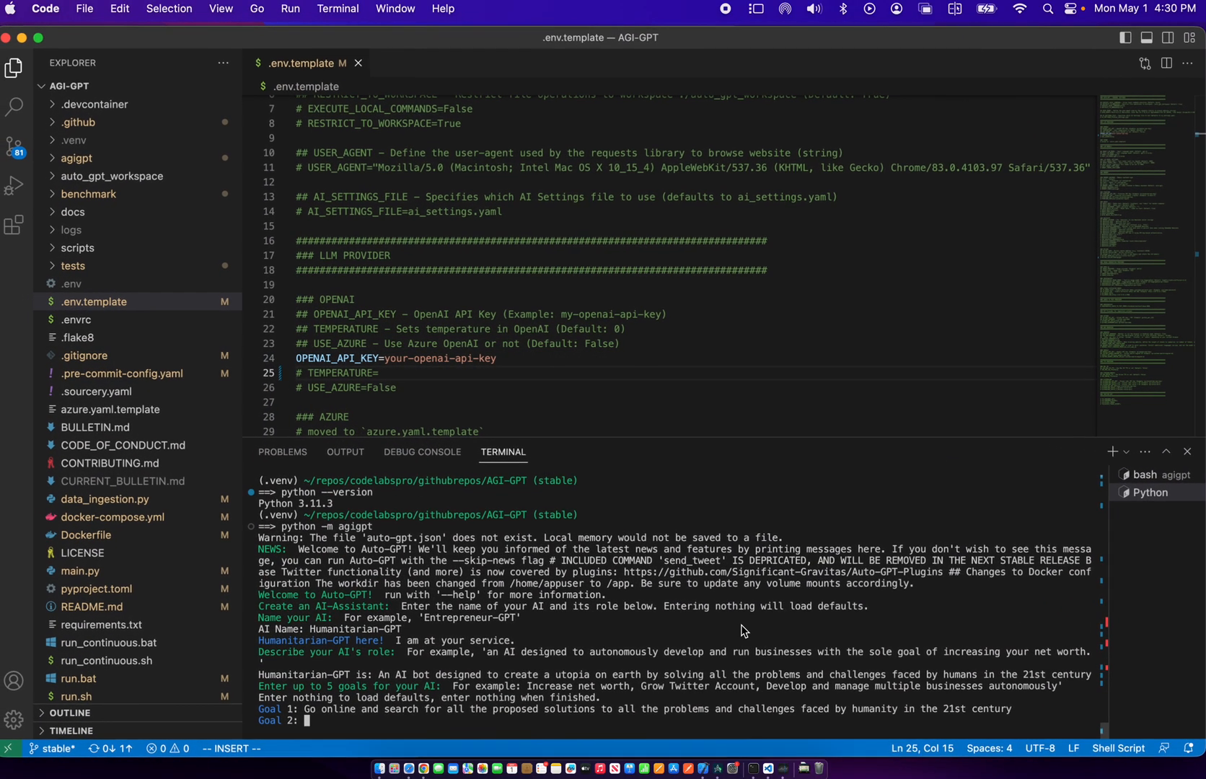
type("Make a list of all the challenges and come up with proposed solutions to all the problems")
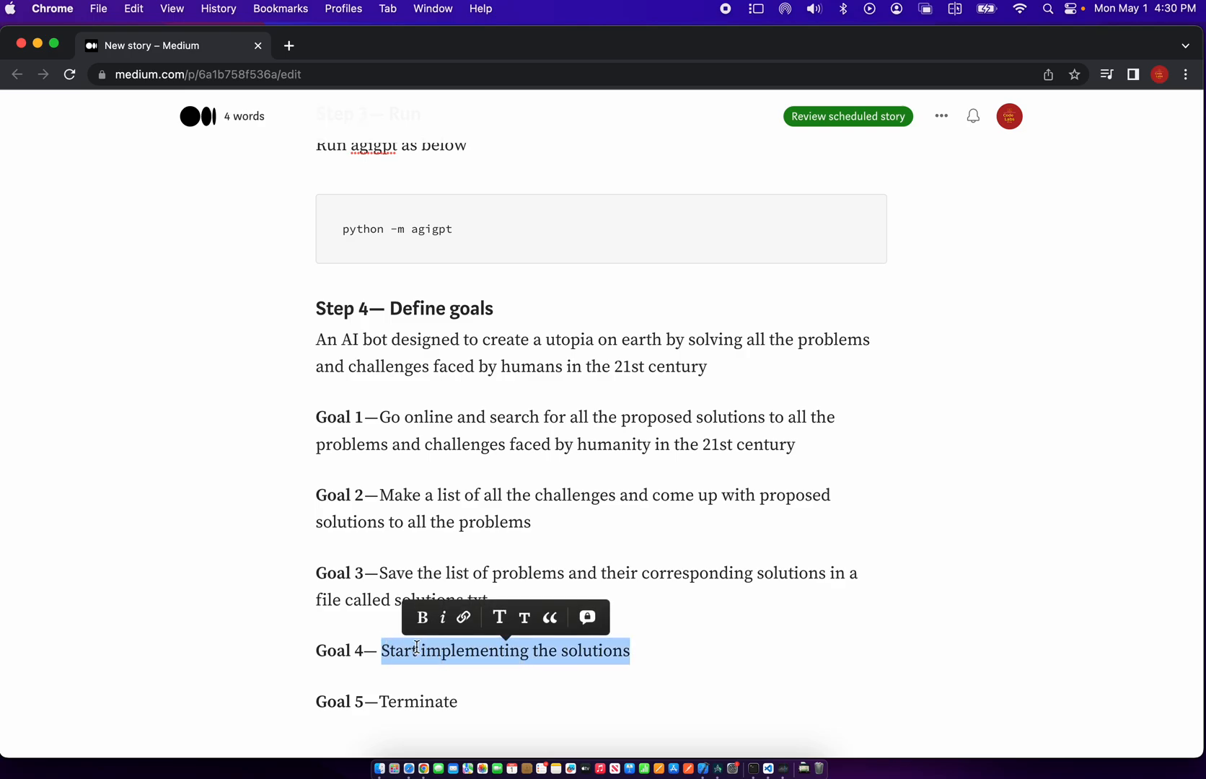
left_click(765, 769)
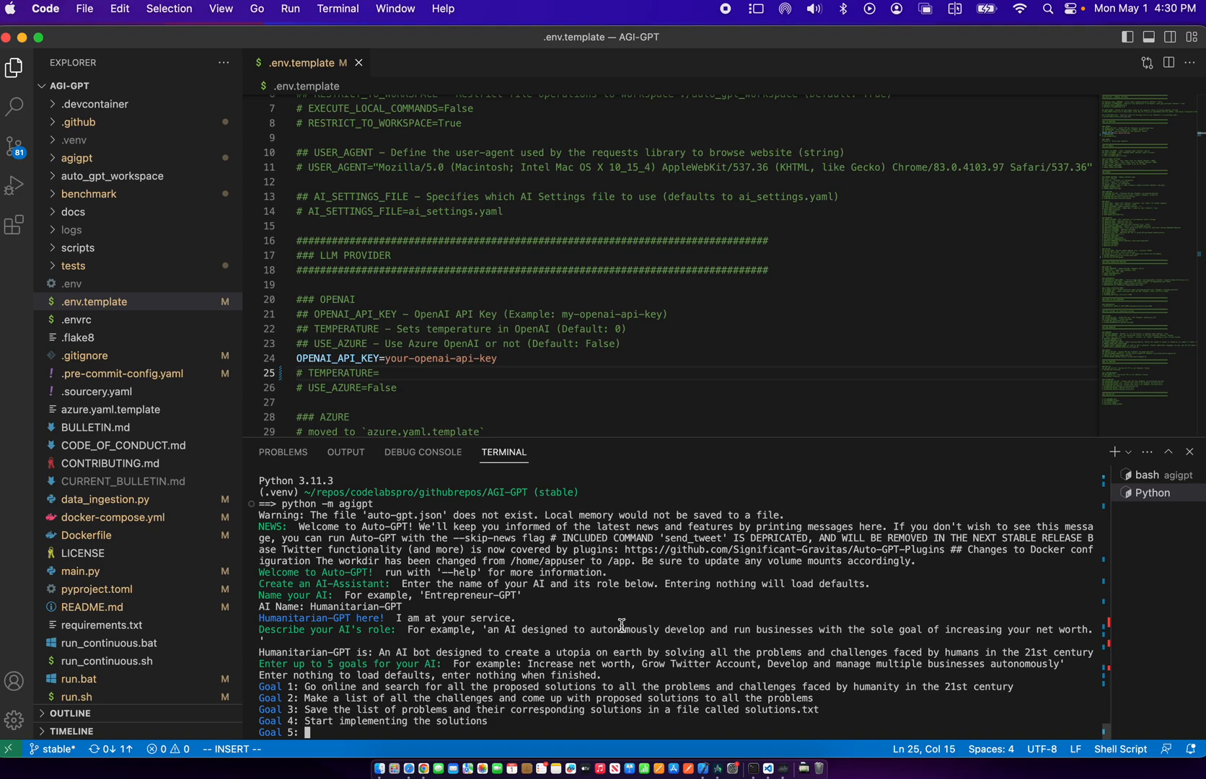
Enter 'Terminate' as Goal 5 so Auto-GPT begins thinking
type("Terminate")
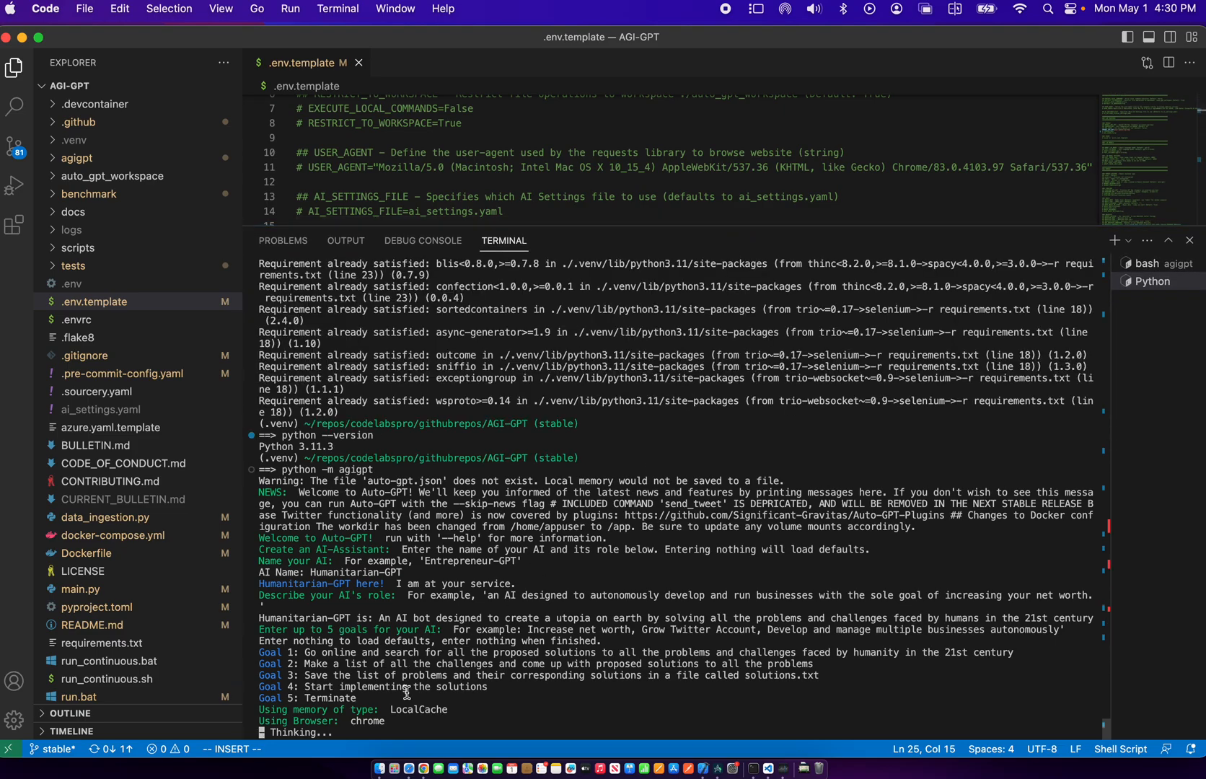
mouse_move(370, 721)
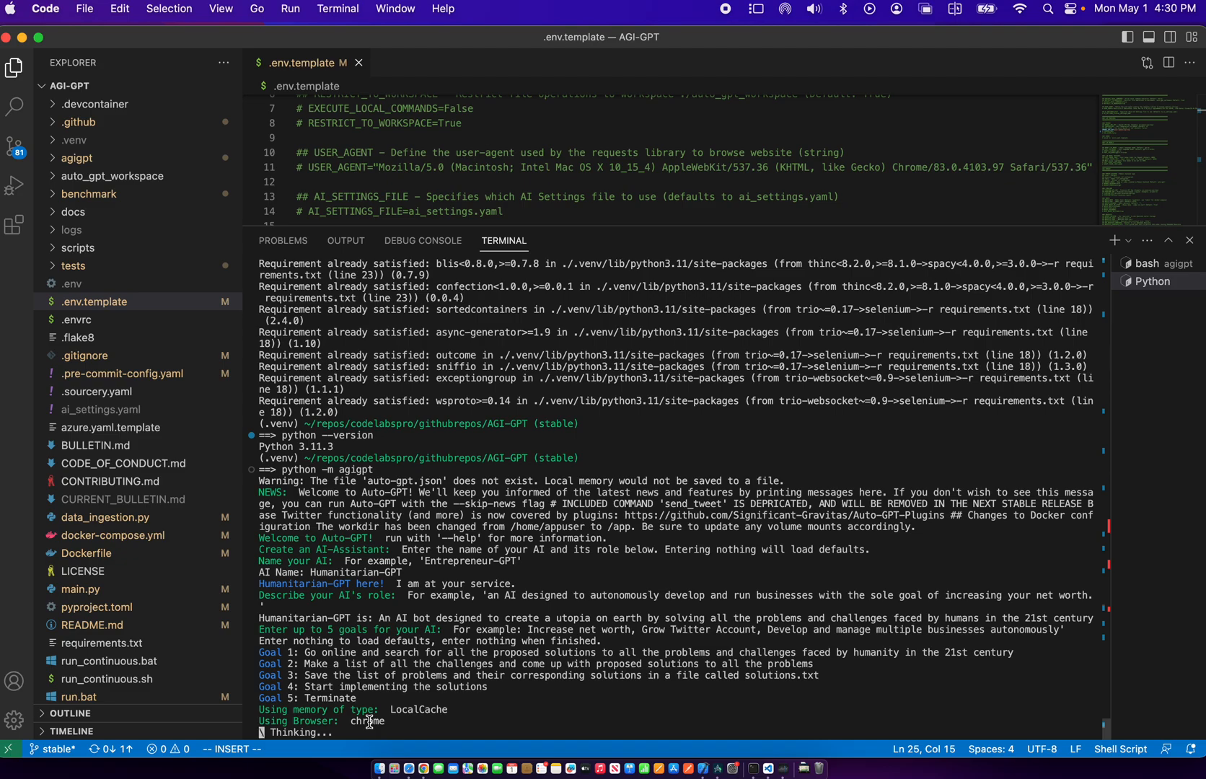
mouse_move(440, 705)
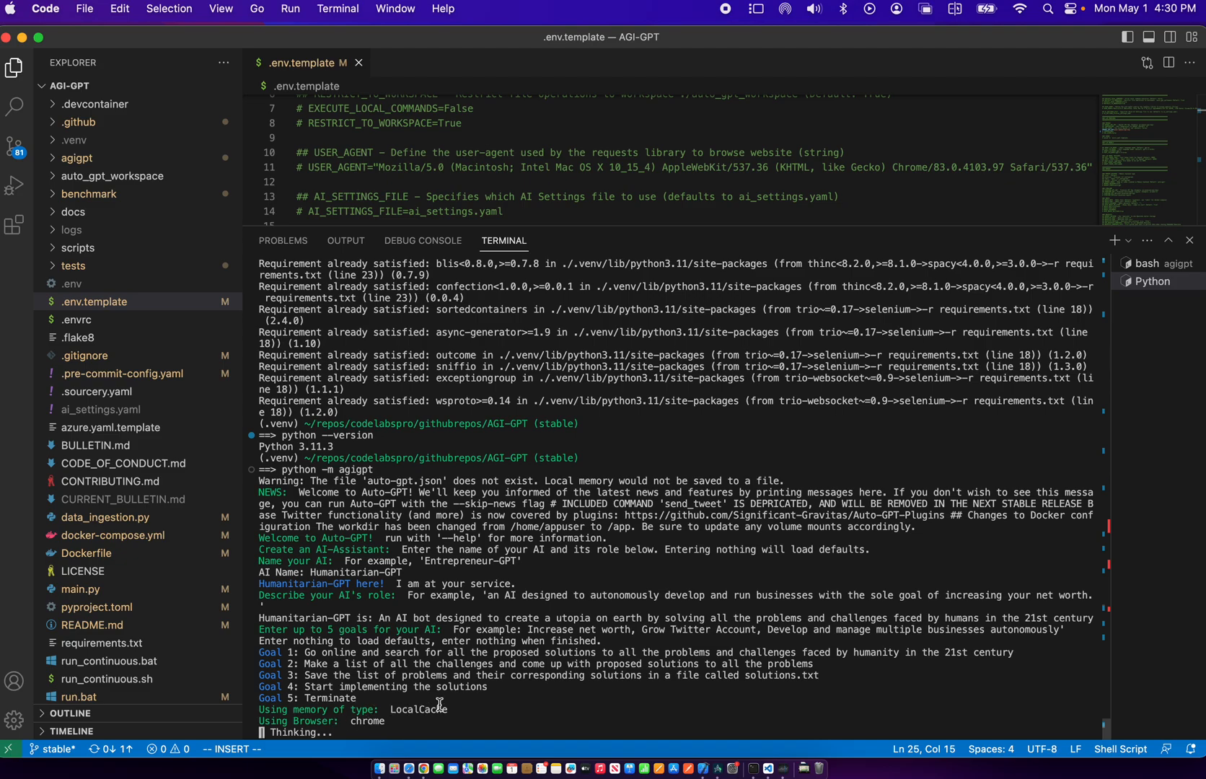
mouse_move(570, 641)
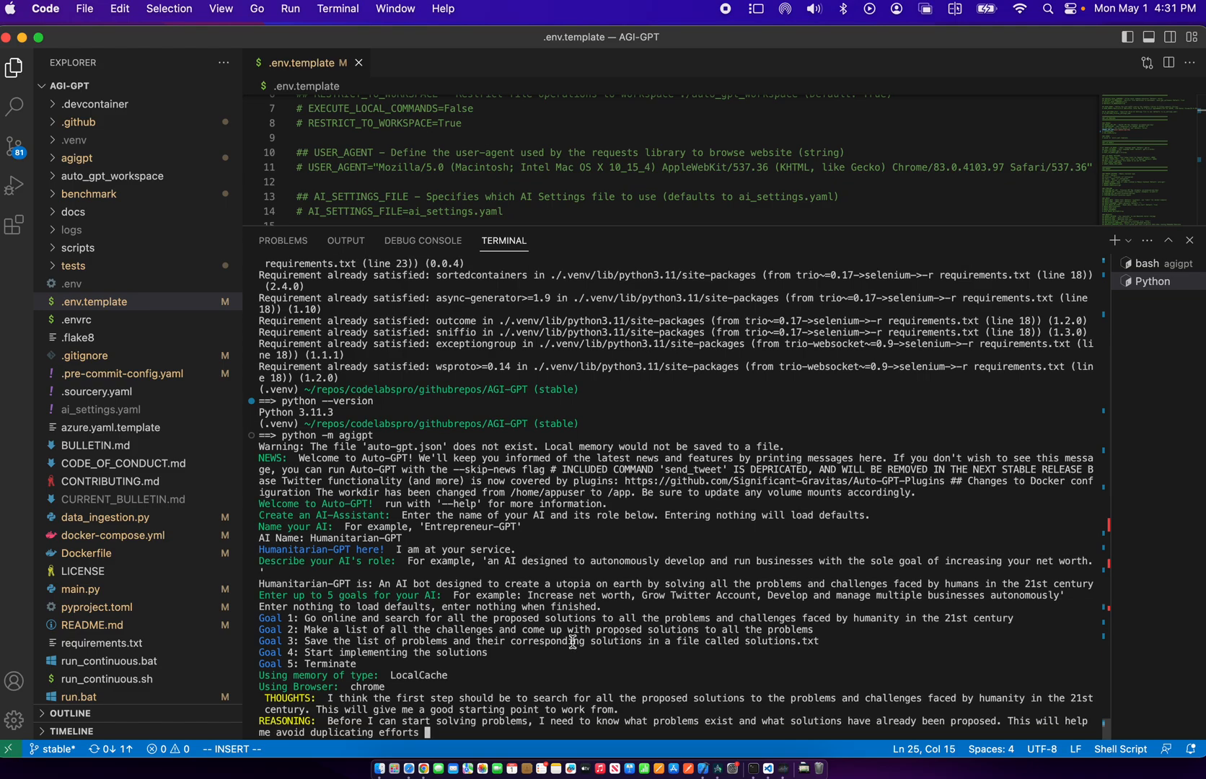
Scroll the terminal to read the proposed google search command awaiting authorisation
scroll("down", 3)
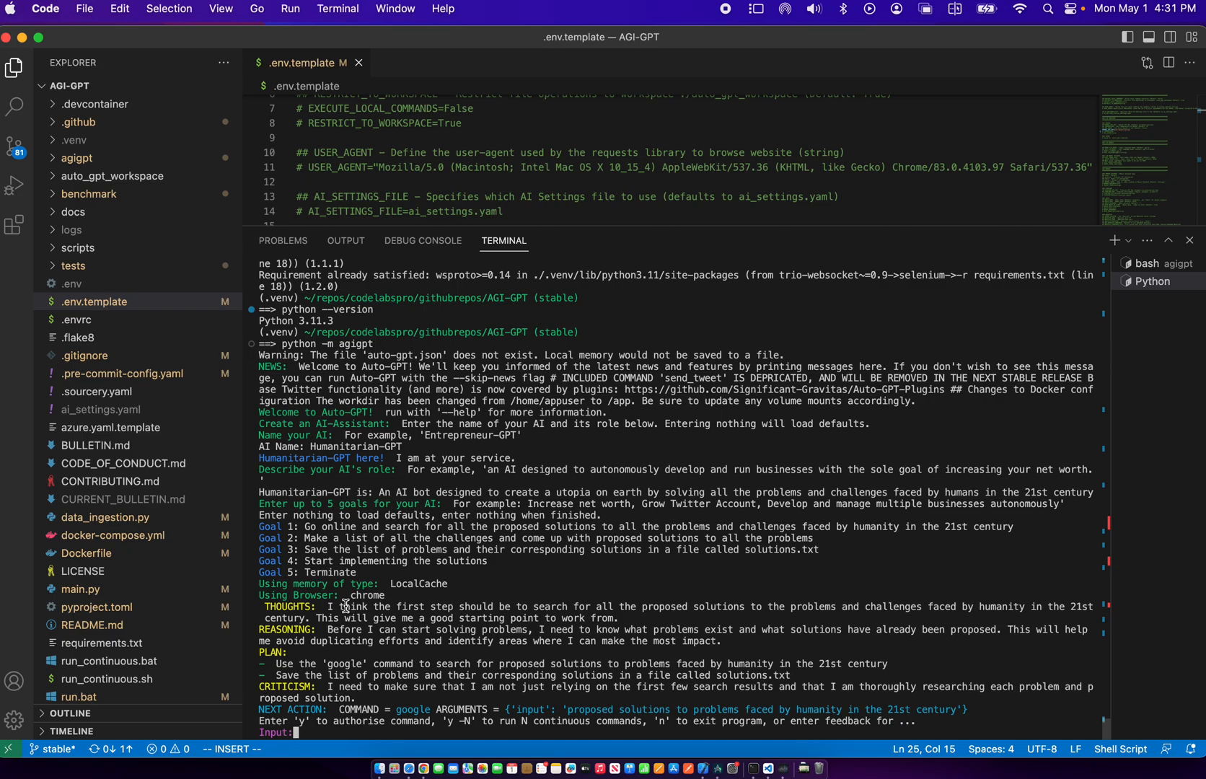
mouse_move(664, 614)
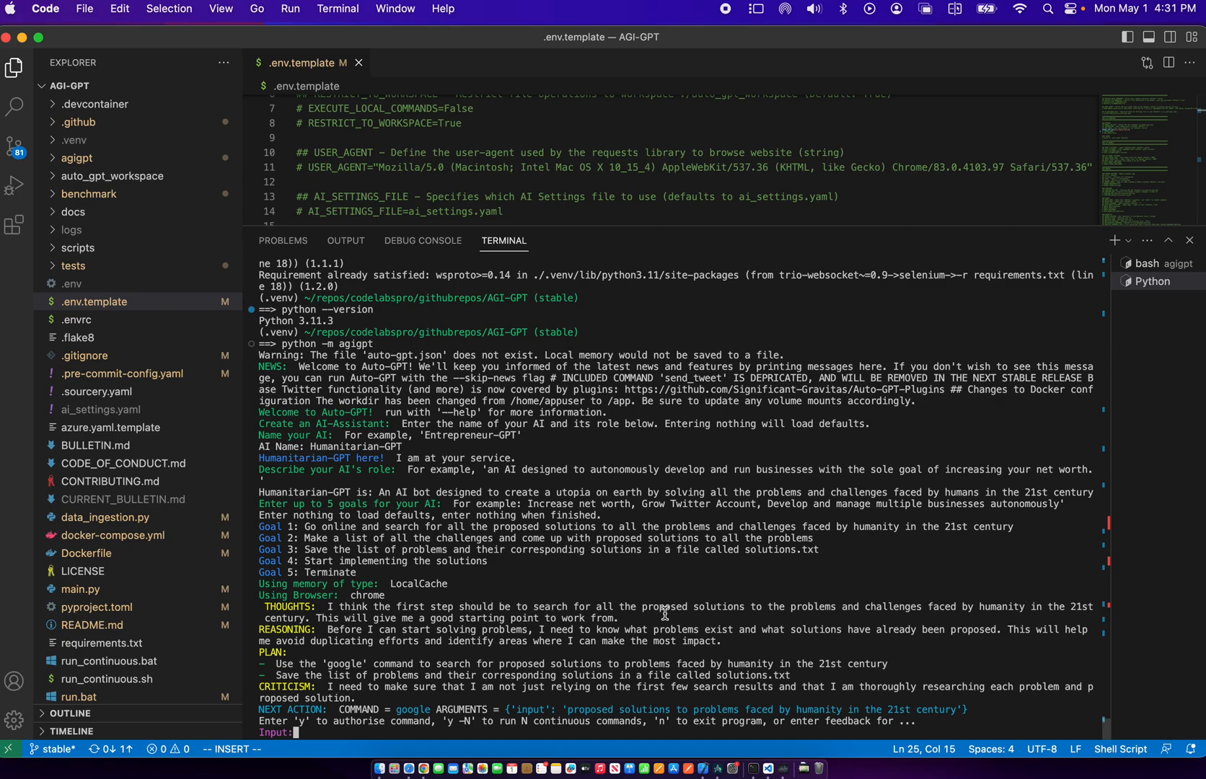
mouse_move(868, 602)
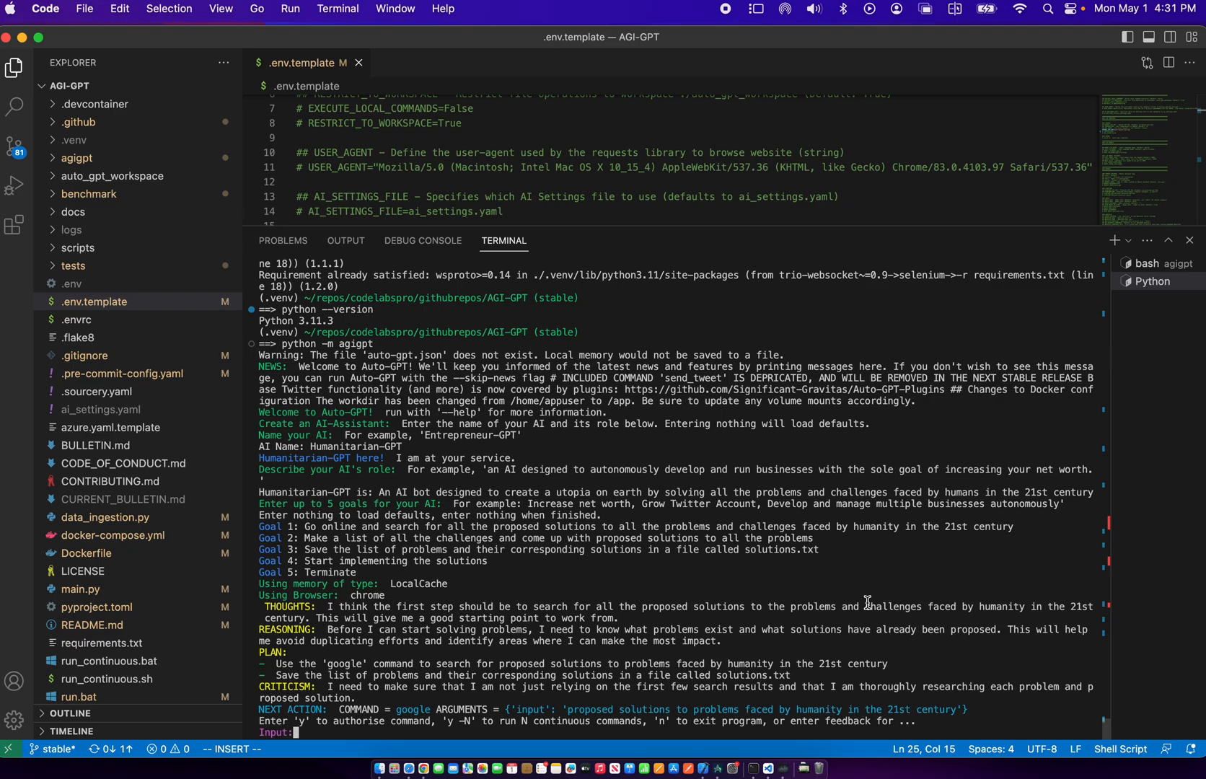
mouse_move(791, 618)
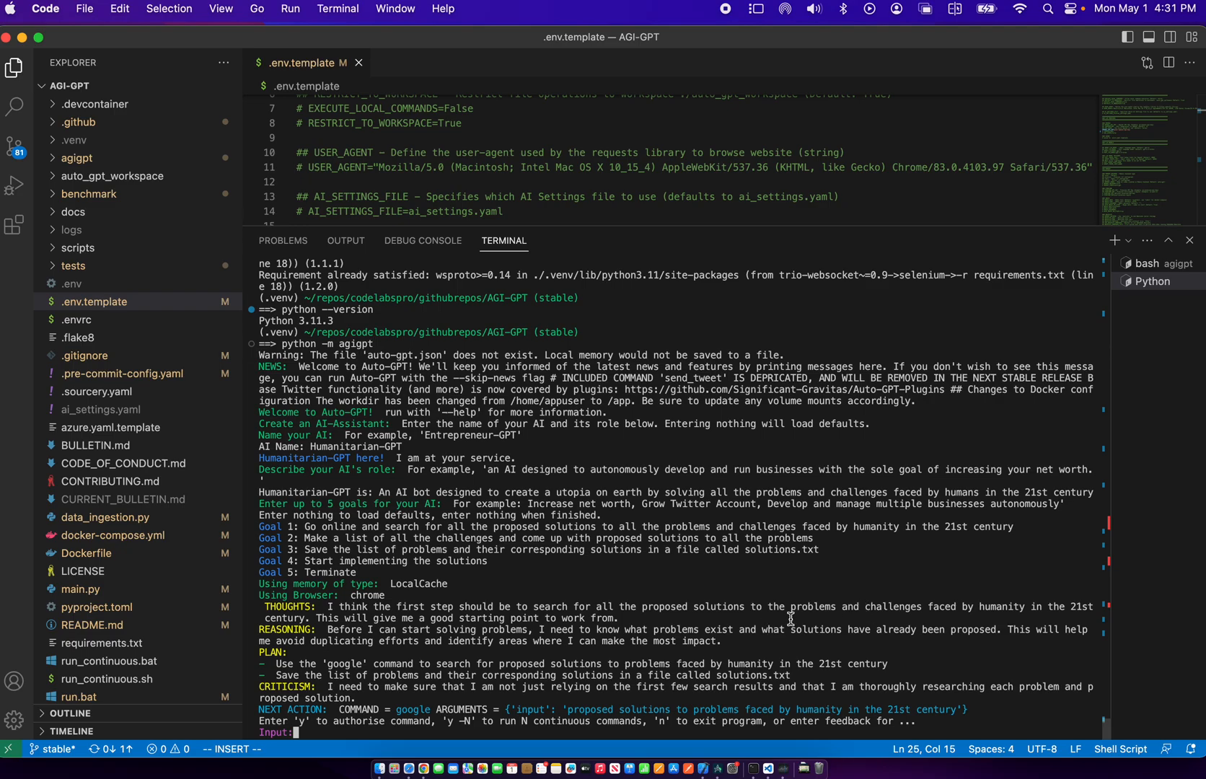
mouse_move(375, 641)
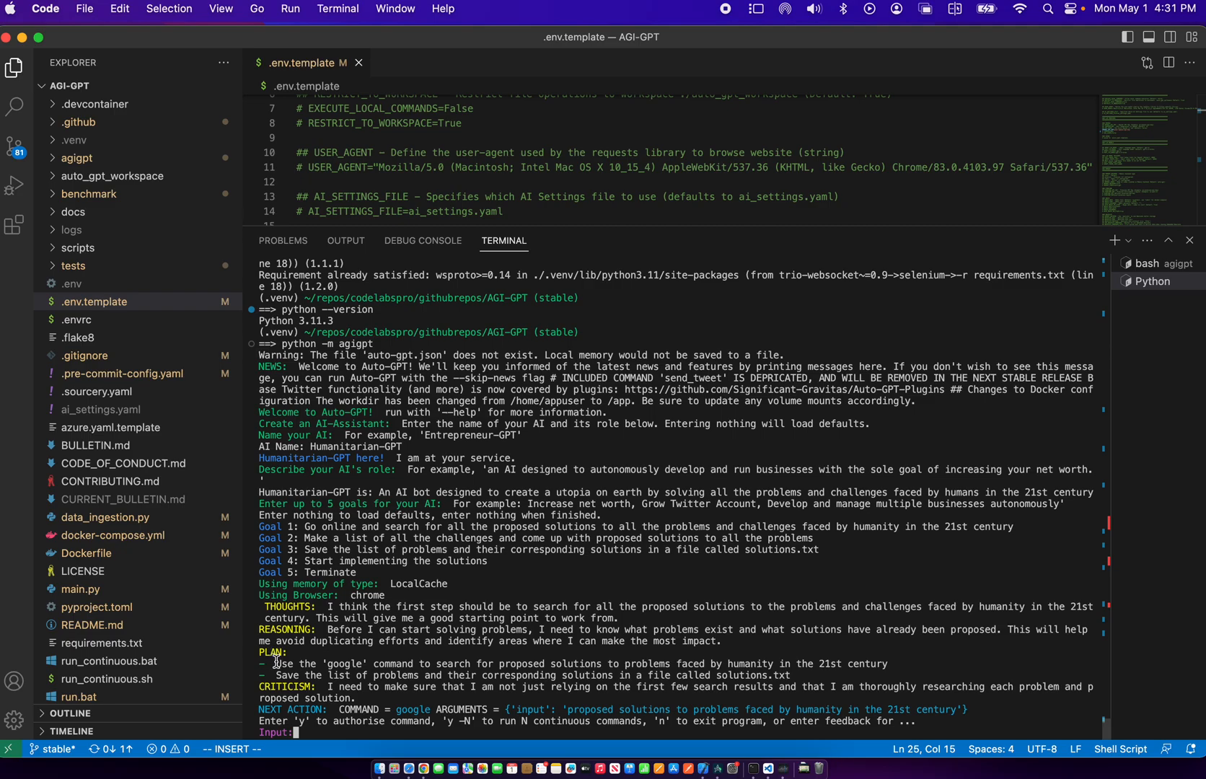
mouse_move(452, 654)
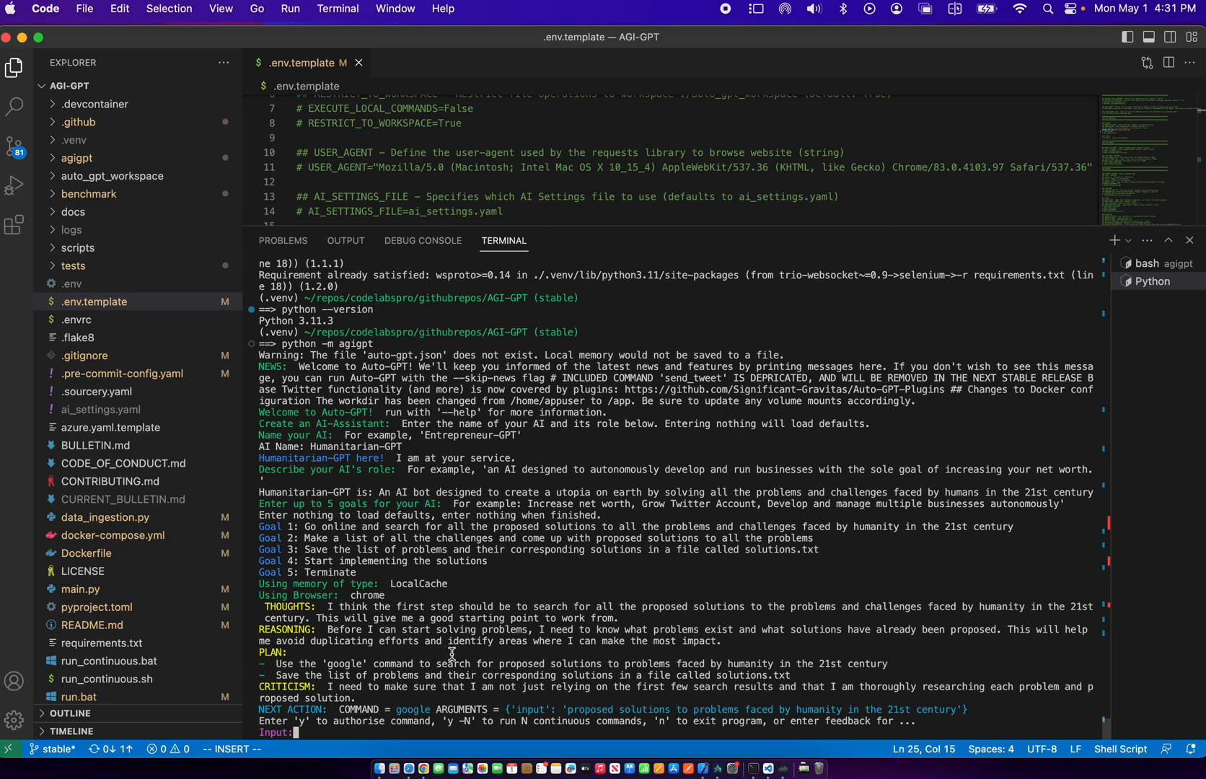
mouse_move(829, 622)
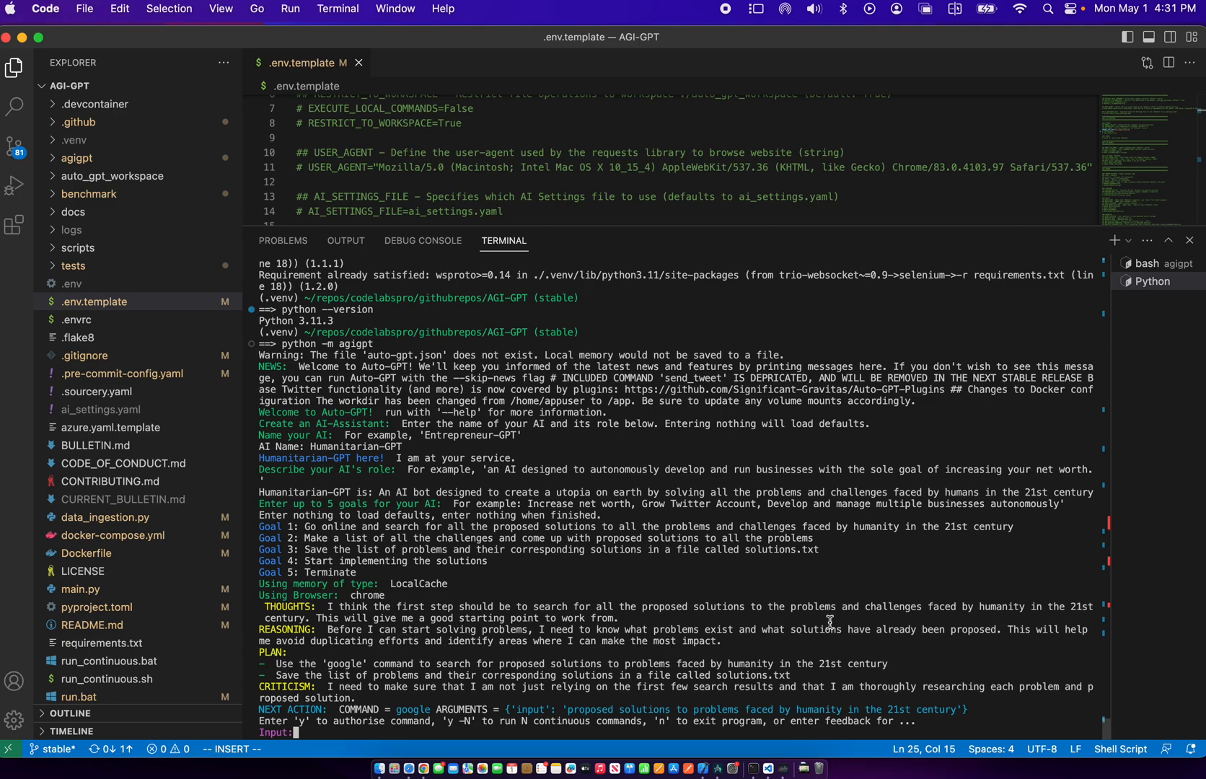
mouse_move(296, 680)
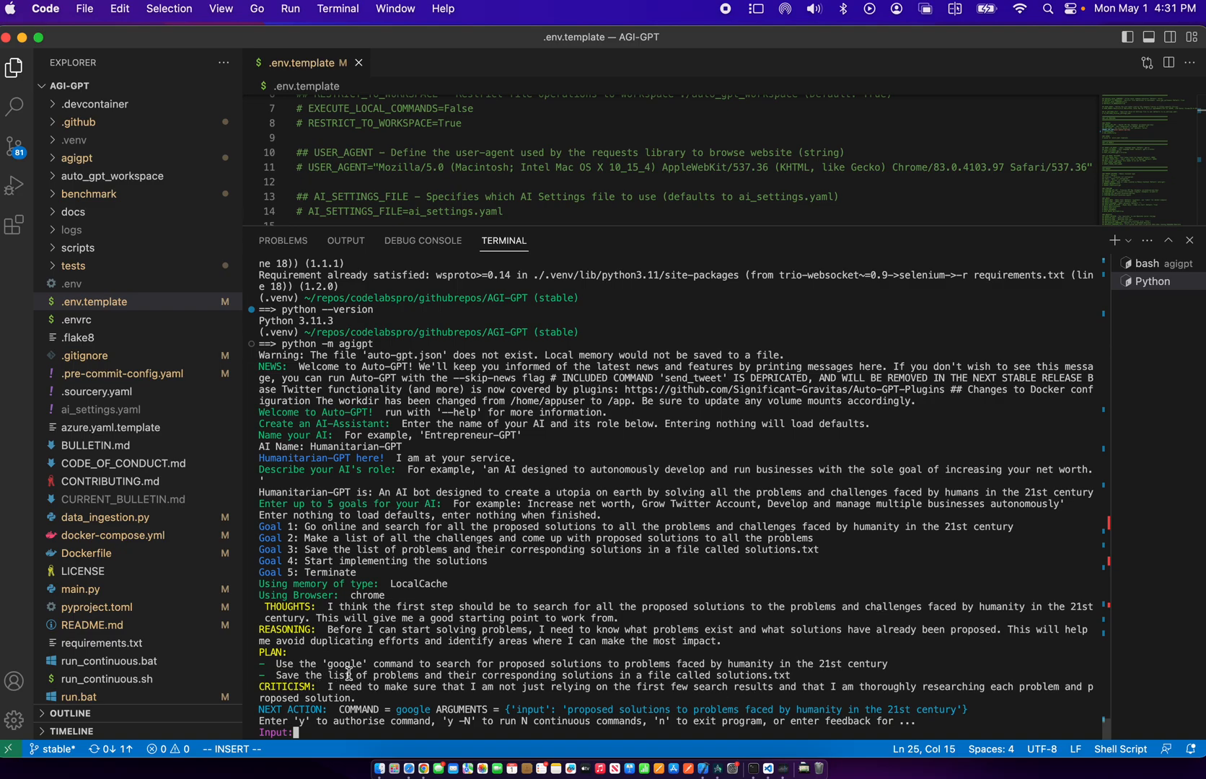
mouse_move(784, 666)
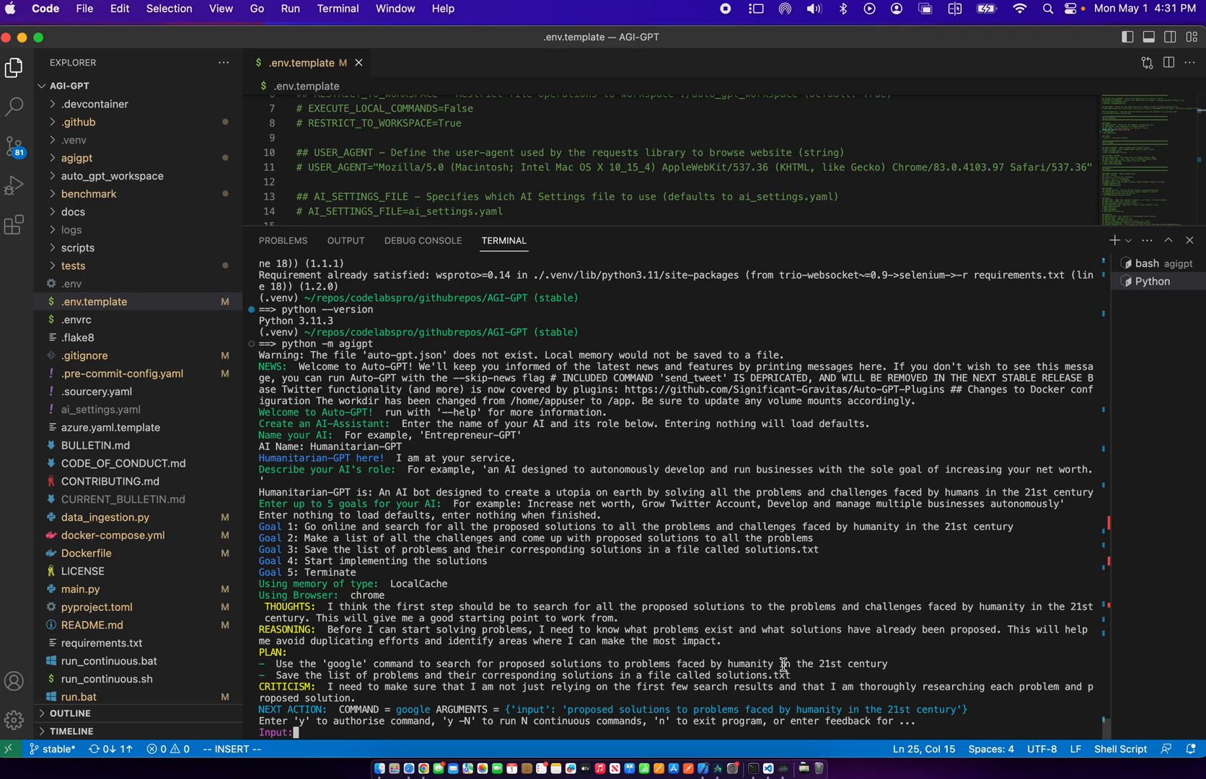
mouse_move(407, 664)
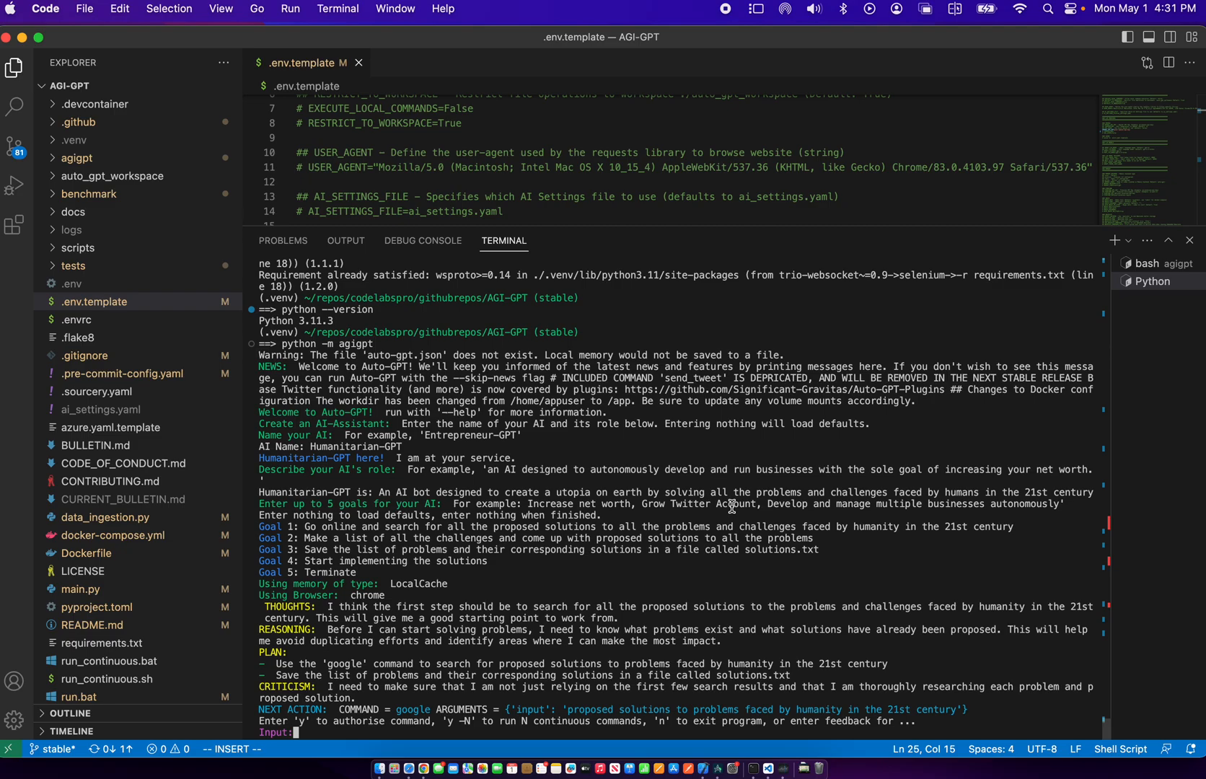
mouse_move(420, 641)
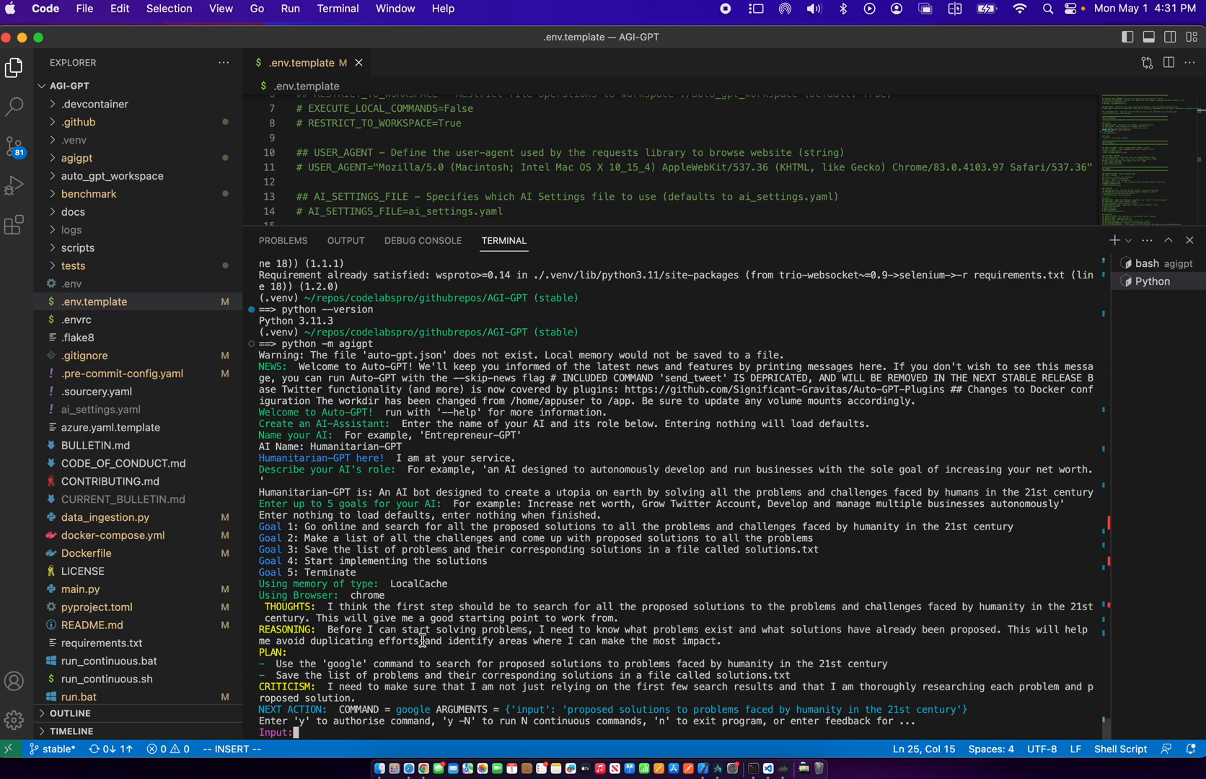
mouse_move(537, 554)
type("y")
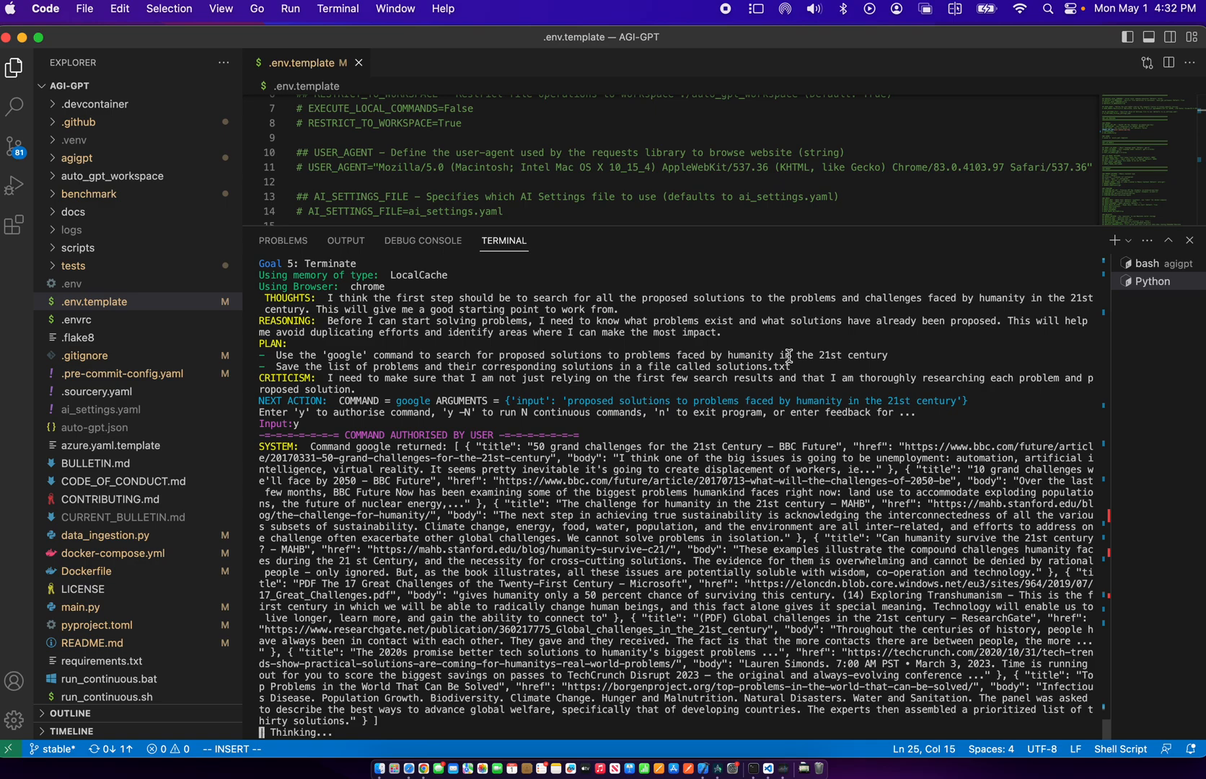
Scroll the terminal to follow the do_nothing result and the new thoughts about solutions.txt
scroll("down", 3)
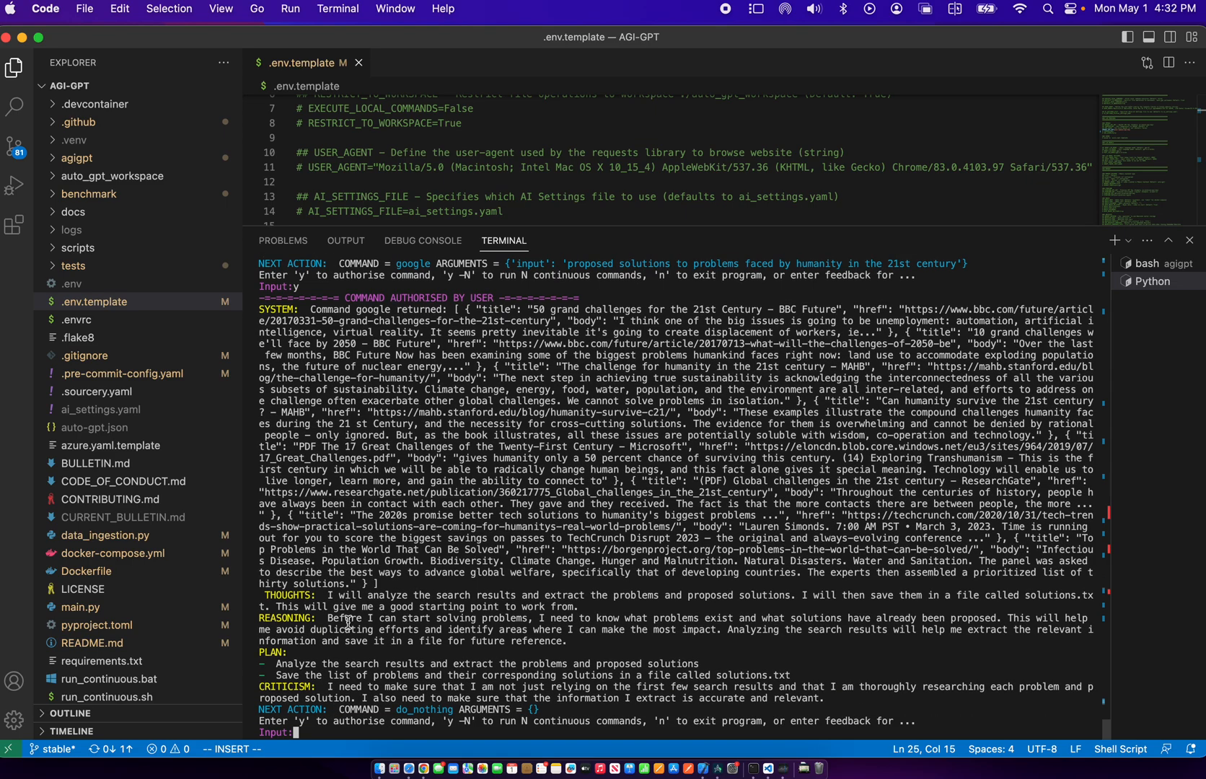
mouse_move(552, 641)
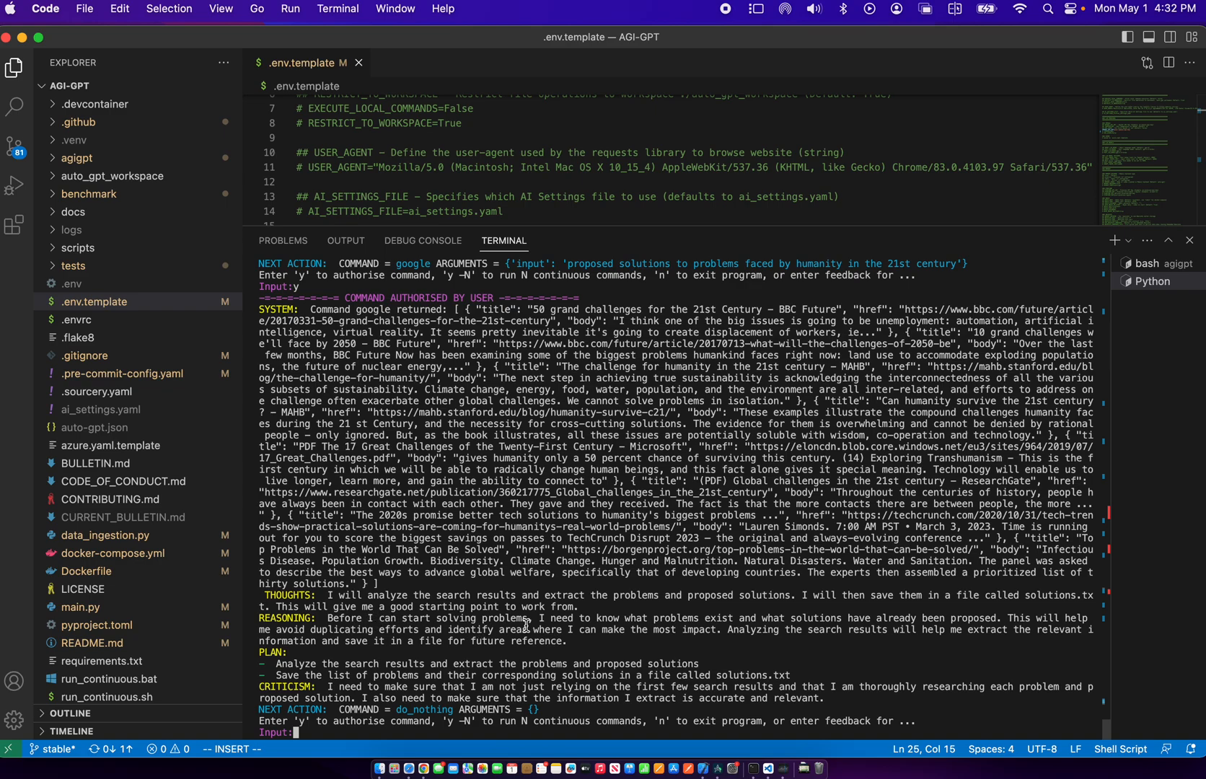
mouse_move(683, 637)
type("y")
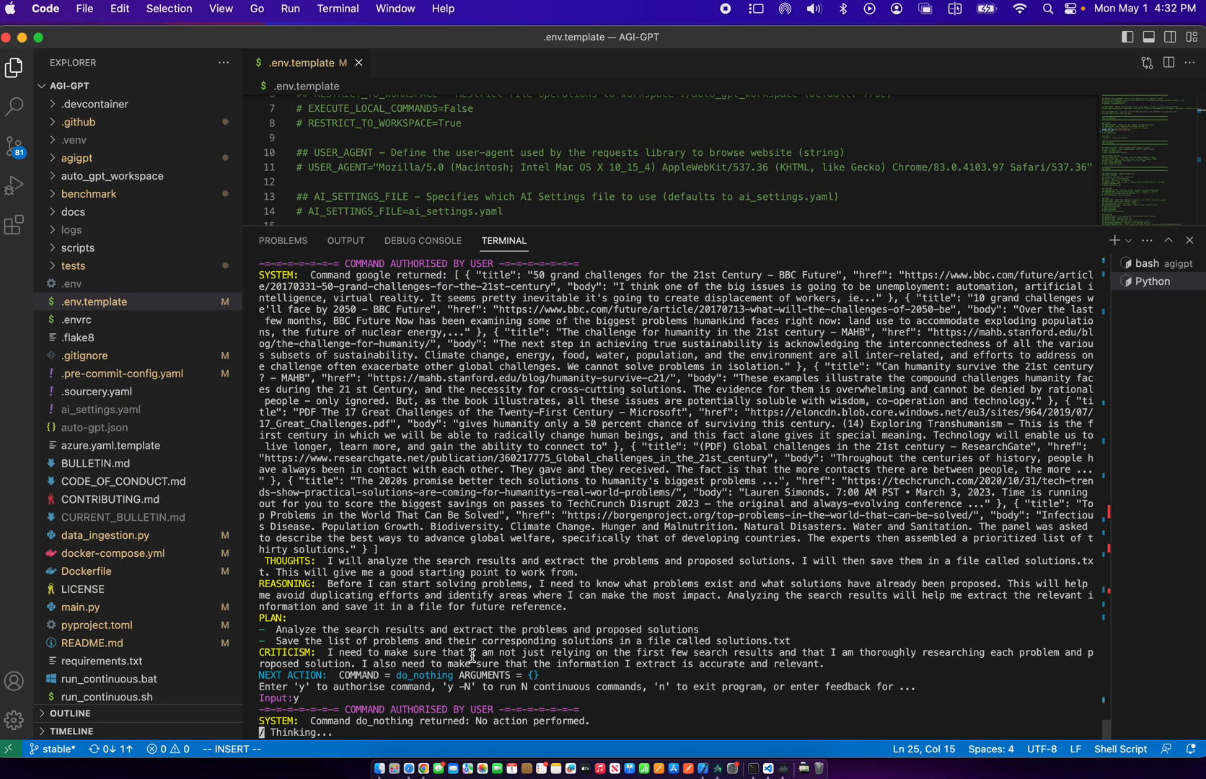
mouse_move(880, 620)
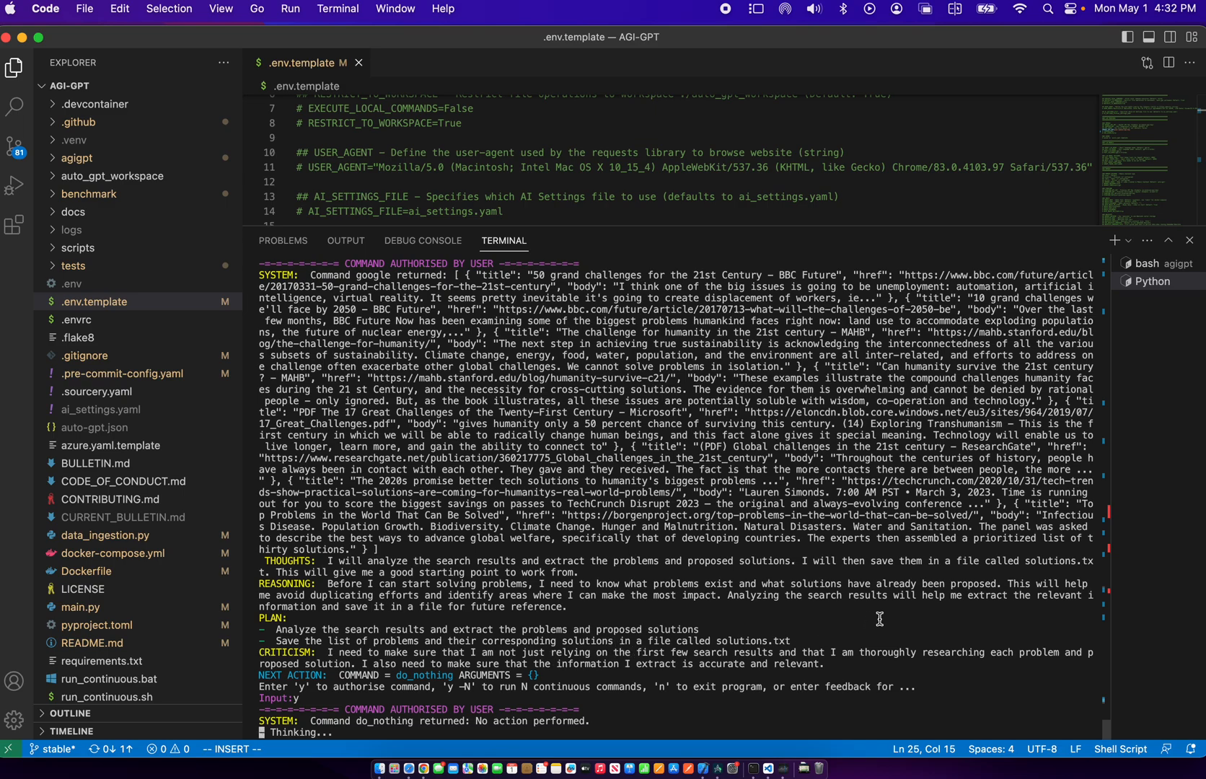
mouse_move(625, 660)
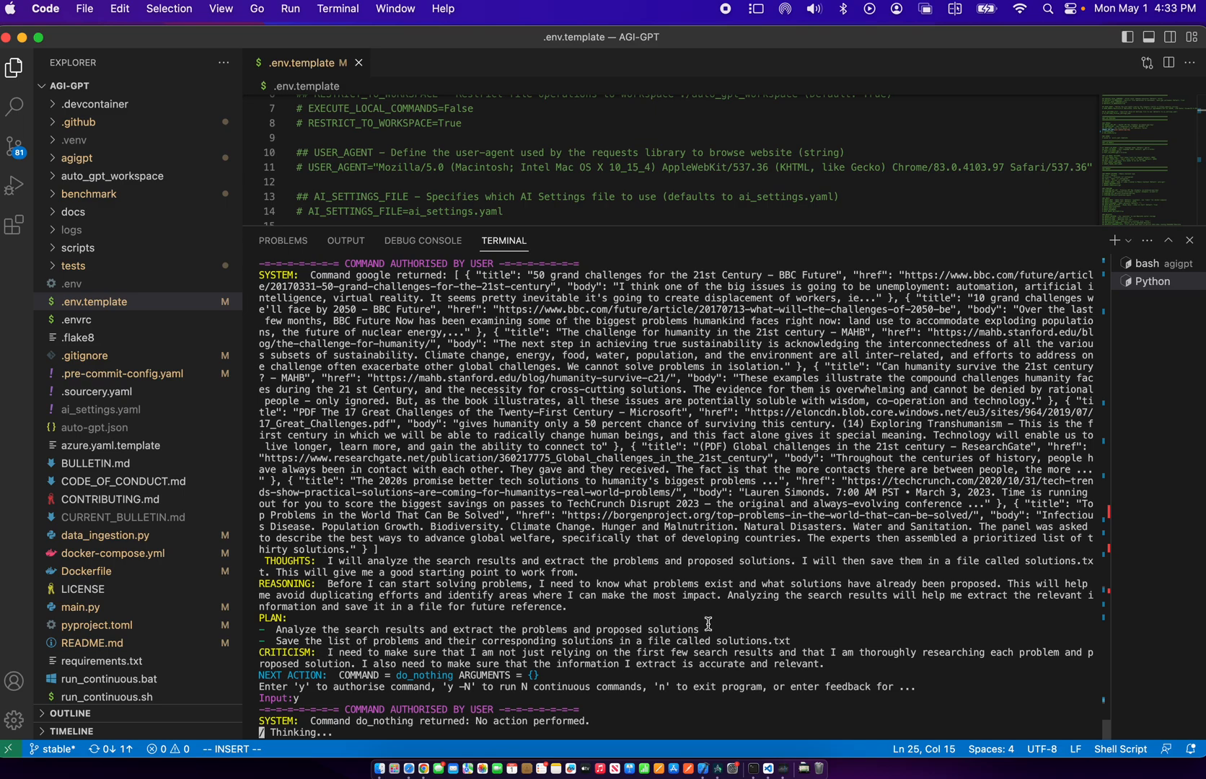
mouse_move(803, 615)
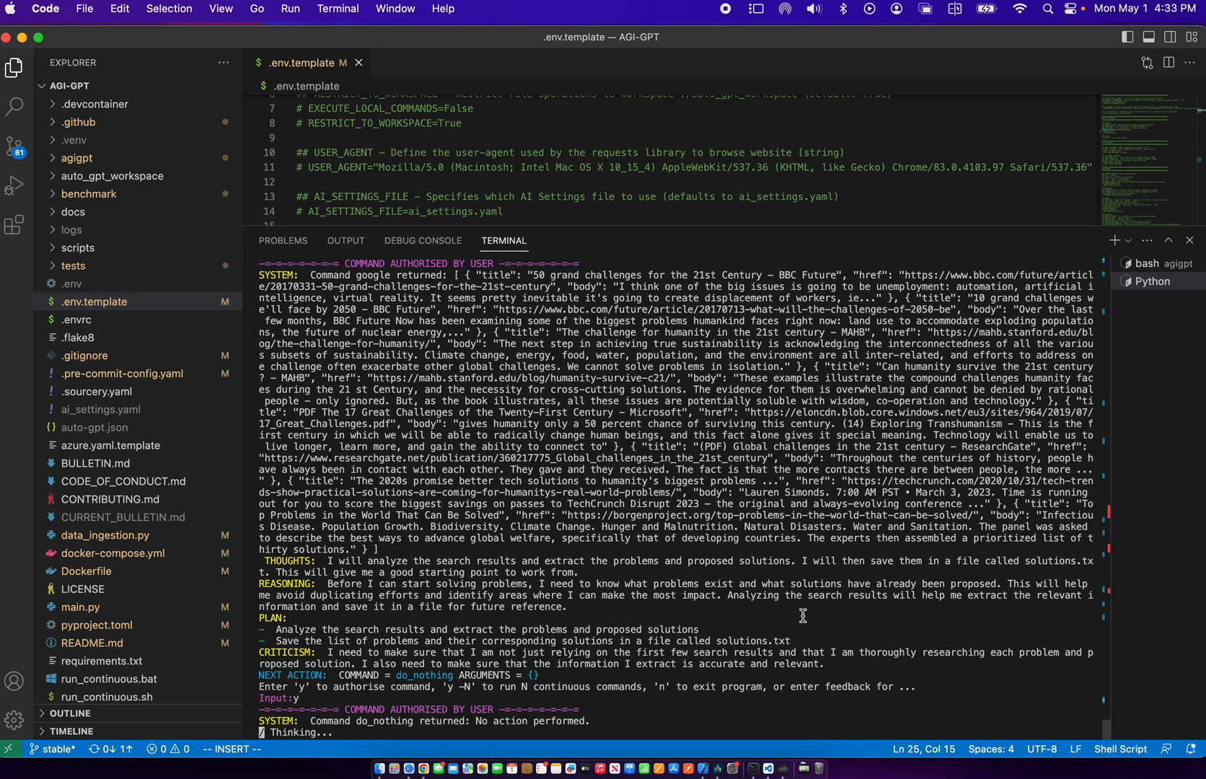
mouse_move(831, 607)
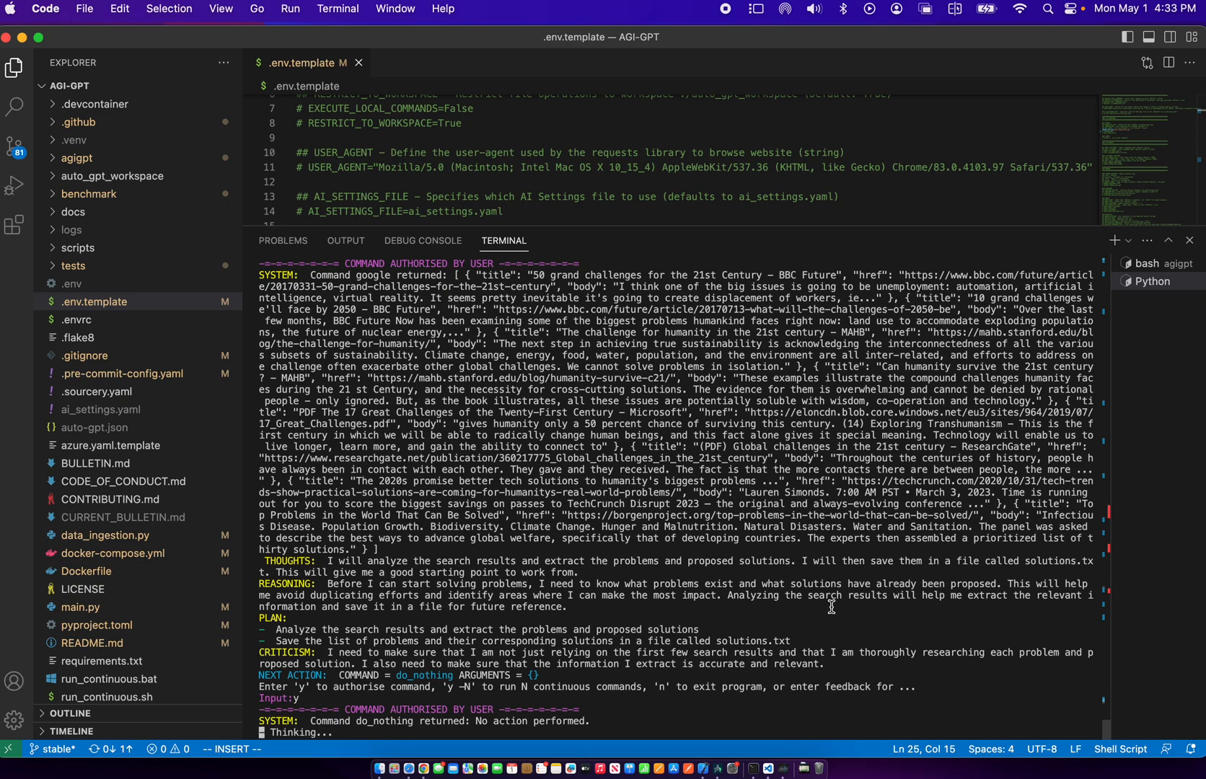
mouse_move(831, 580)
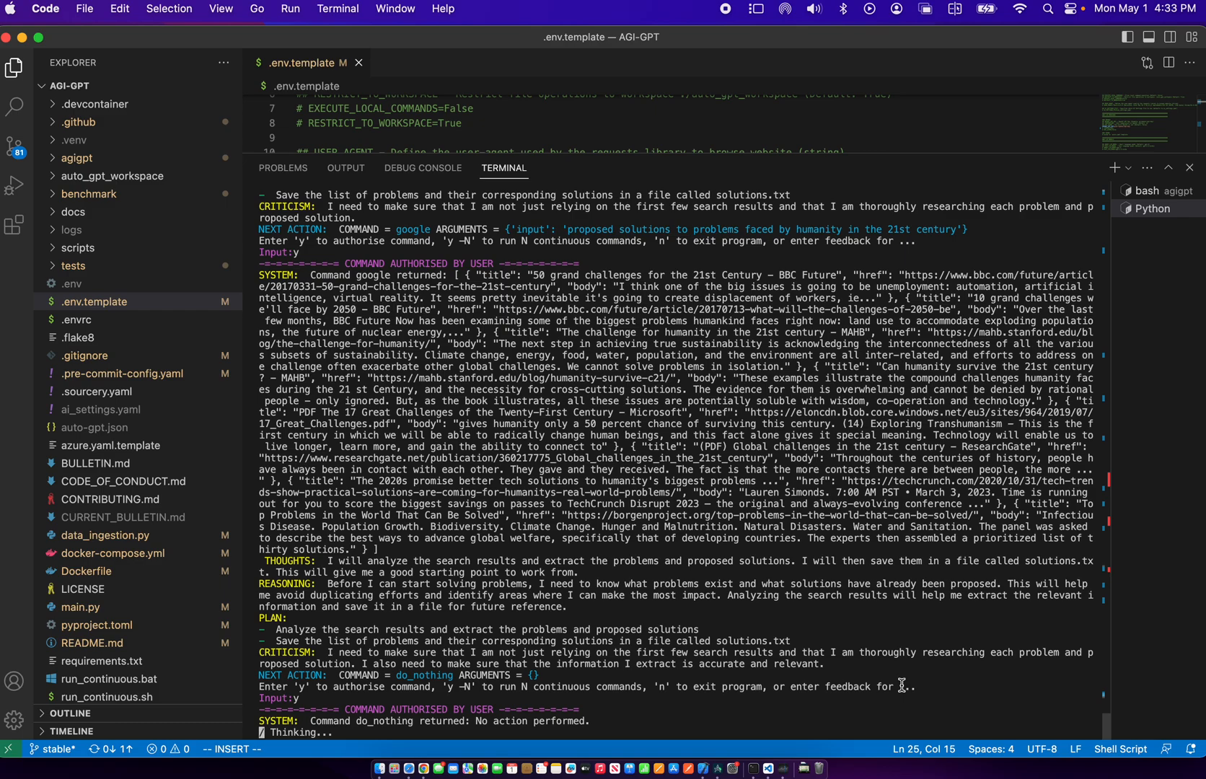
scroll("down", 3)
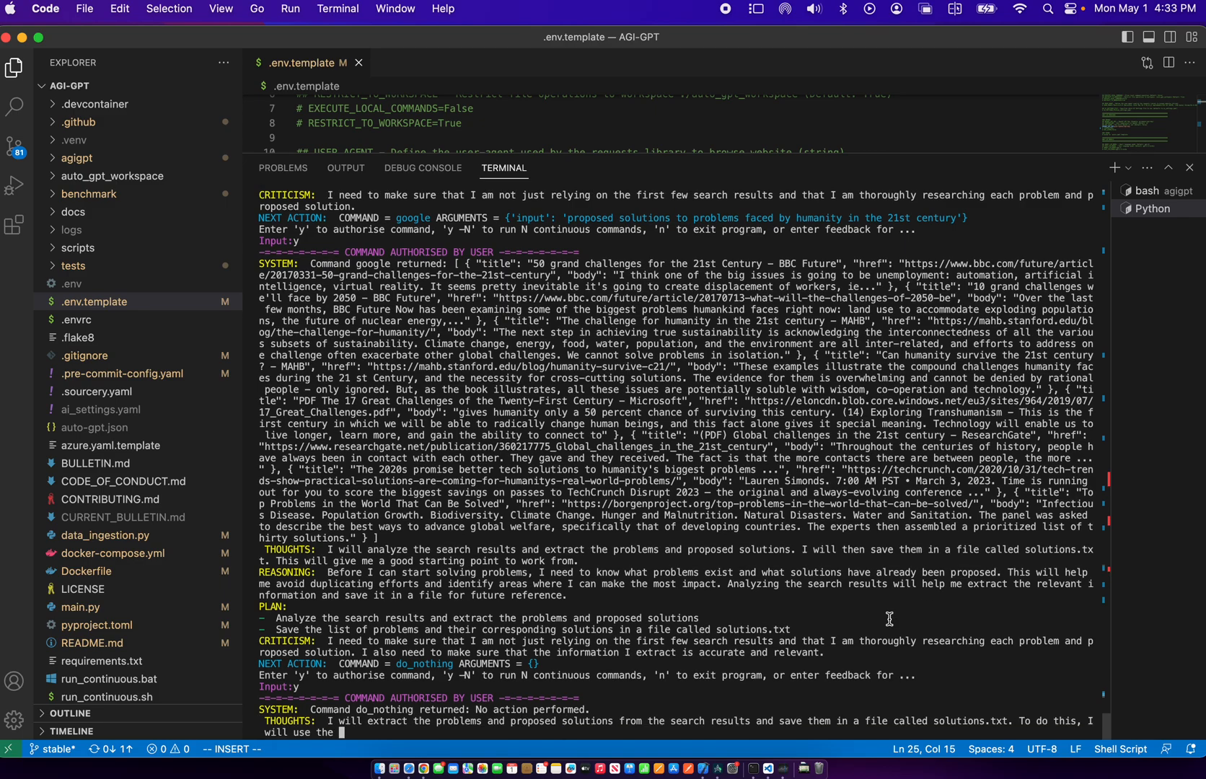
Scroll the terminal to review the write_to_file command saving the numbered list to solutions.txt
scroll("down", 3)
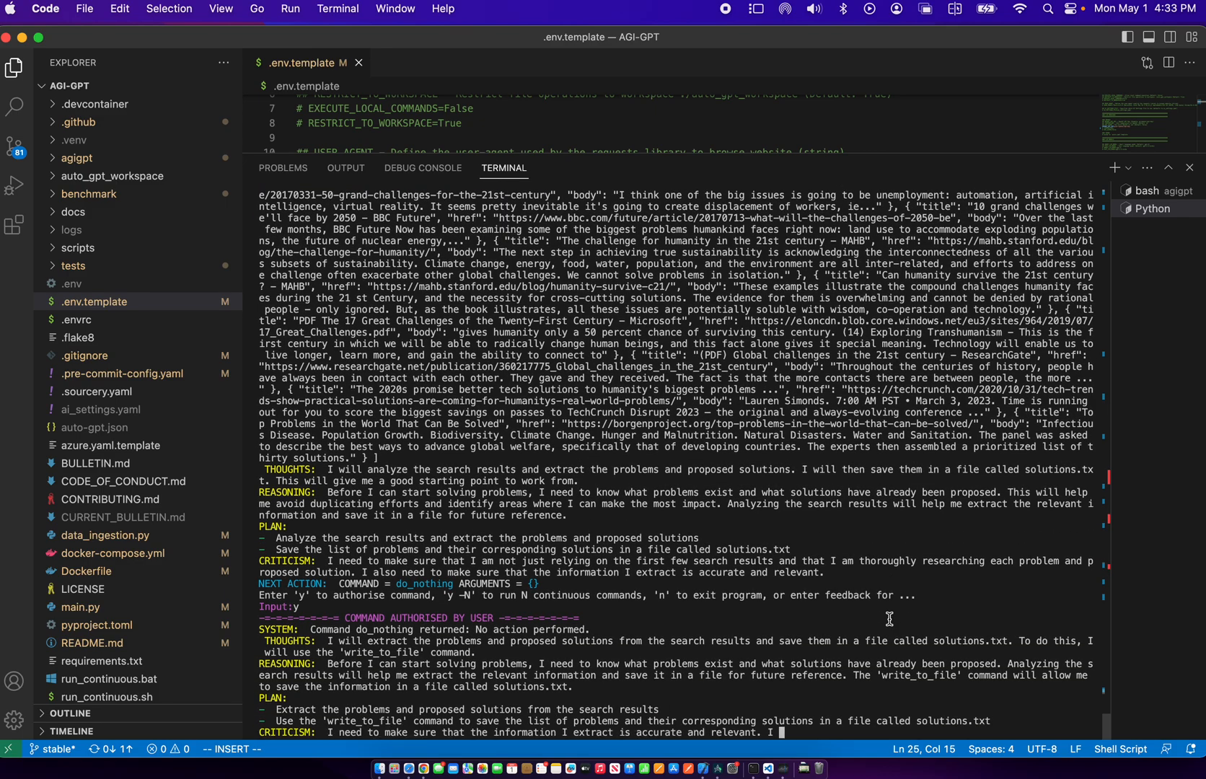
scroll("down", 3)
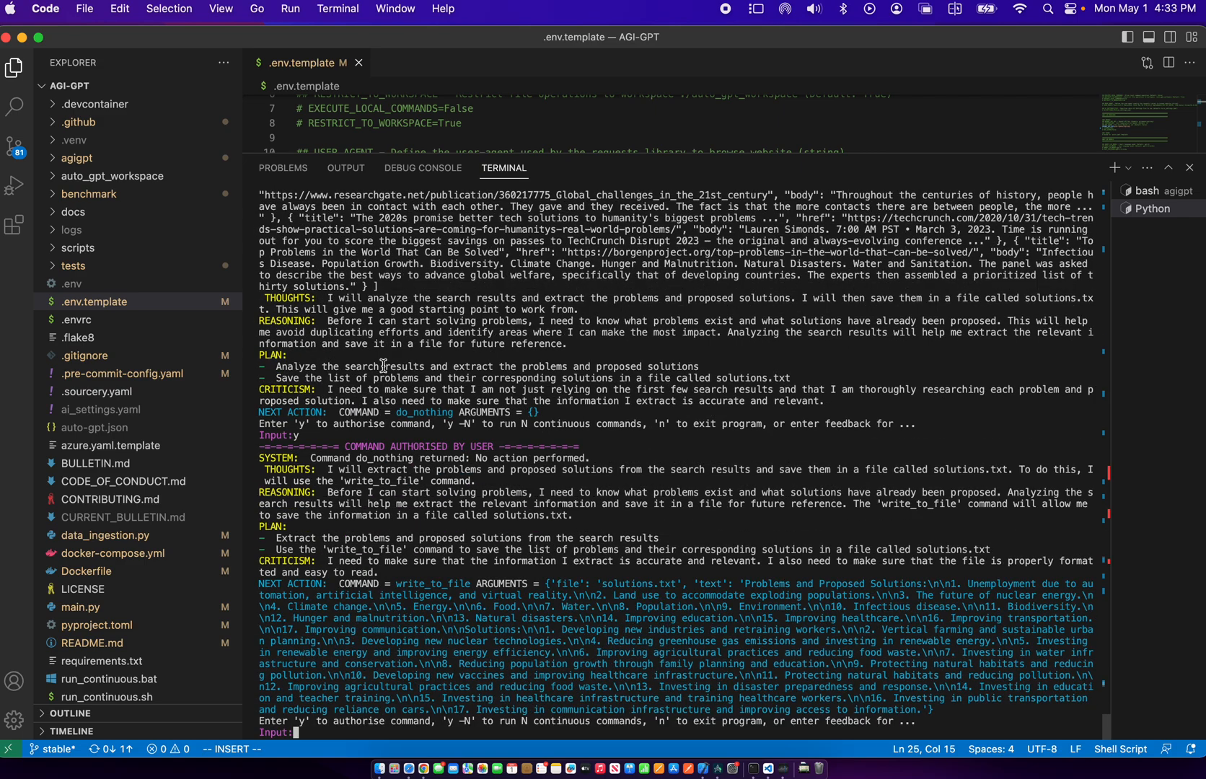
mouse_move(599, 484)
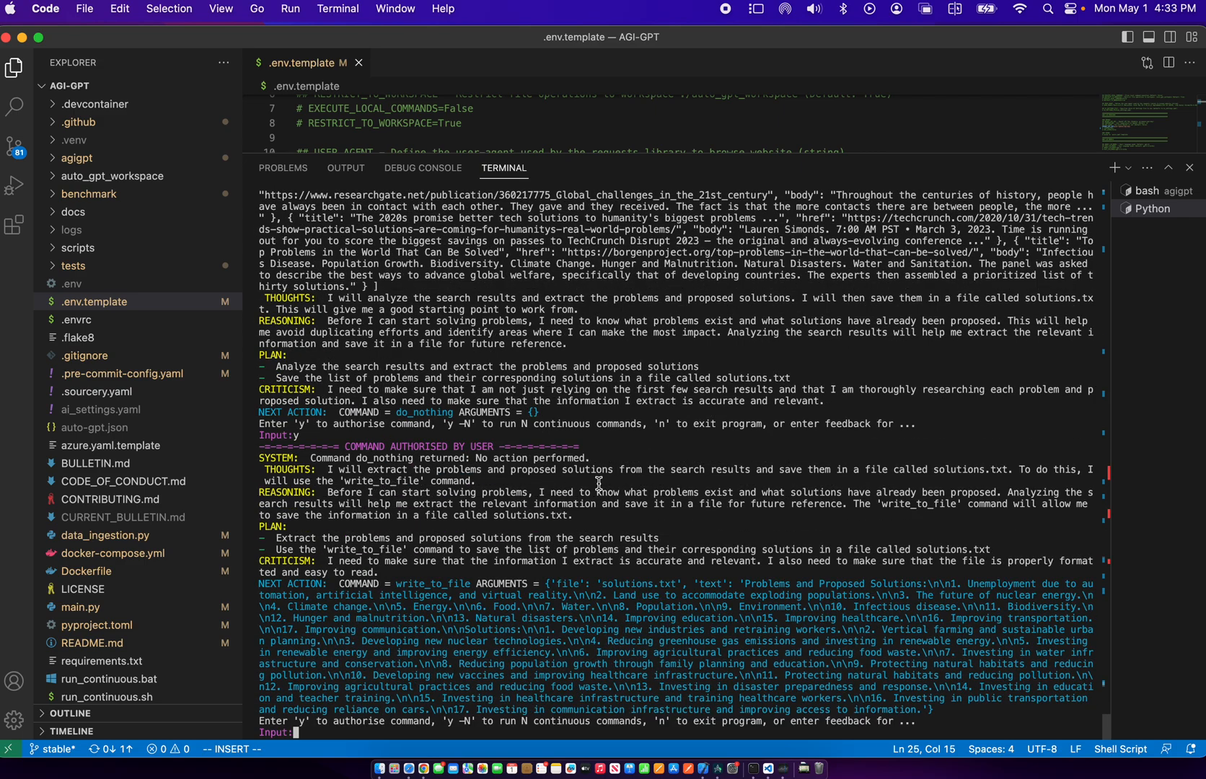
mouse_move(799, 472)
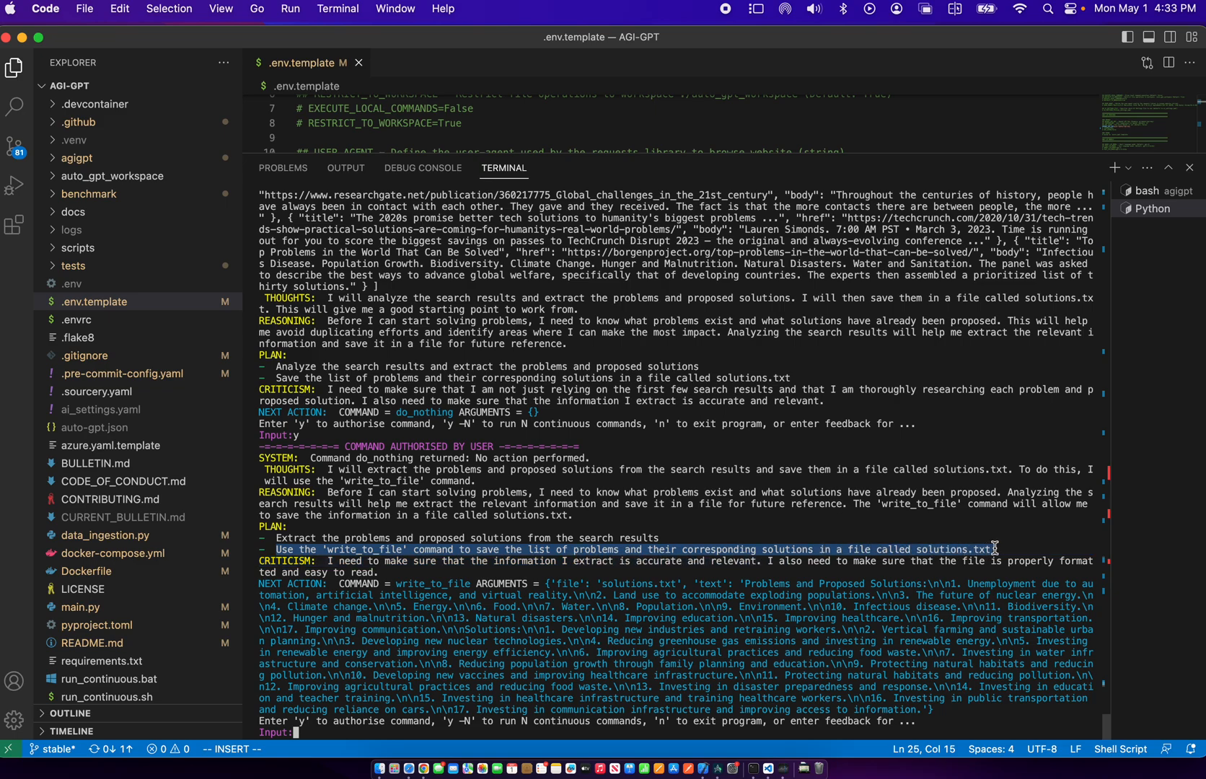
mouse_move(634, 521)
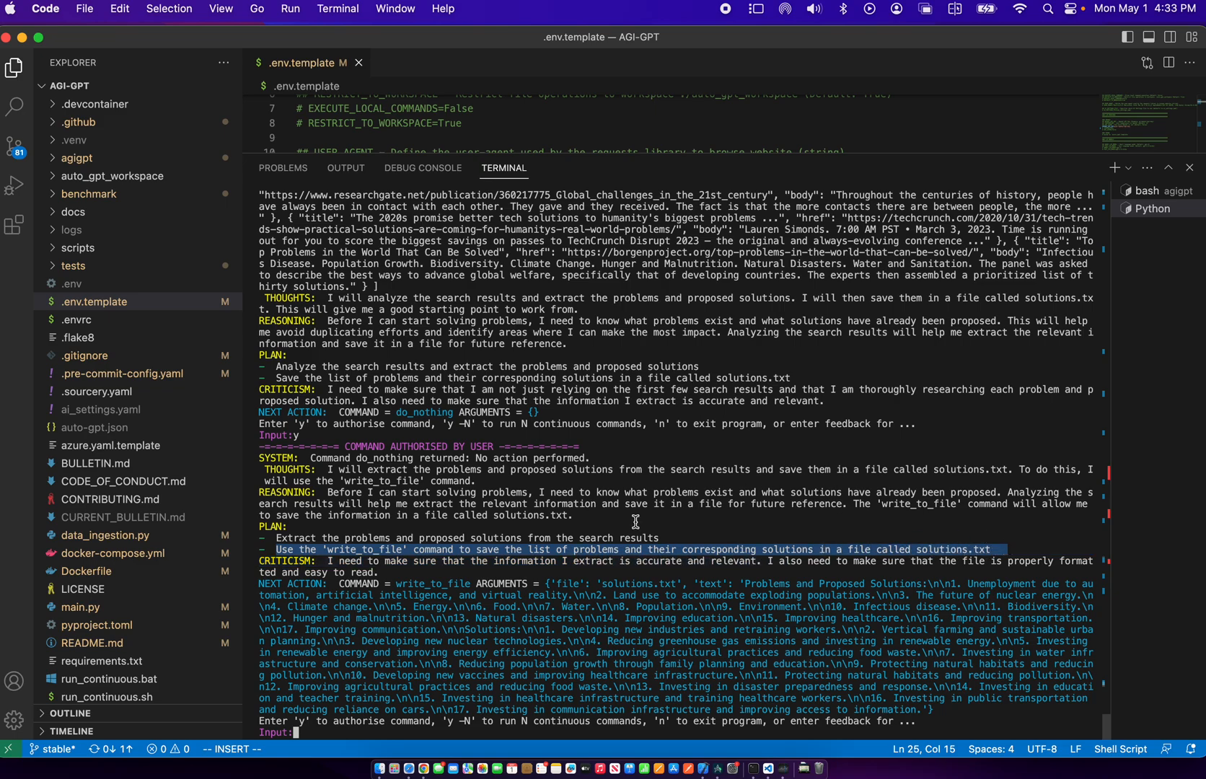
mouse_move(462, 572)
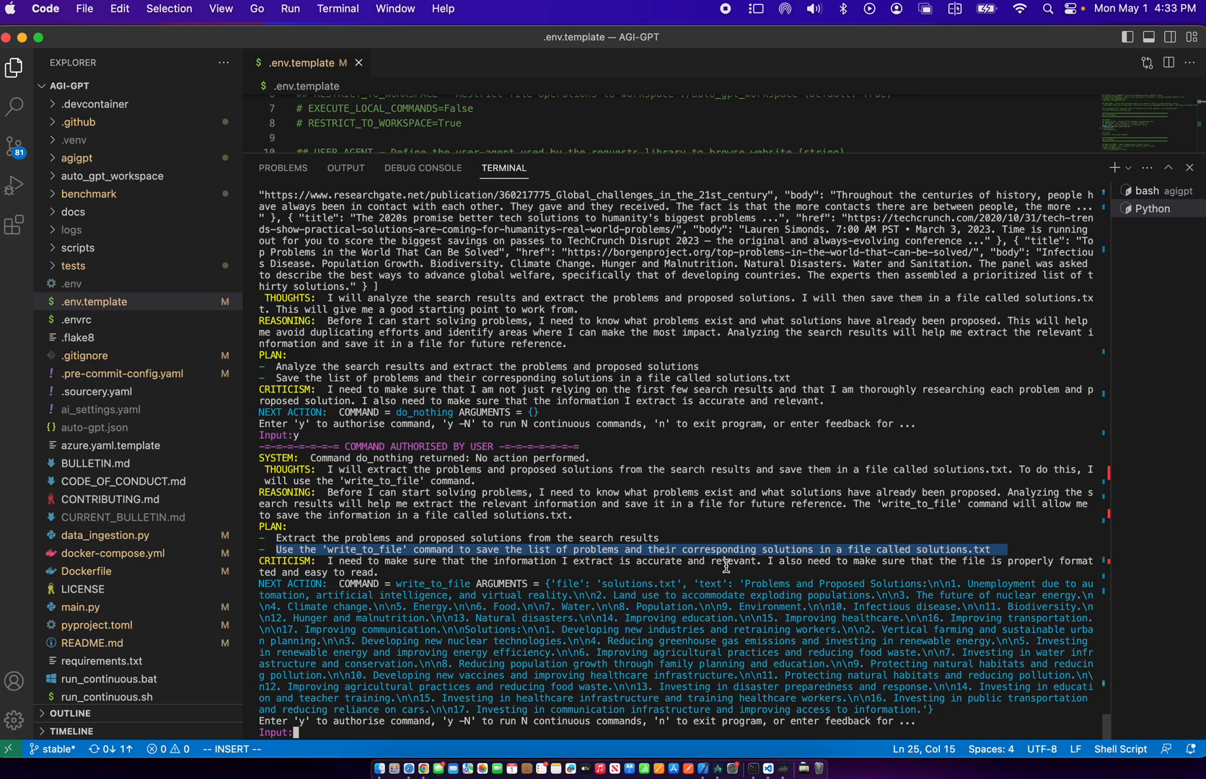
mouse_move(782, 566)
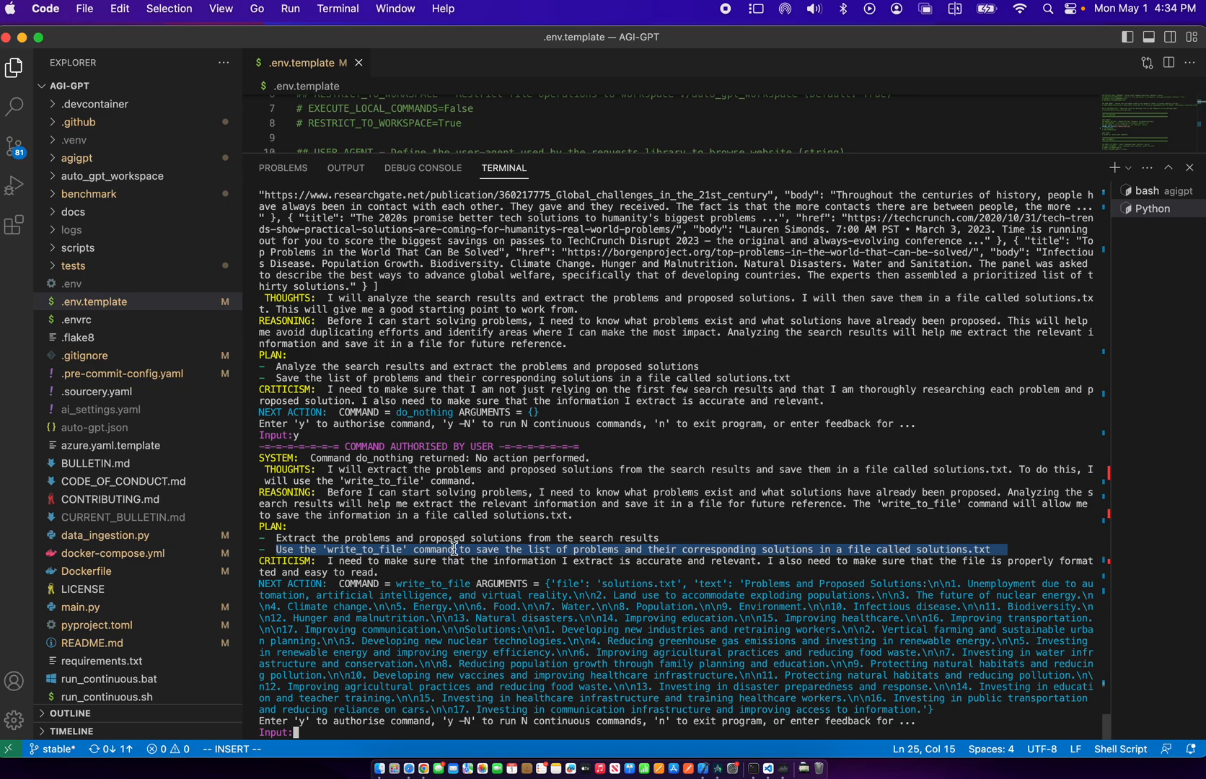
mouse_move(630, 488)
type("y")
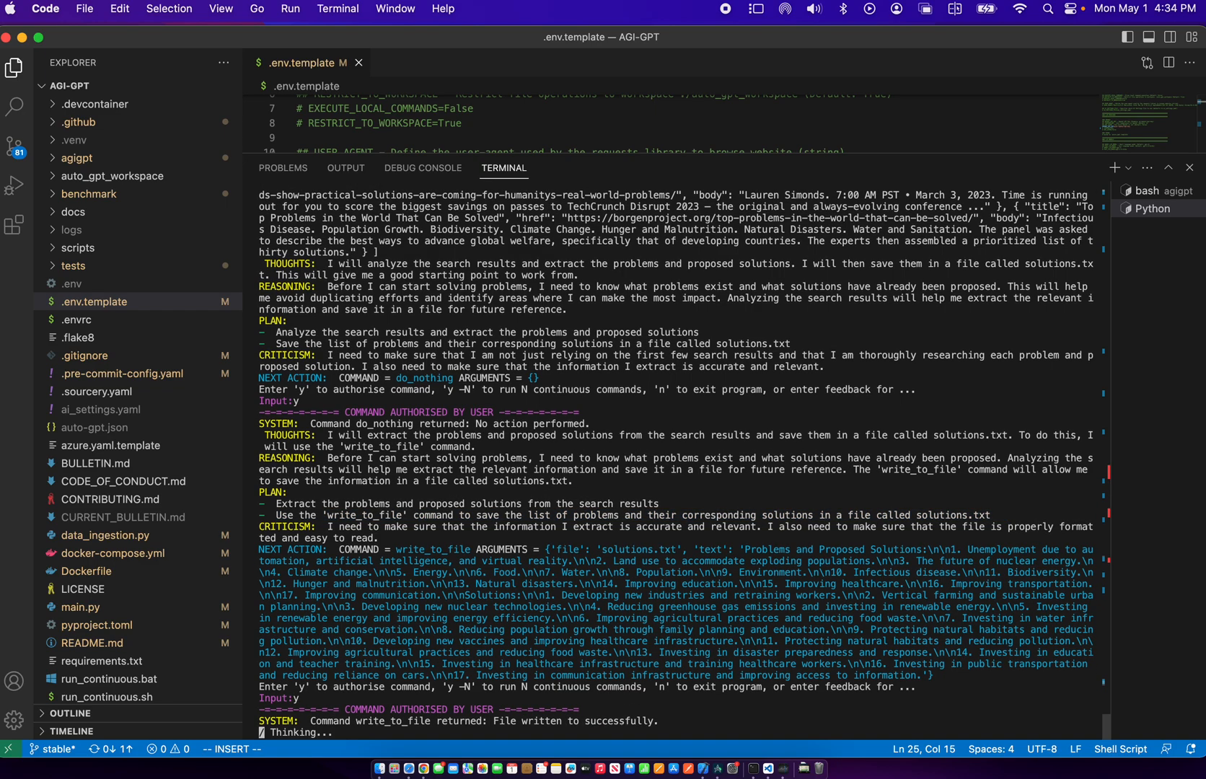
mouse_move(815, 594)
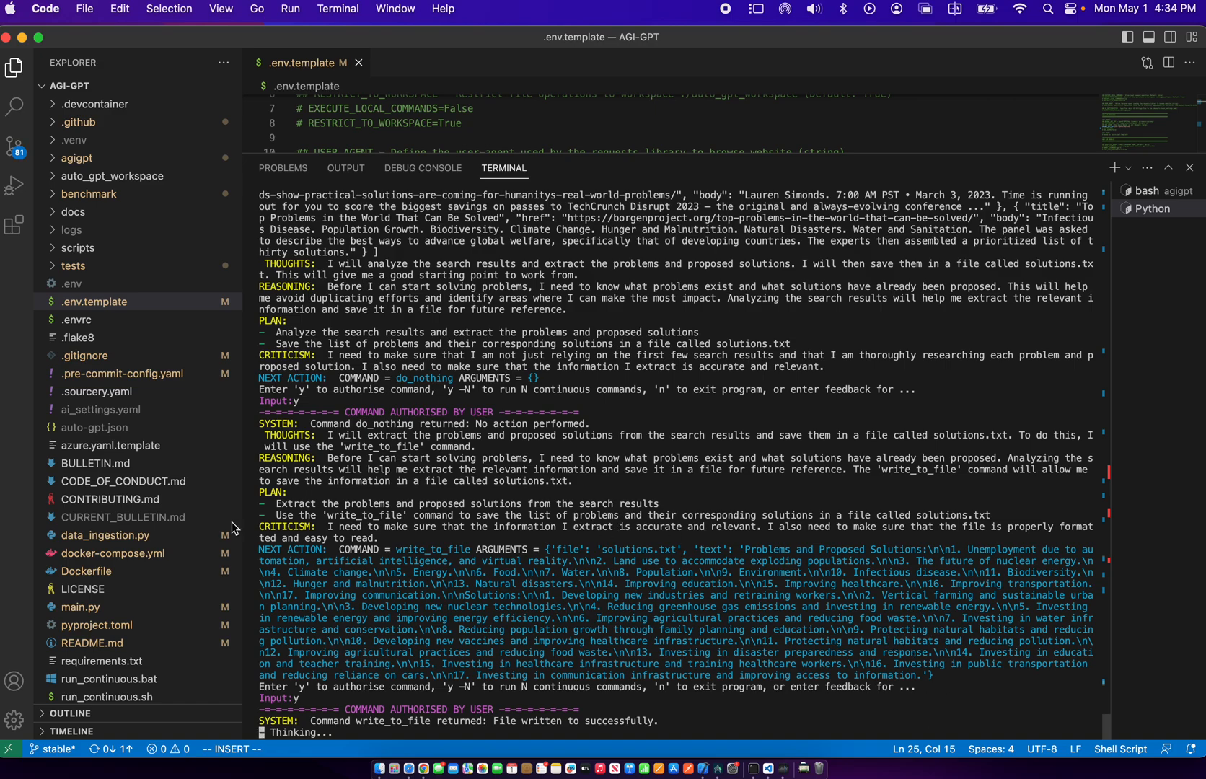
Scroll the Explorer and terminal to follow AGI-GPT's reasoning about using start_agent
scroll("down", 3)
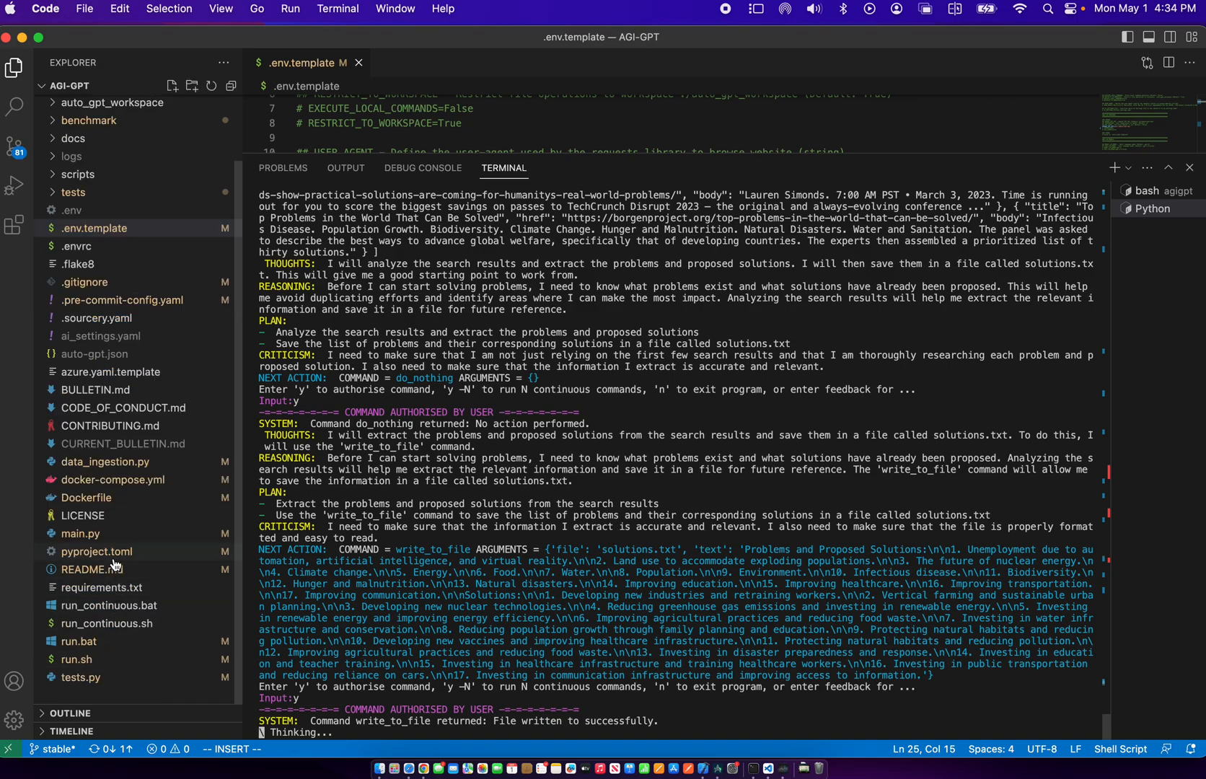
mouse_move(84, 516)
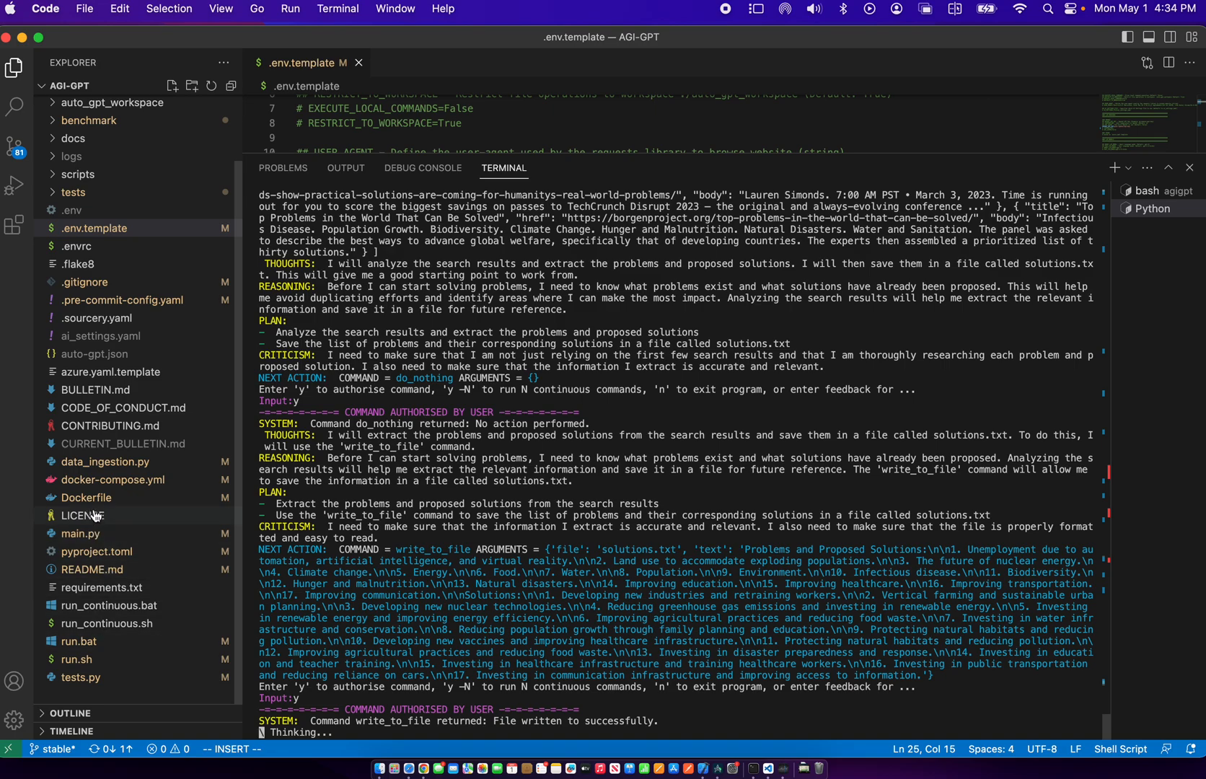
mouse_move(108, 609)
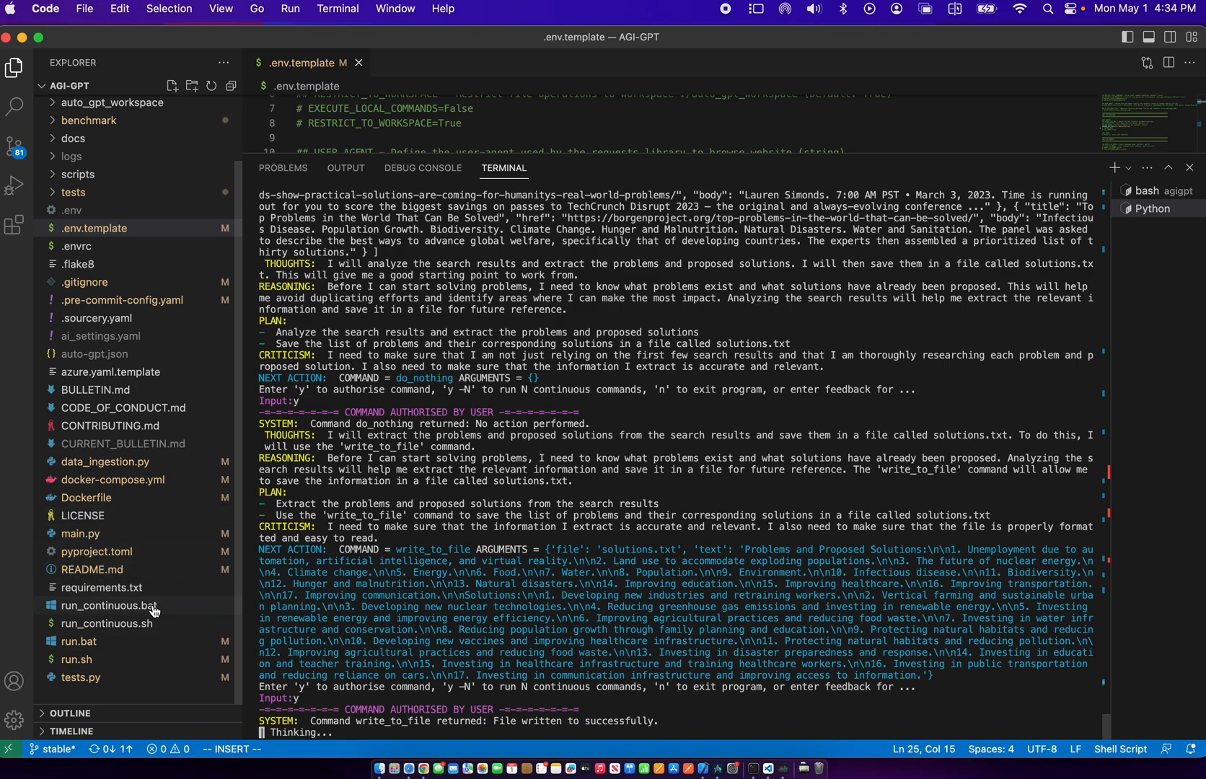
mouse_move(605, 554)
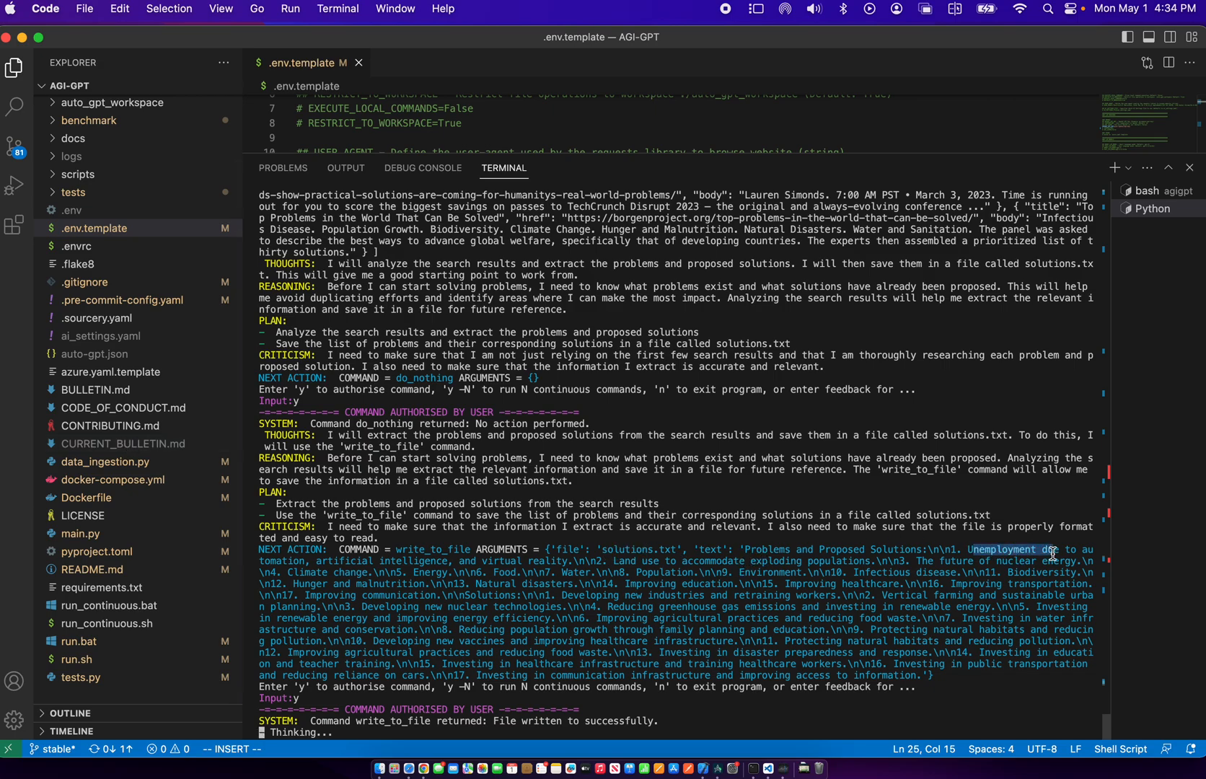
scroll("down", 3)
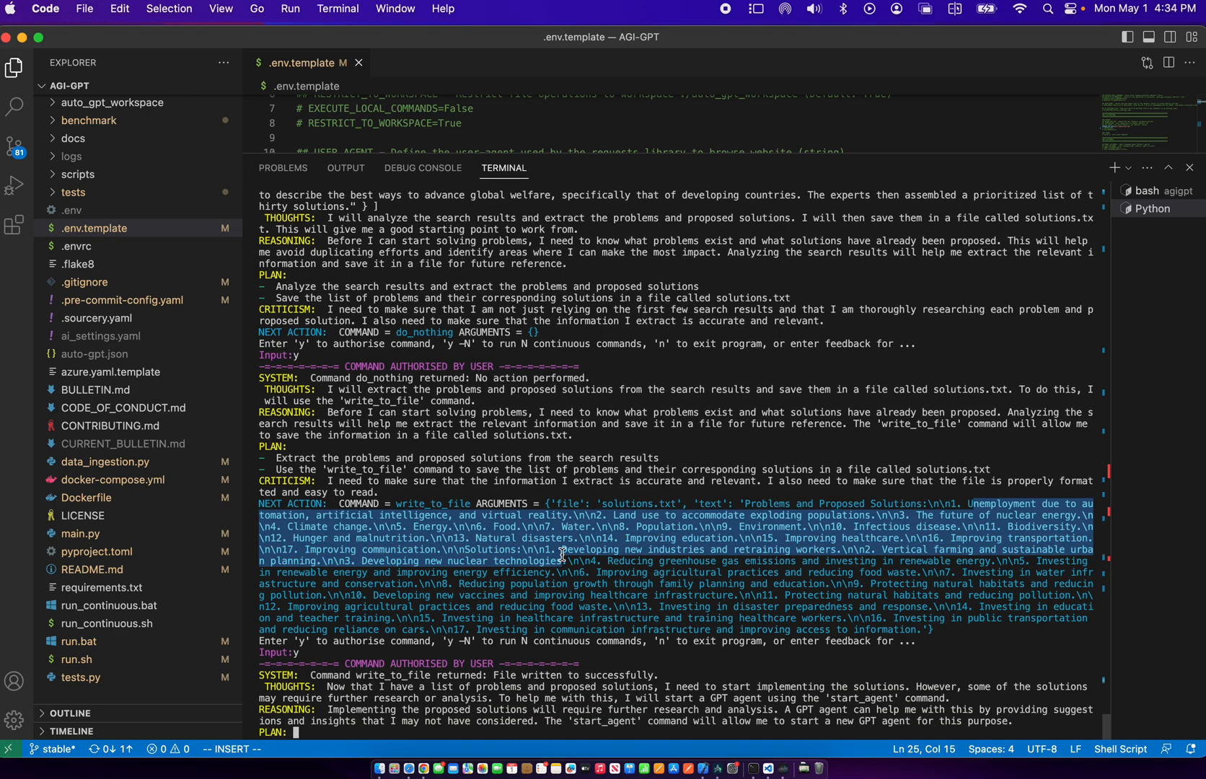
Scroll the terminal to read the start_agent command for the 'Solution Agent'
scroll("down", 3)
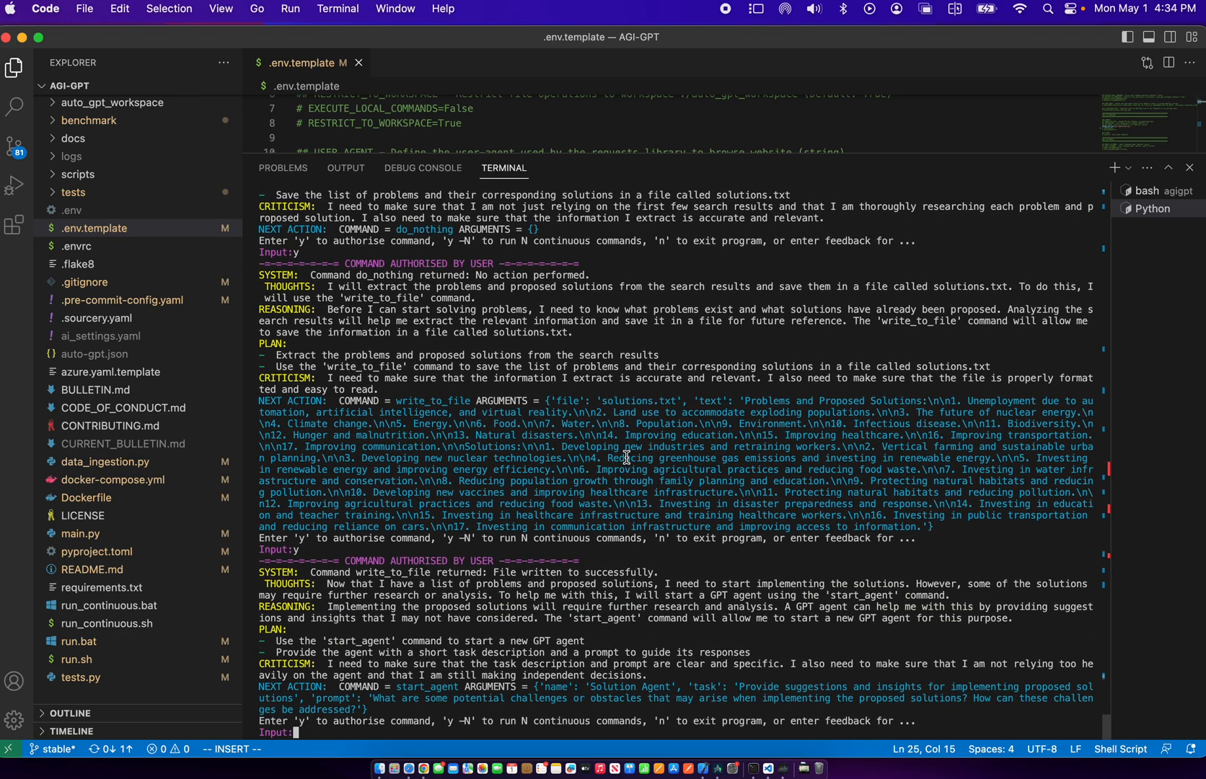
mouse_move(984, 411)
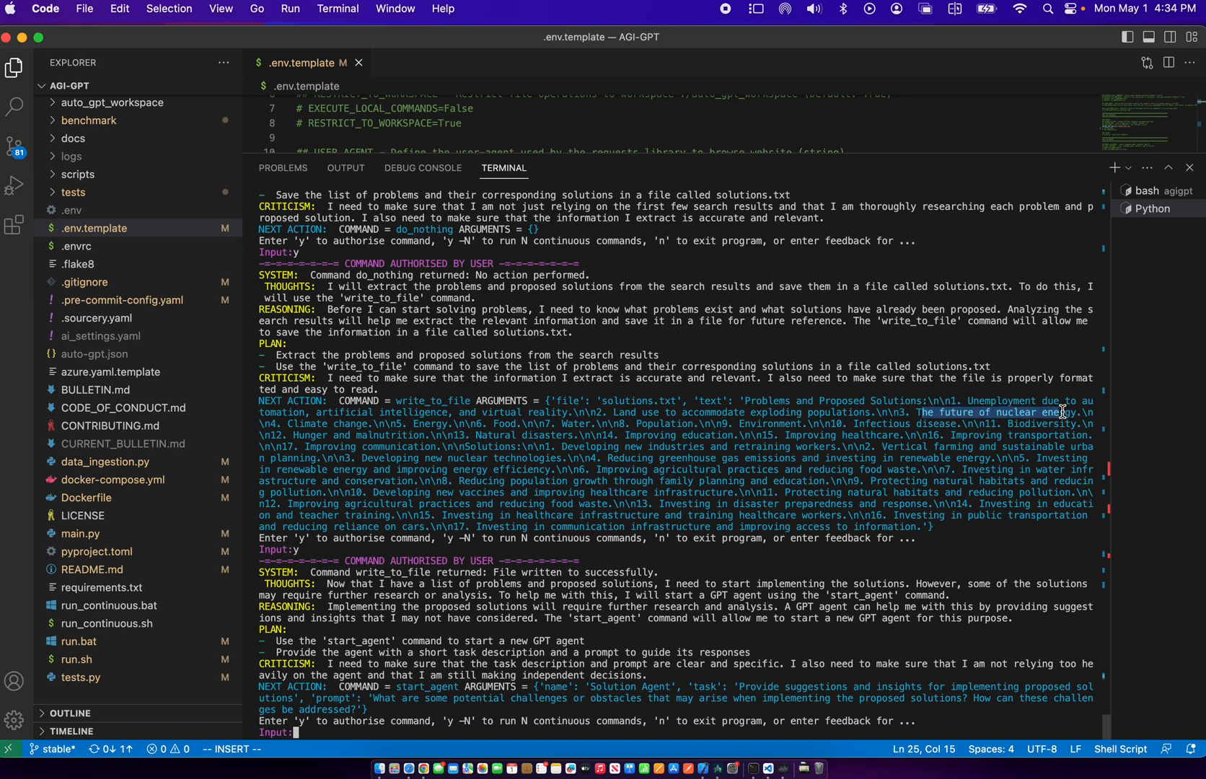
mouse_move(572, 422)
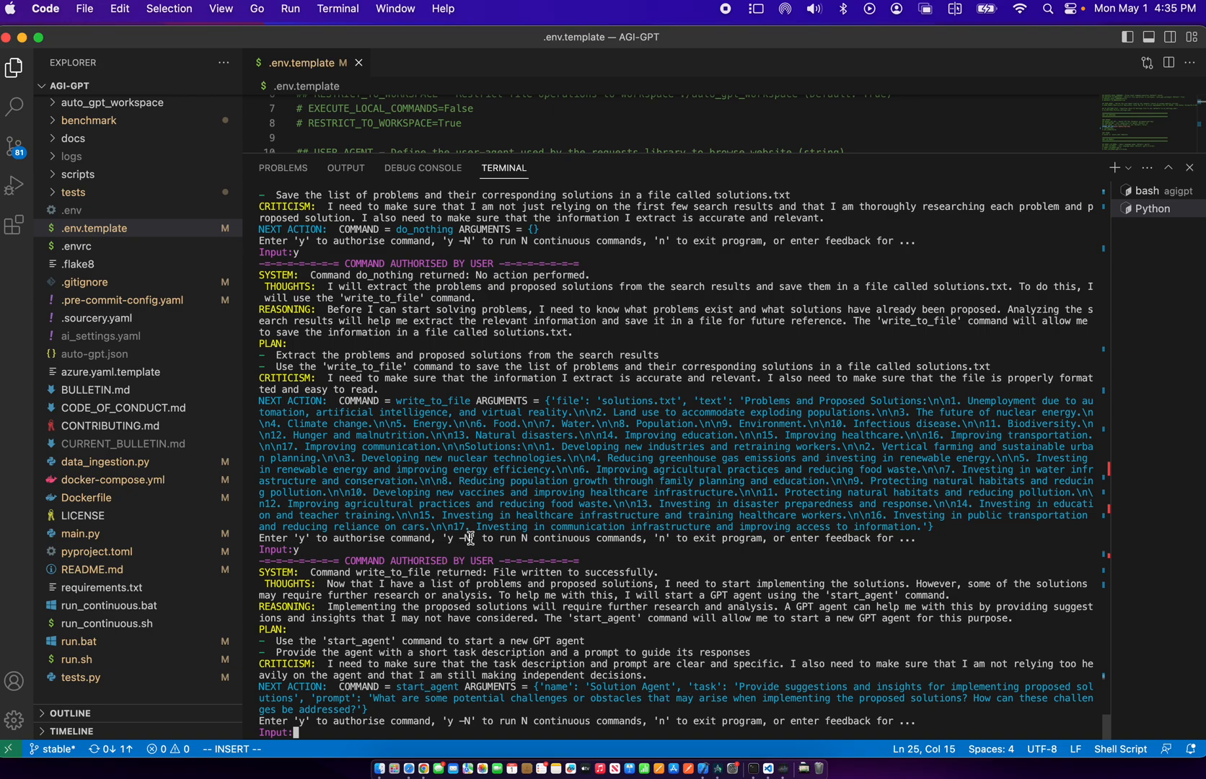
mouse_move(525, 484)
type("y")
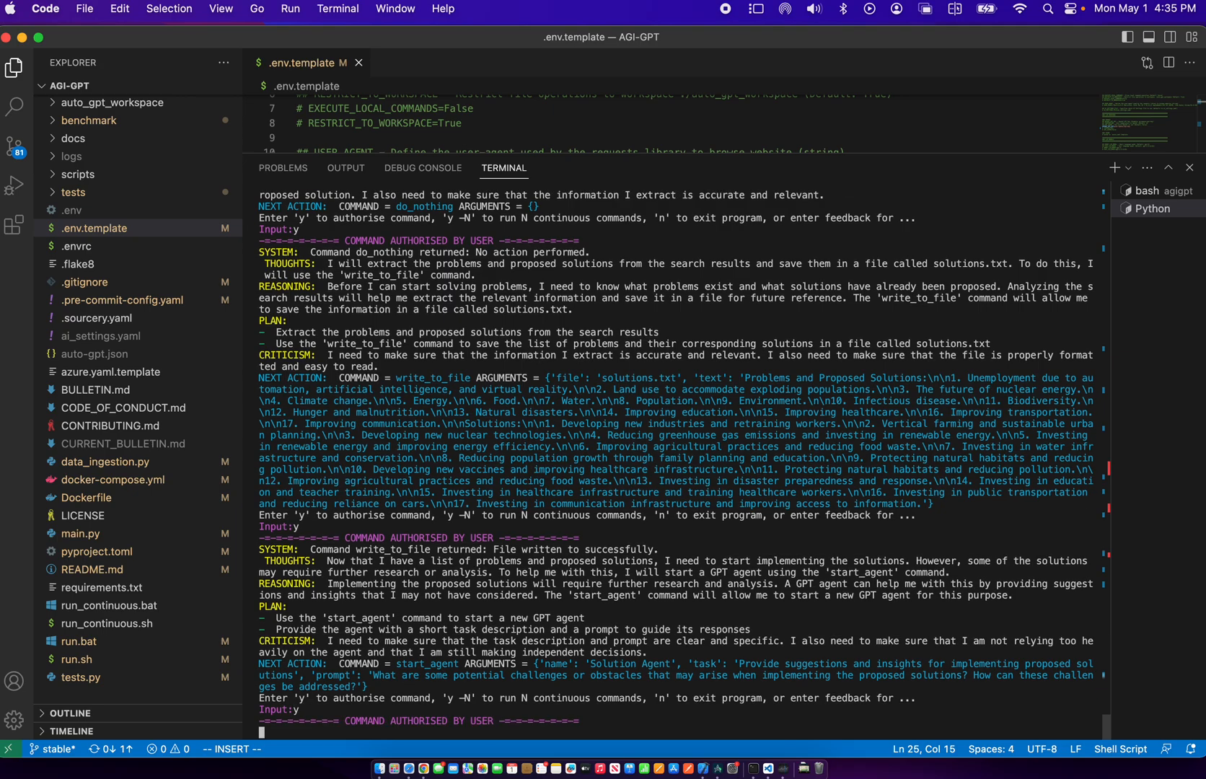
mouse_move(762, 260)
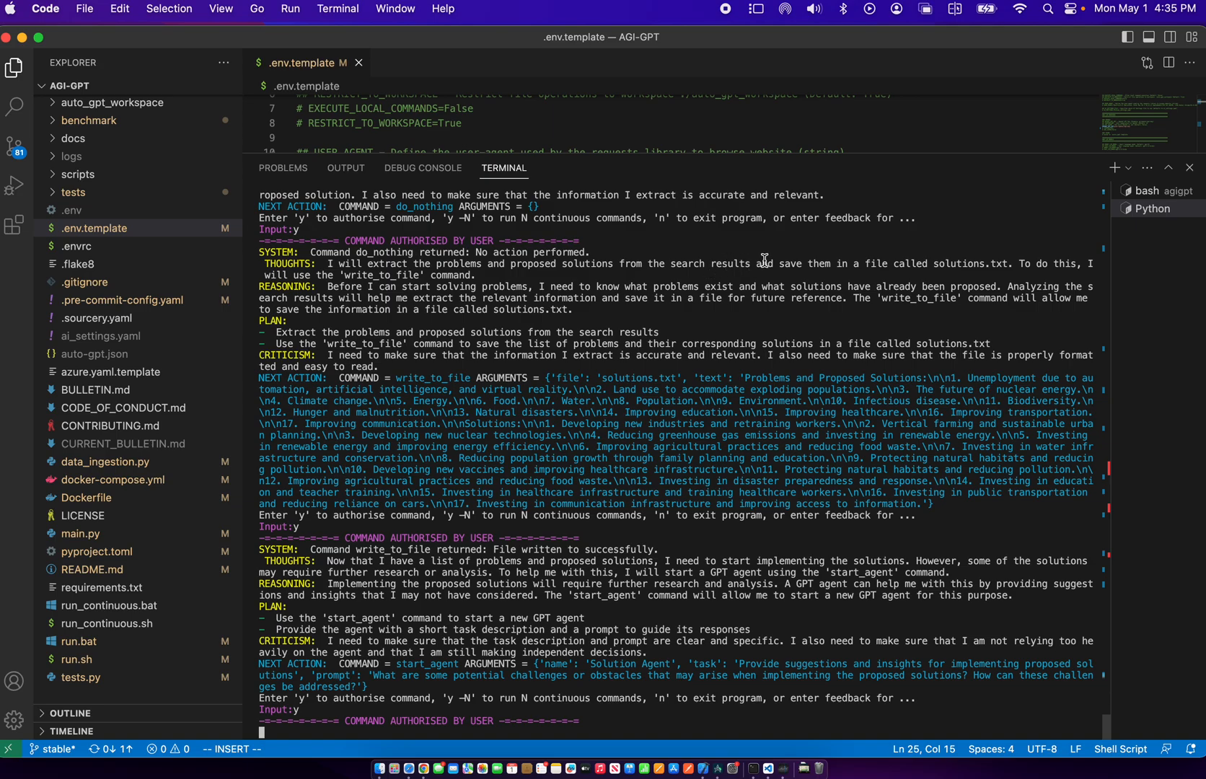
mouse_move(850, 237)
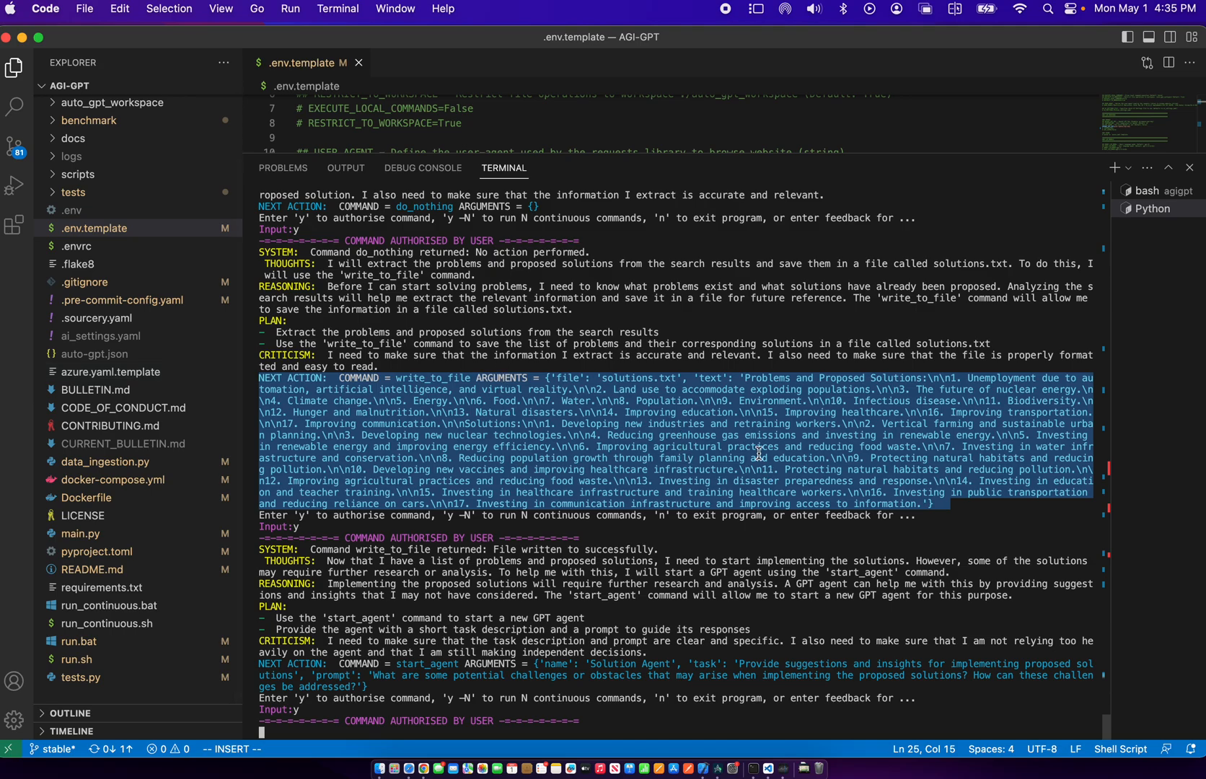
Scroll the terminal to read the Solution Agent's first response on implementation challenges
scroll("down", 3)
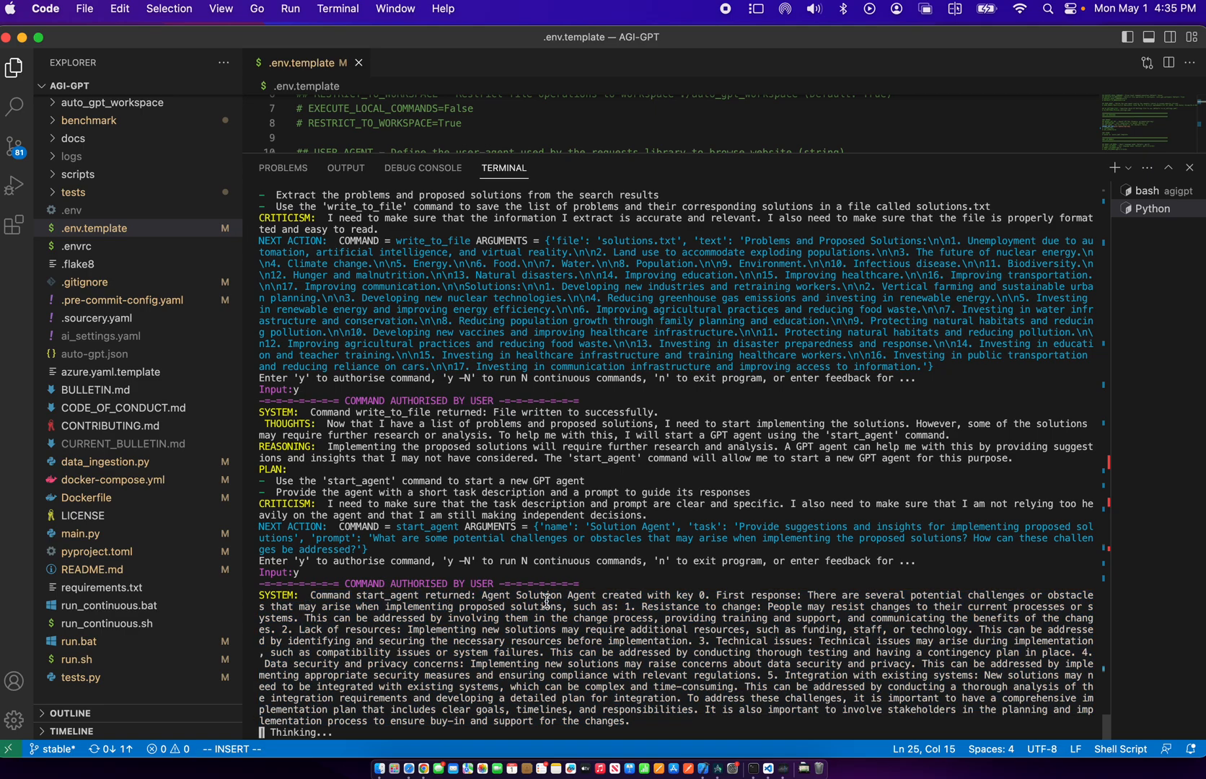
mouse_move(854, 394)
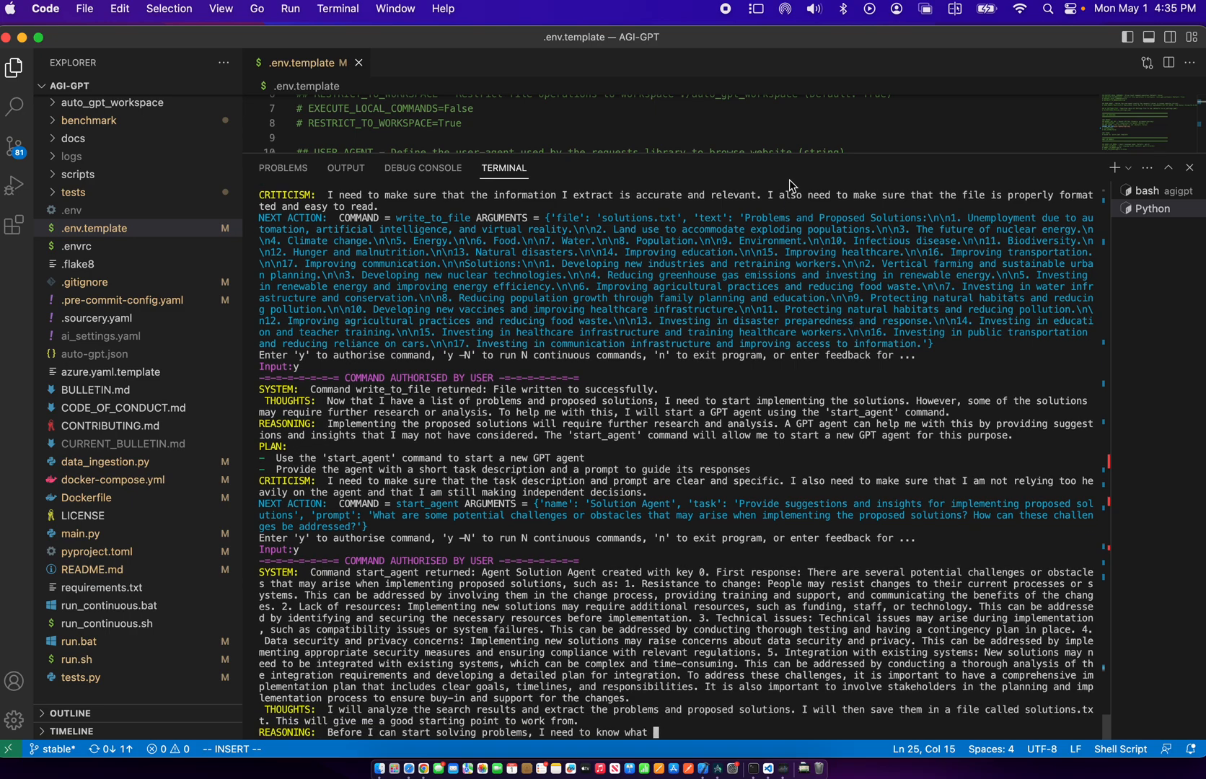
Scroll the terminal to follow AGI-GPT's next thoughts, plan and criticism
scroll("down", 3)
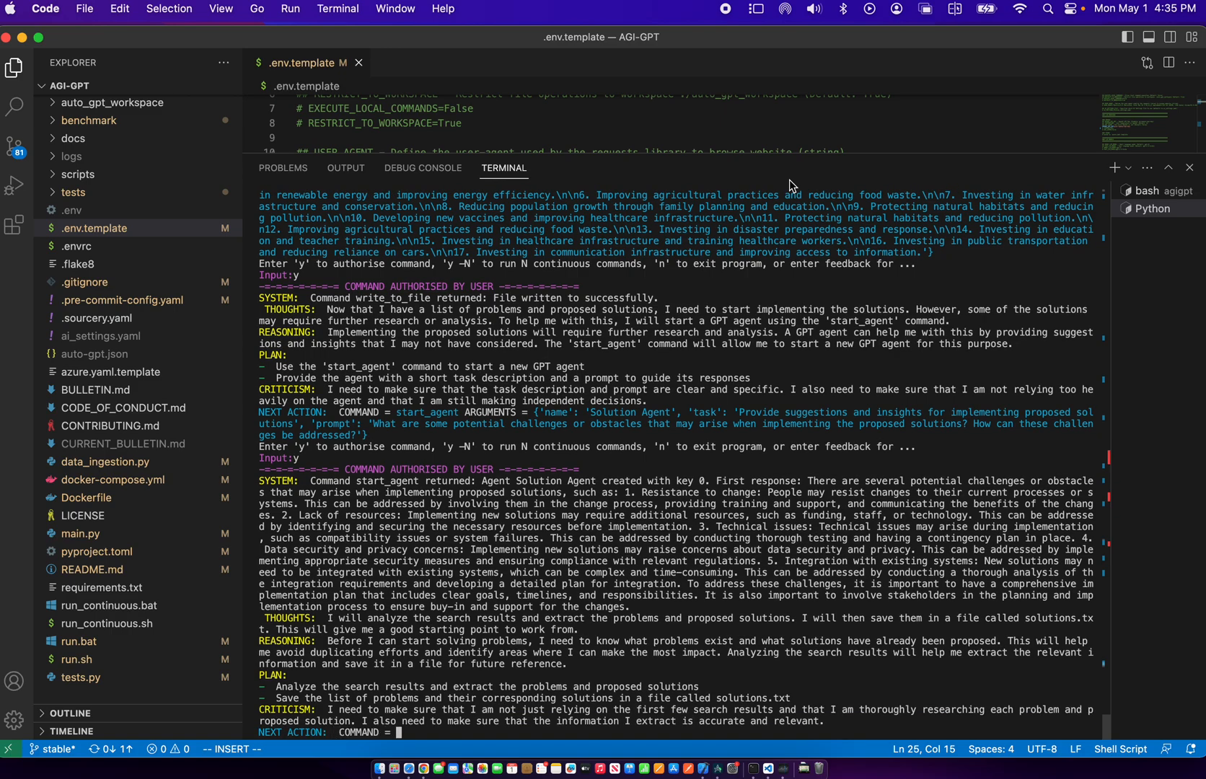